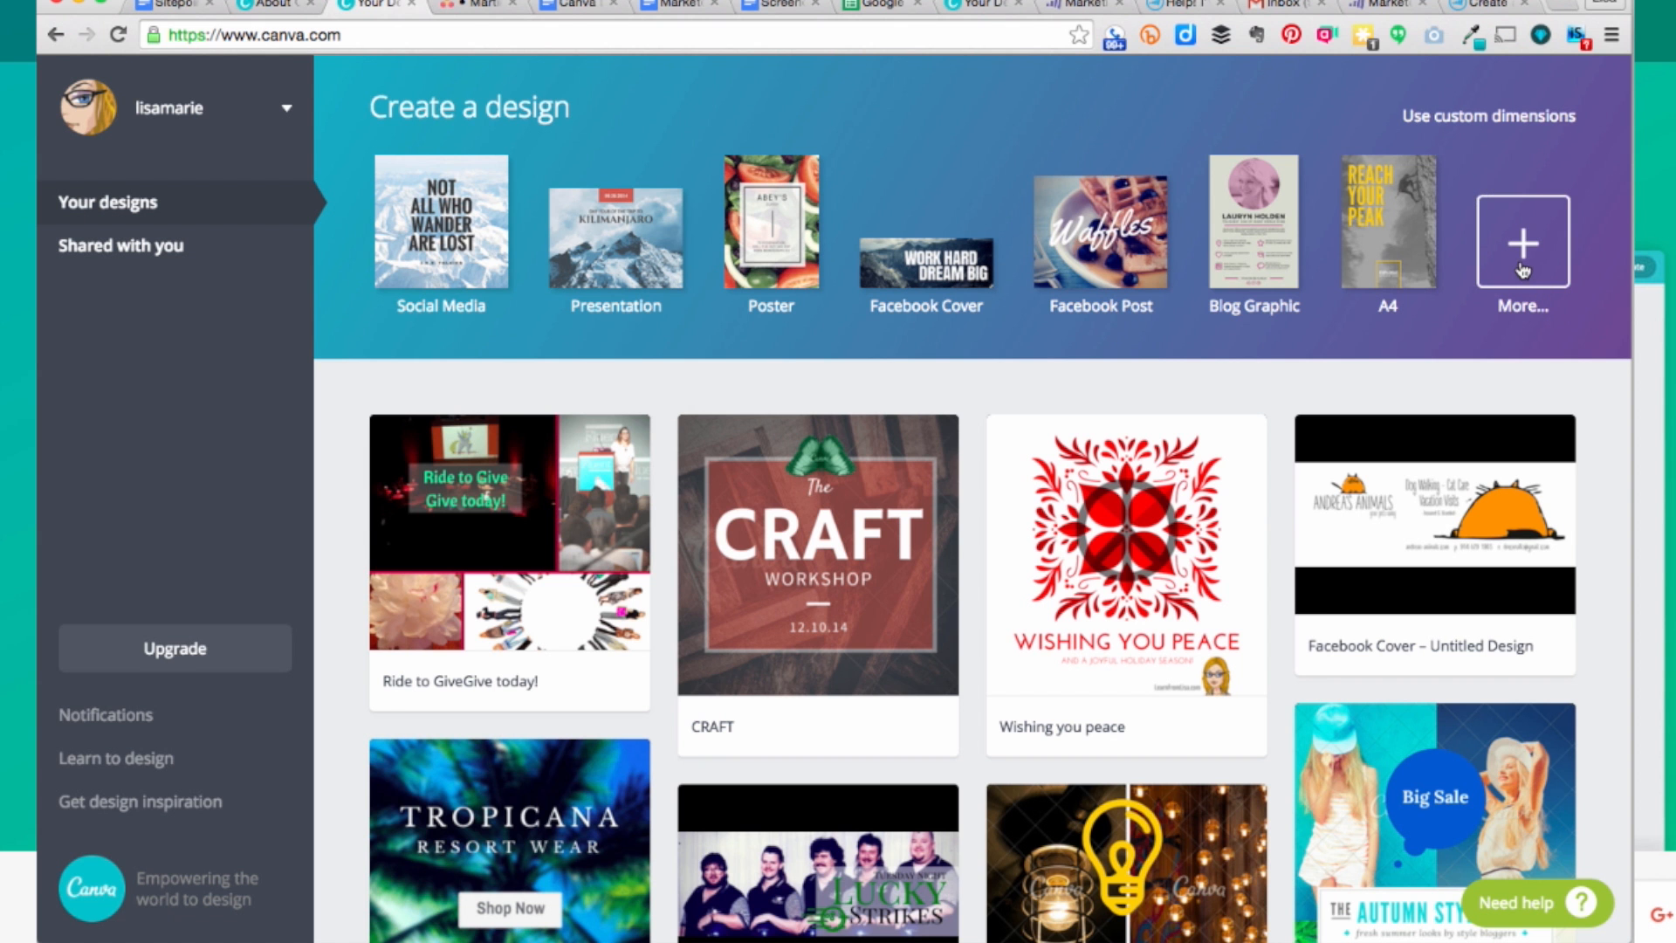
Step: Show every design type under More and browse from social media posts down to events and ads
{"action": "left_click", "coordinate": [1522, 243]}
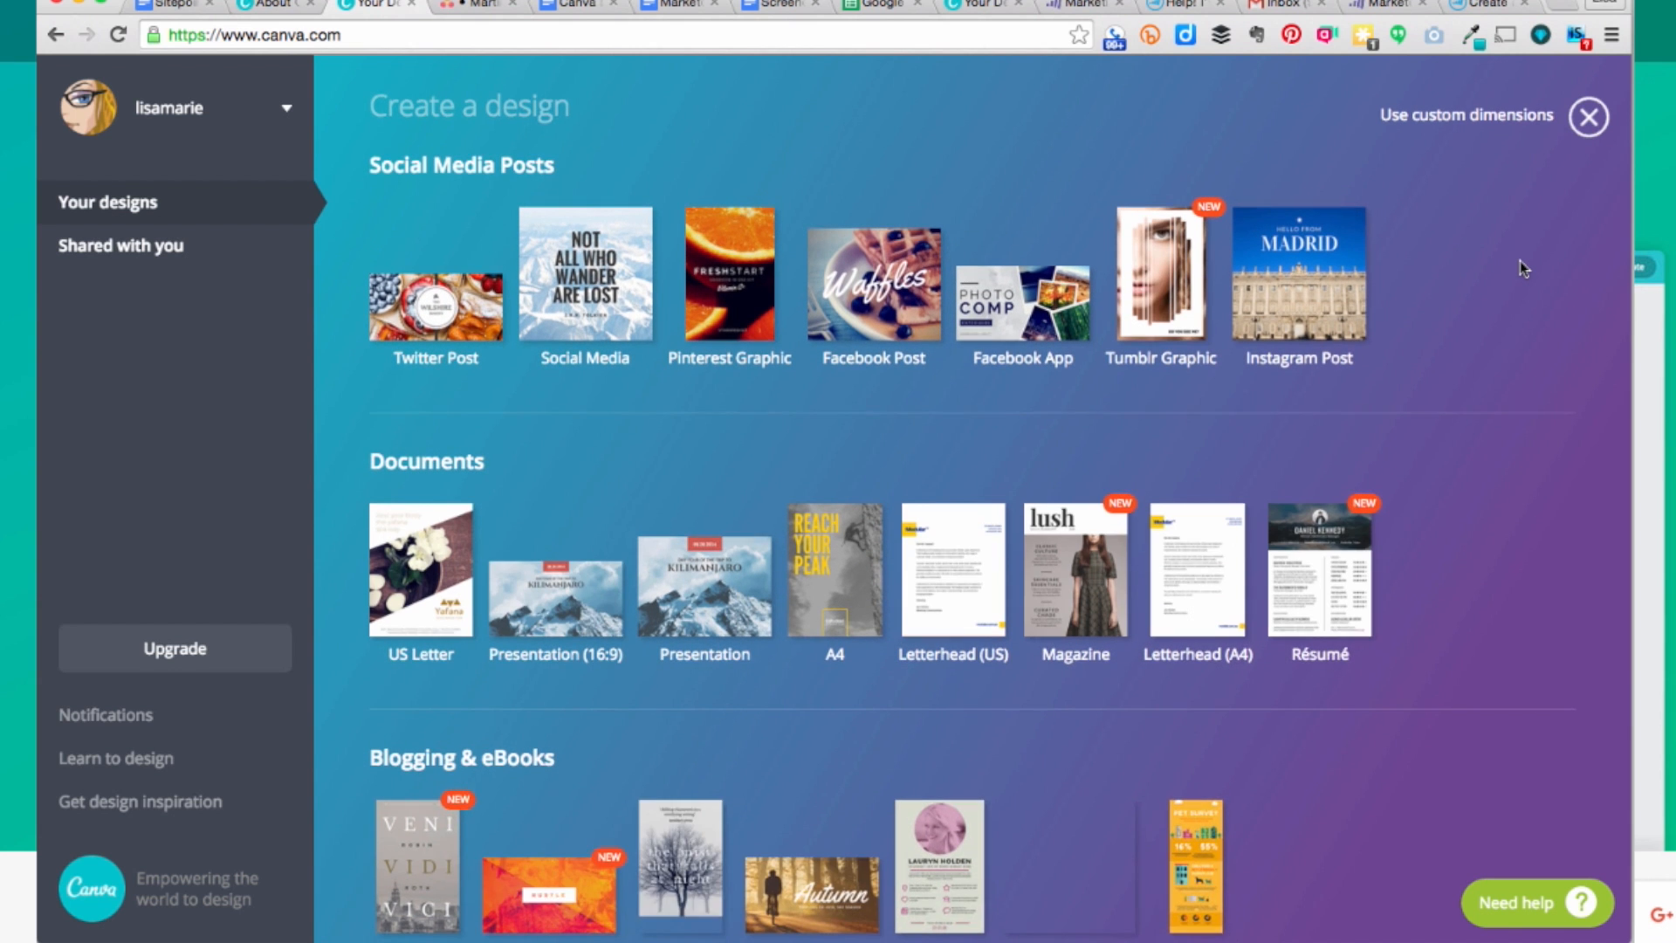
{"action": "scroll", "scroll_direction": "down", "scroll_amount": 3}
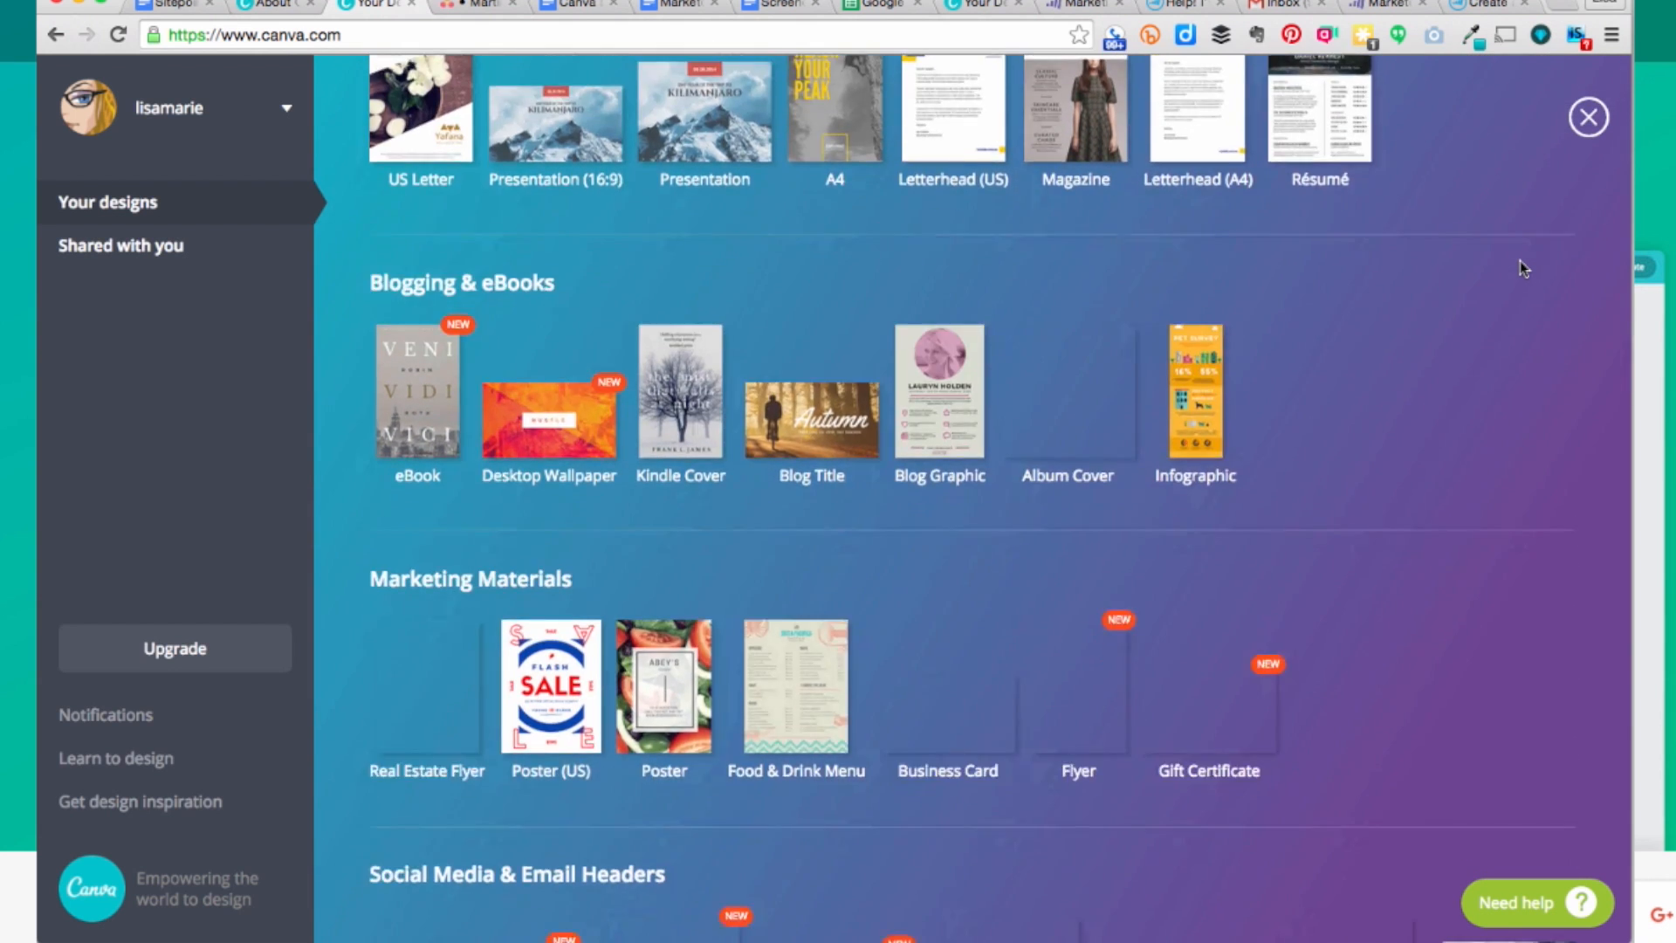
{"action": "scroll", "scroll_direction": "down", "scroll_amount": 3}
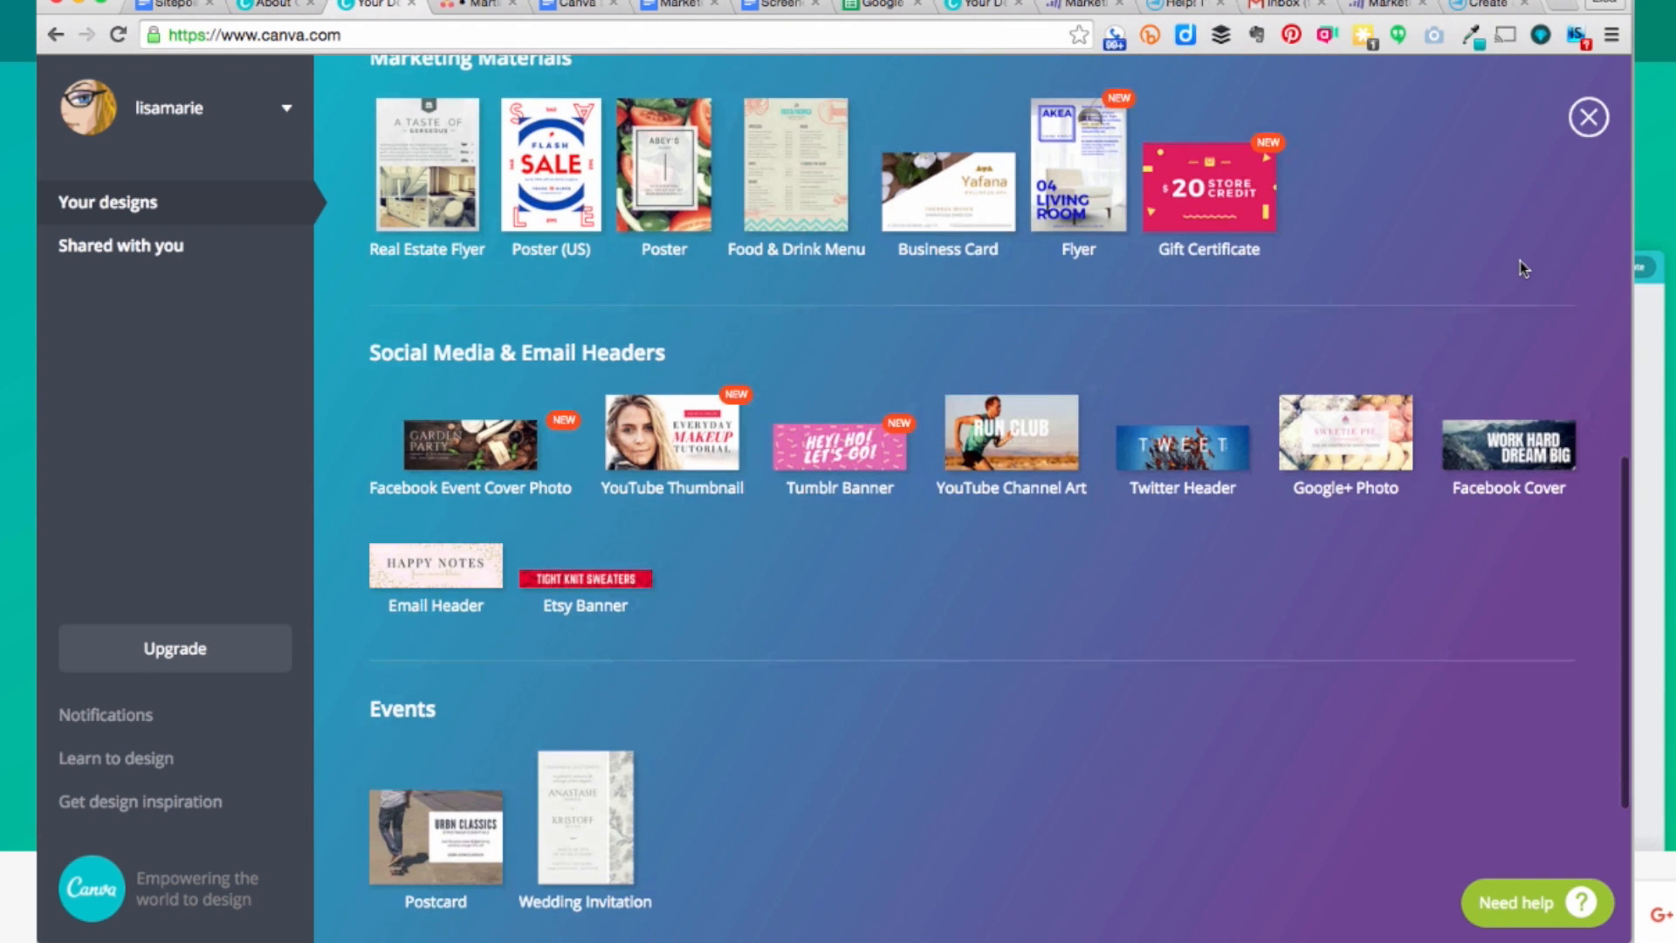
{"action": "scroll", "scroll_direction": "down", "scroll_amount": 3}
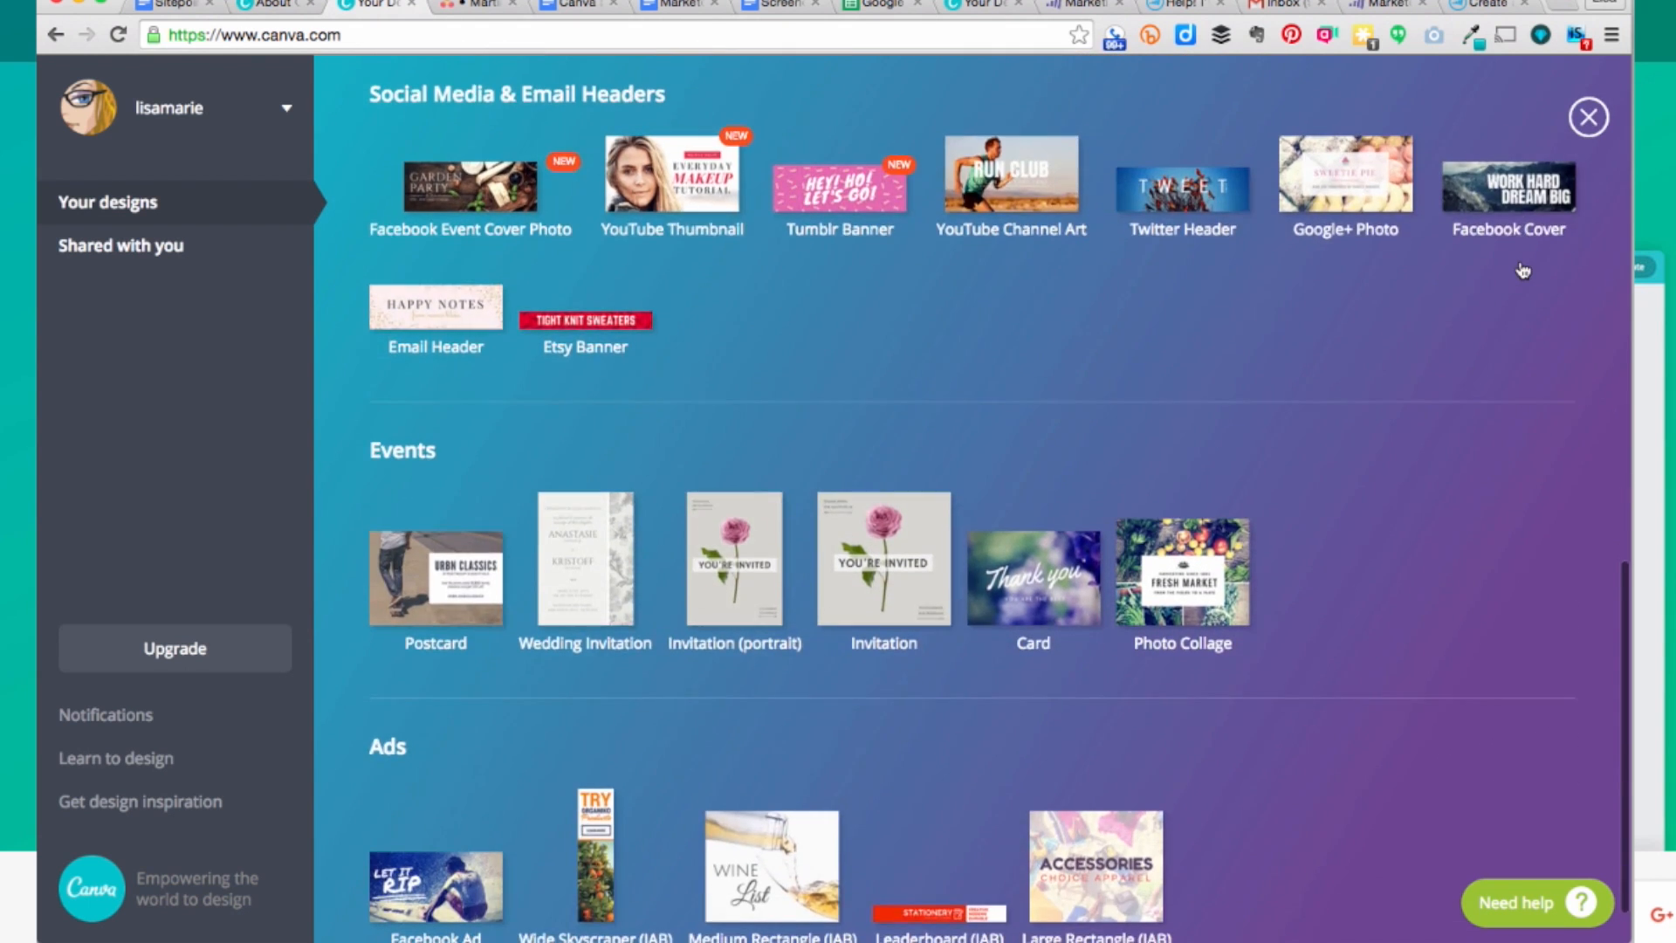
{"action": "scroll", "scroll_direction": "down", "scroll_amount": 3}
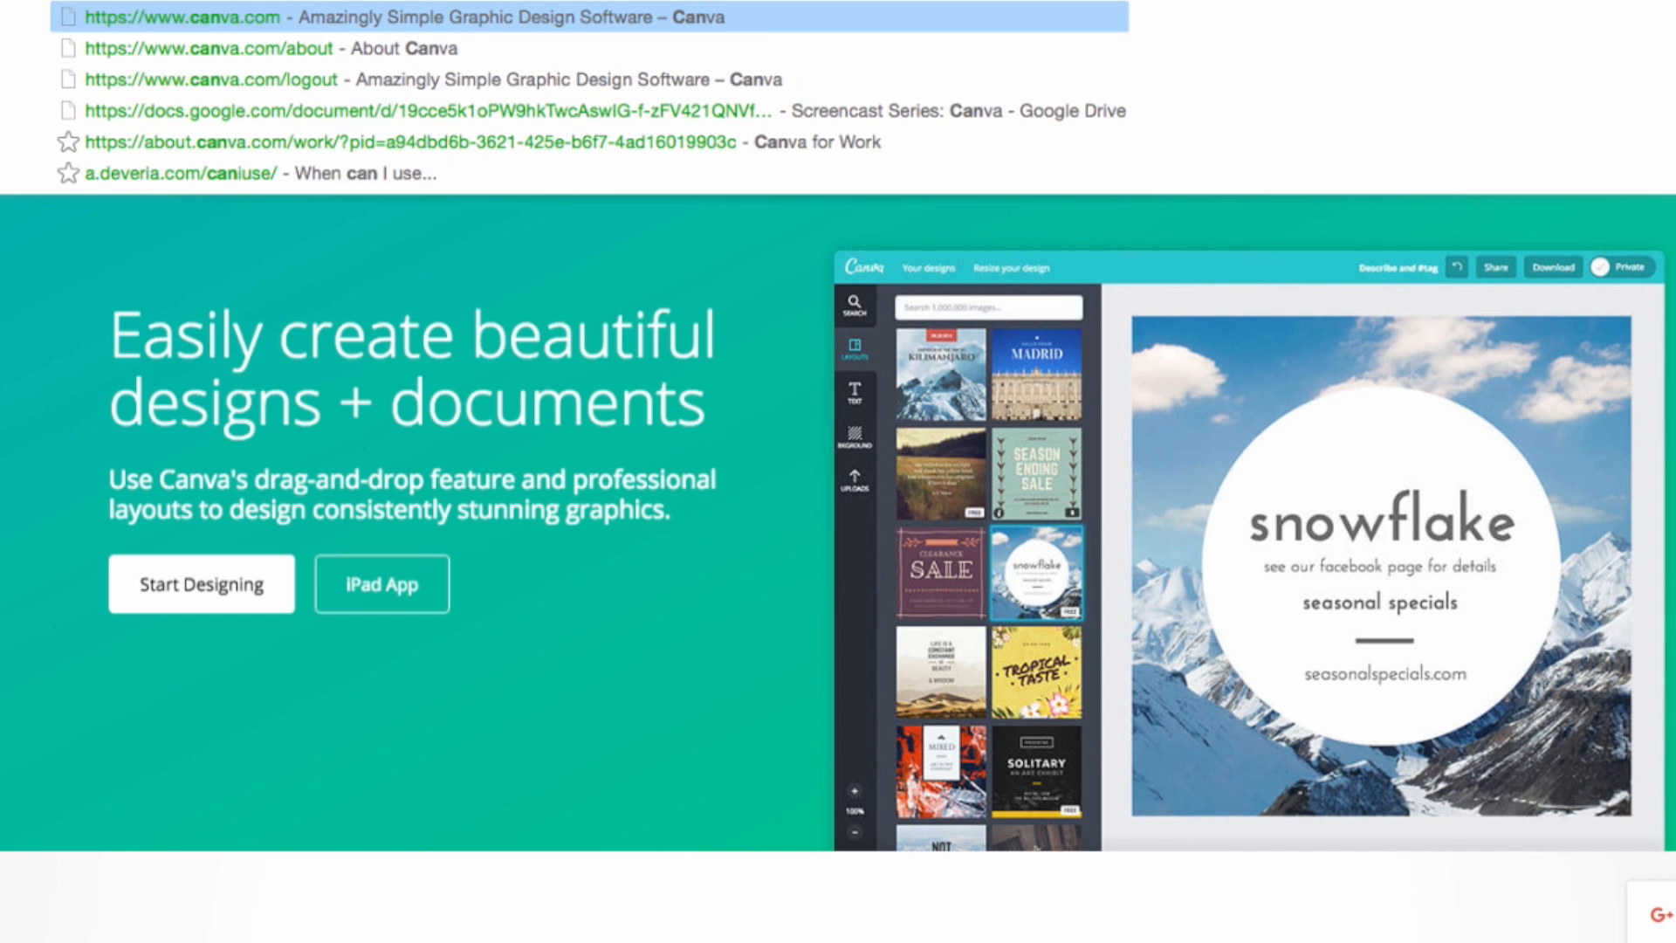
{"action": "left_click", "coordinate": [203, 583]}
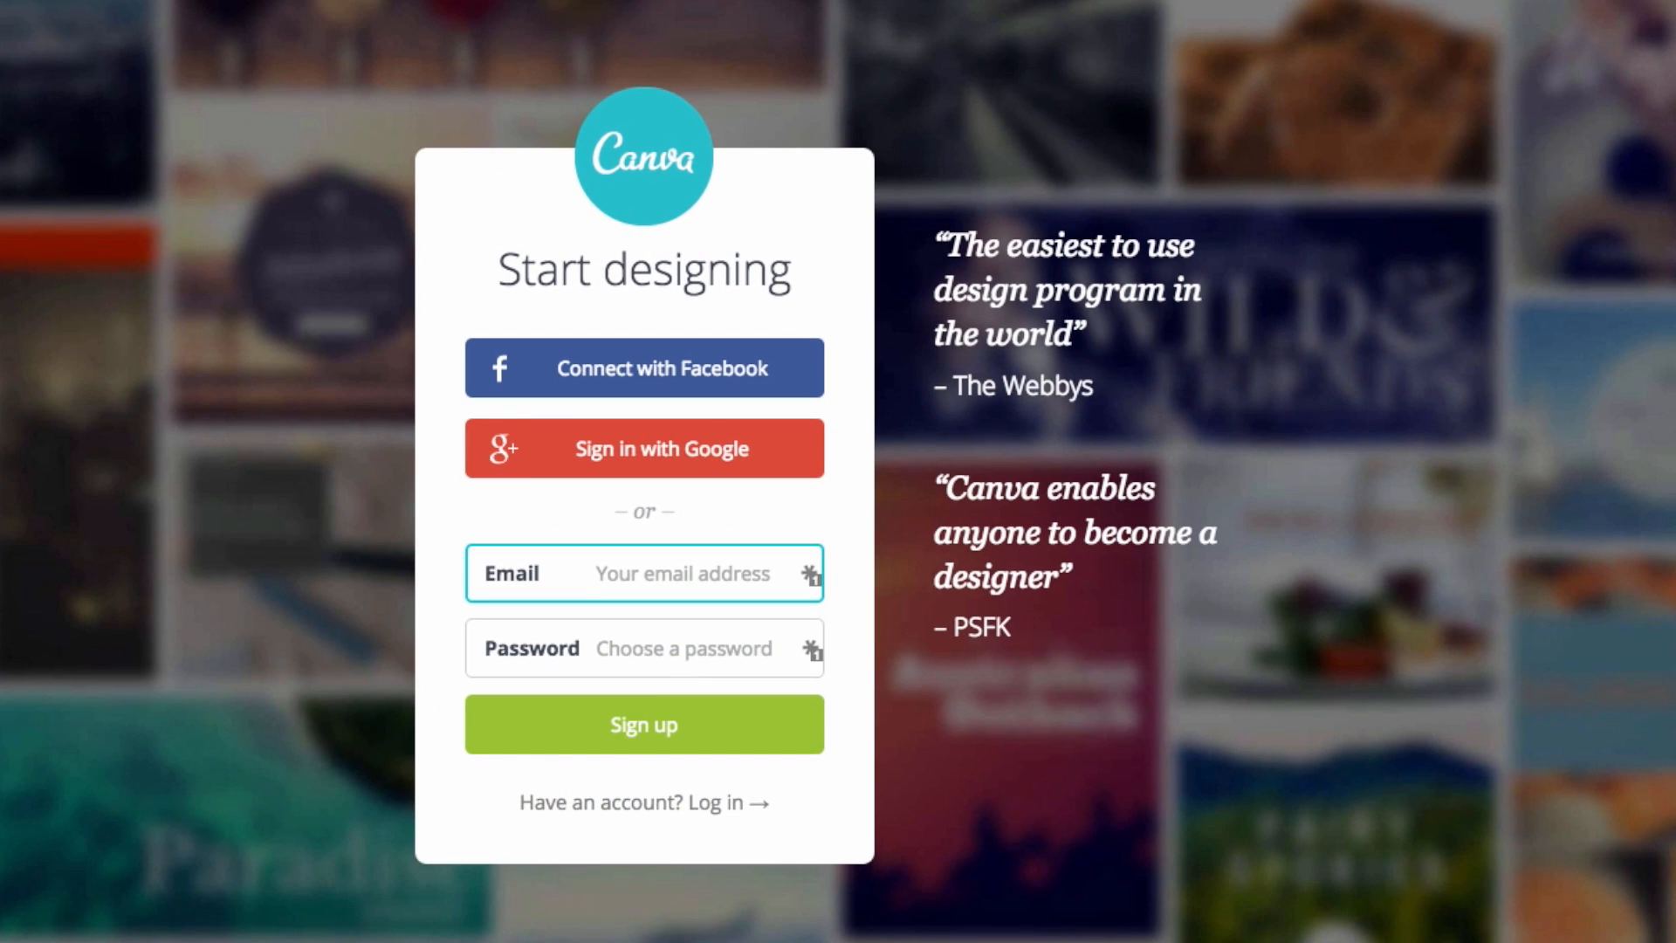
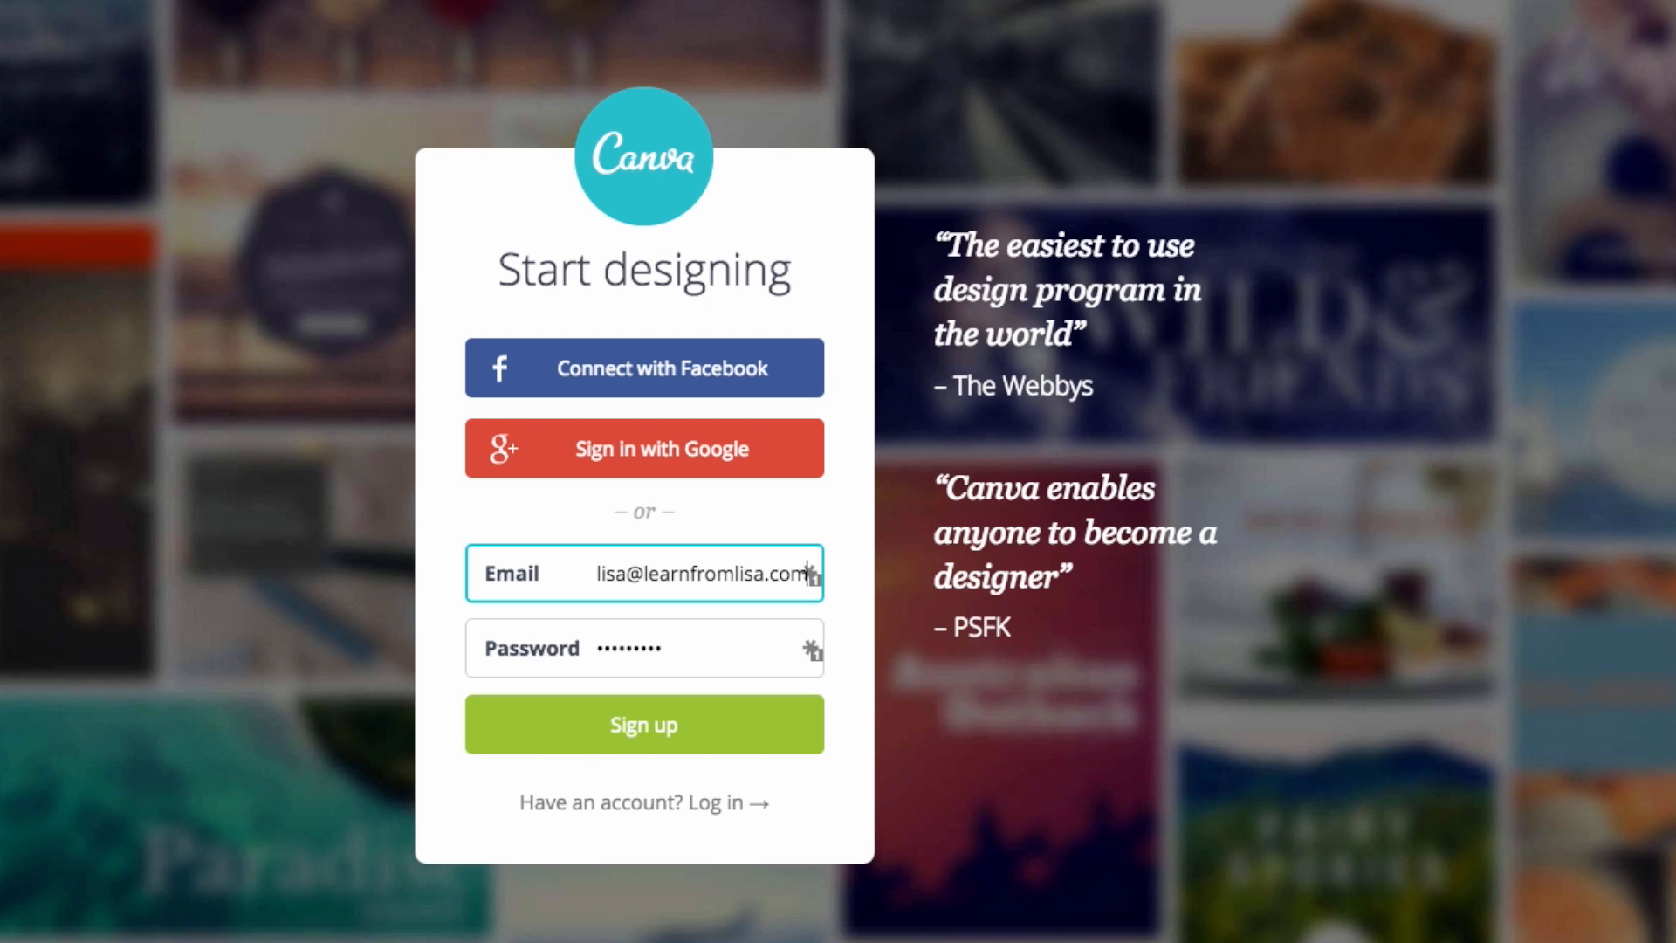
{"action": "left_click", "coordinate": [642, 724]}
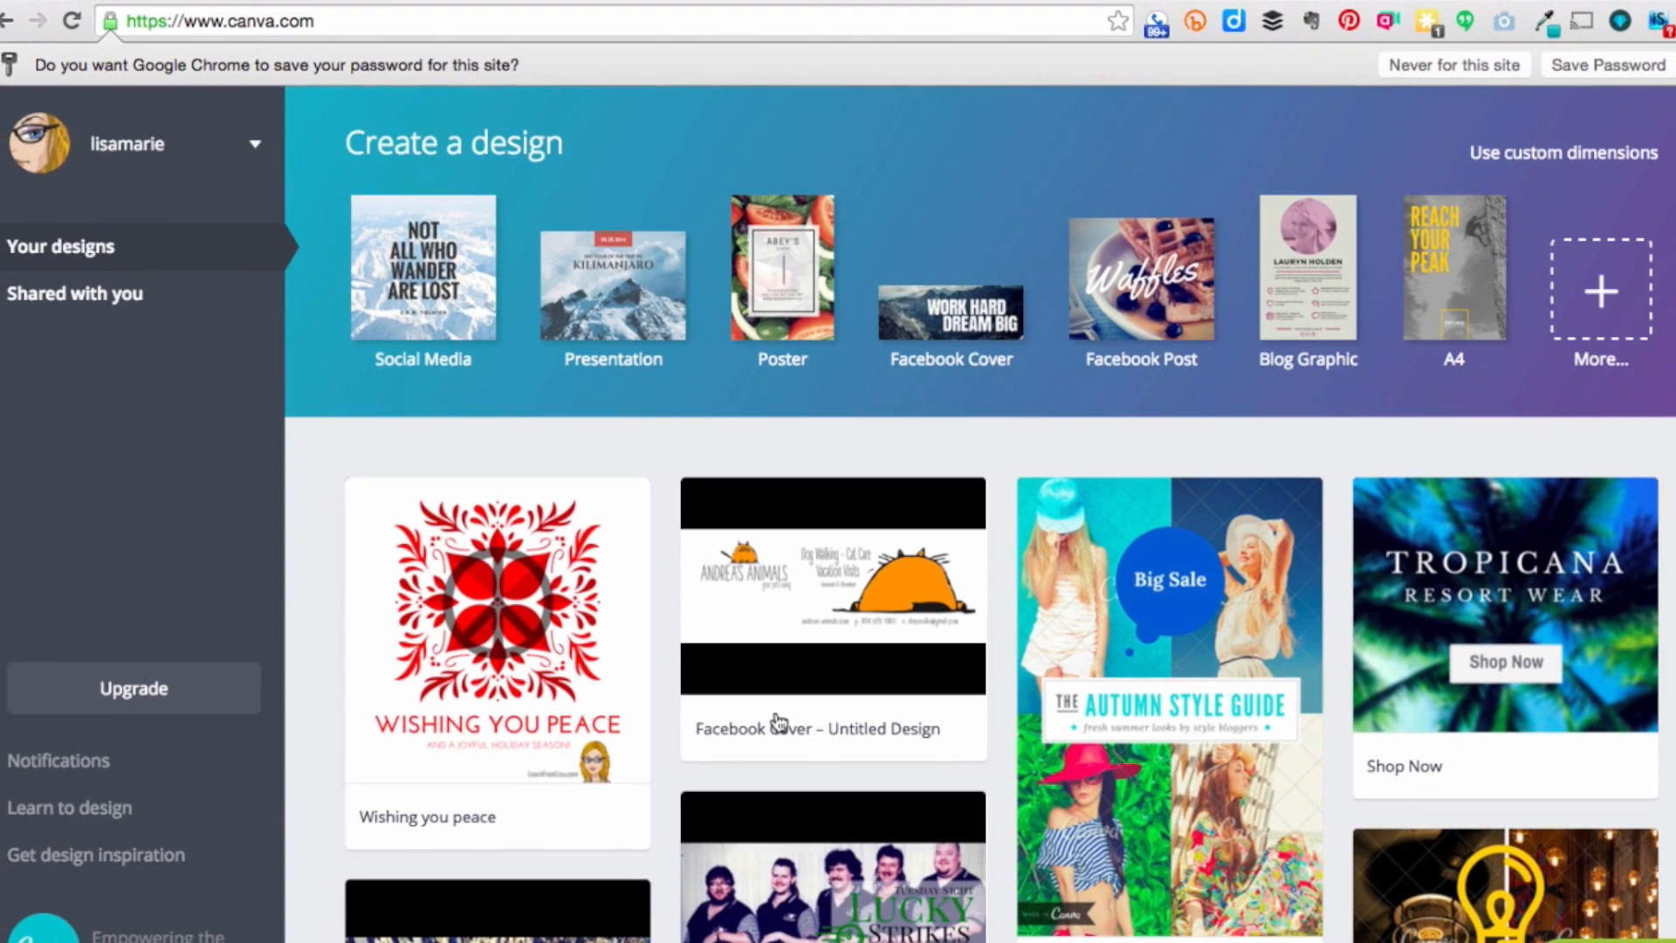
{"action": "mouse_move", "coordinate": [84, 267]}
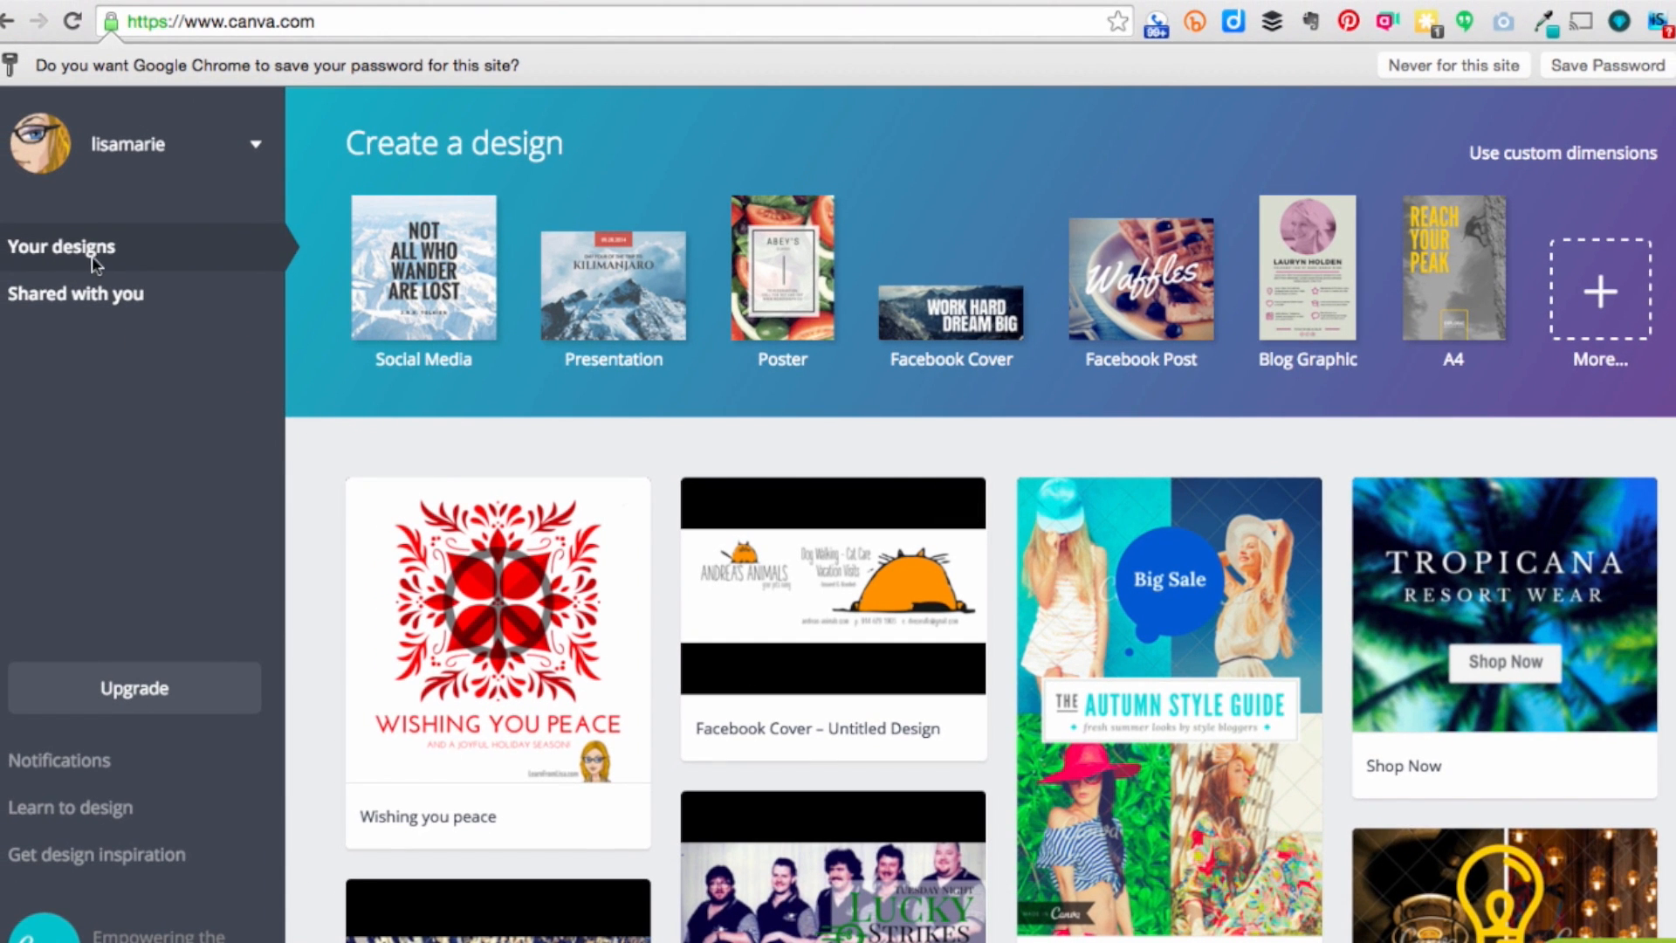
{"action": "mouse_move", "coordinate": [147, 252]}
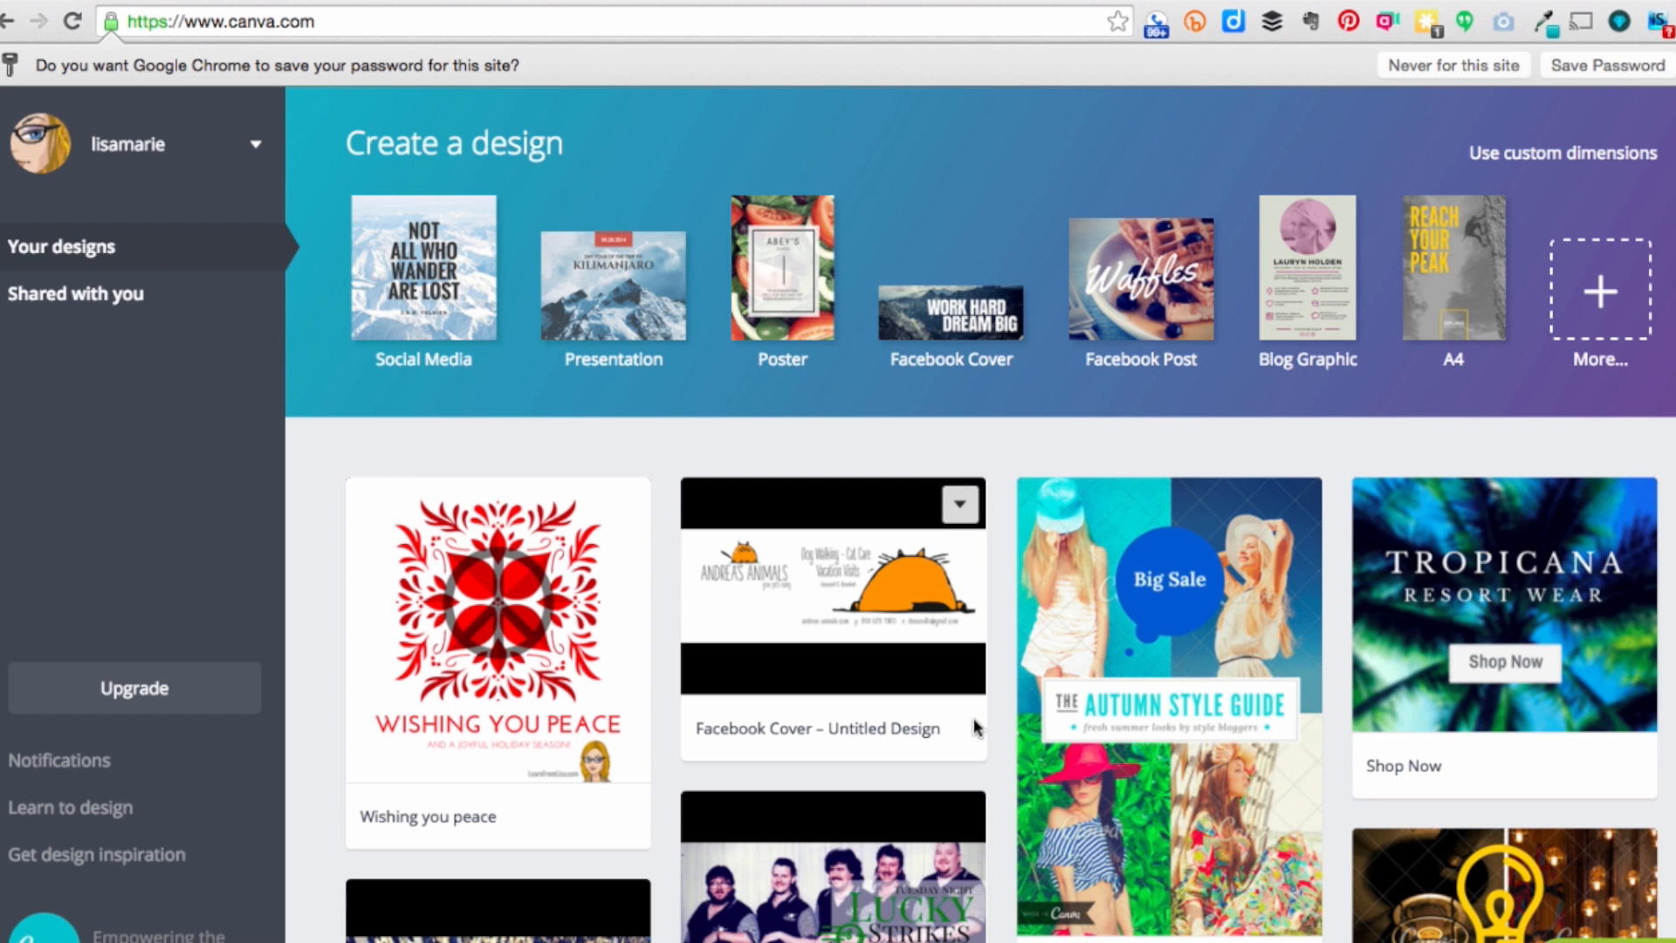
{"action": "scroll", "scroll_direction": "down", "scroll_amount": 3}
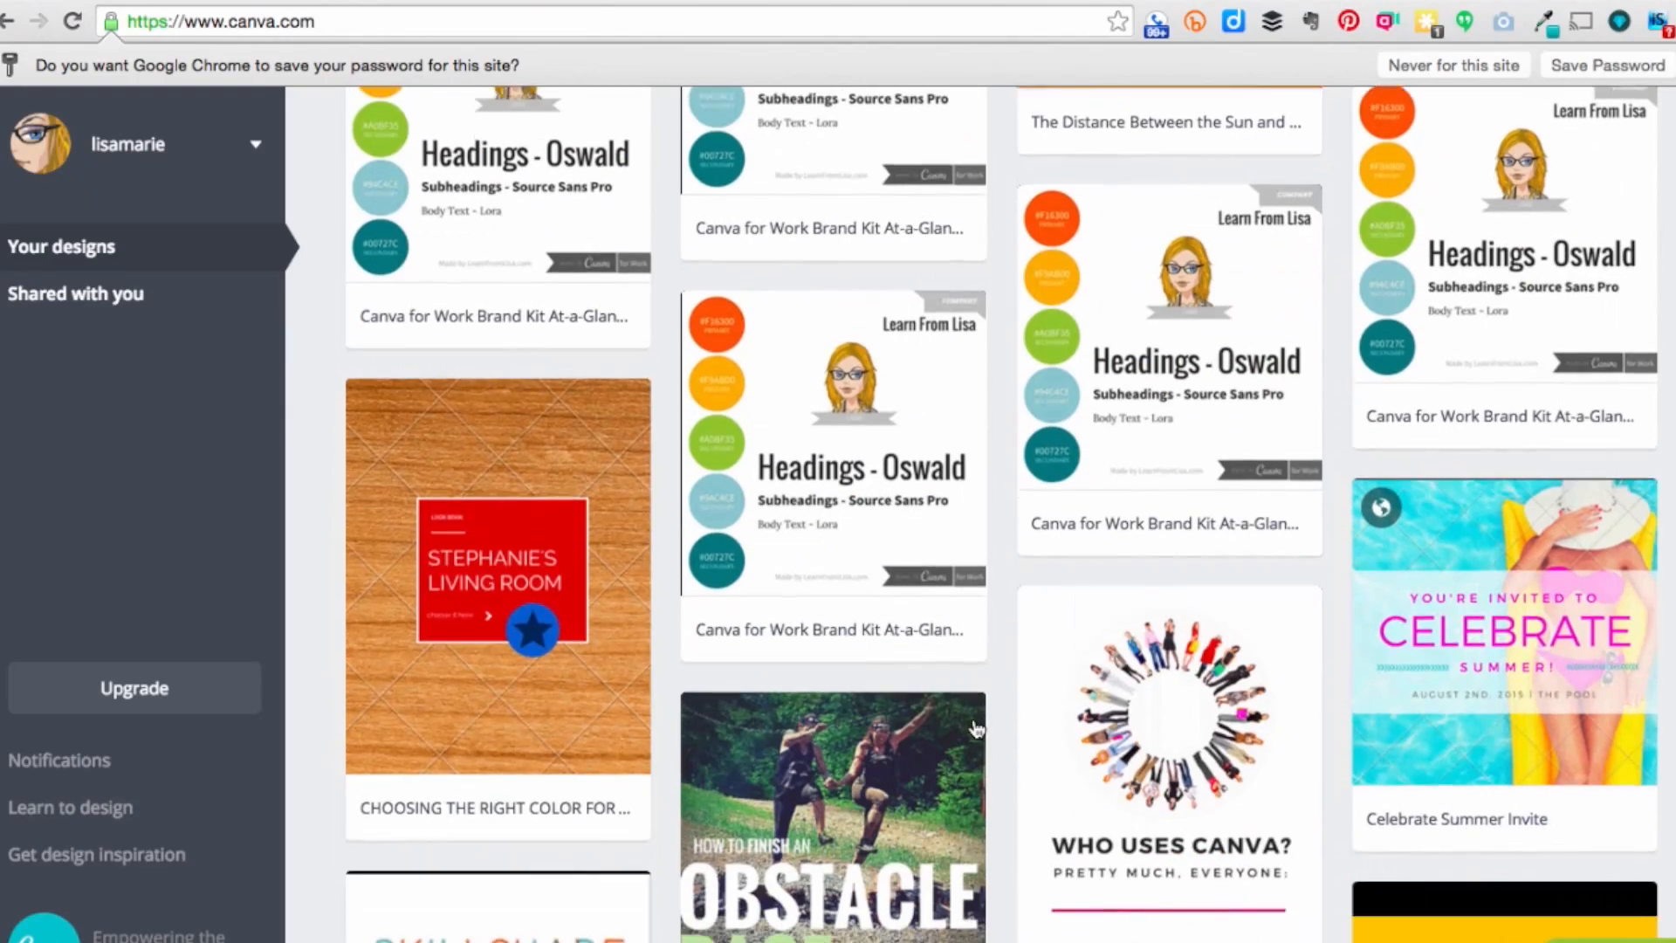
{"action": "scroll", "scroll_direction": "up", "scroll_amount": 3}
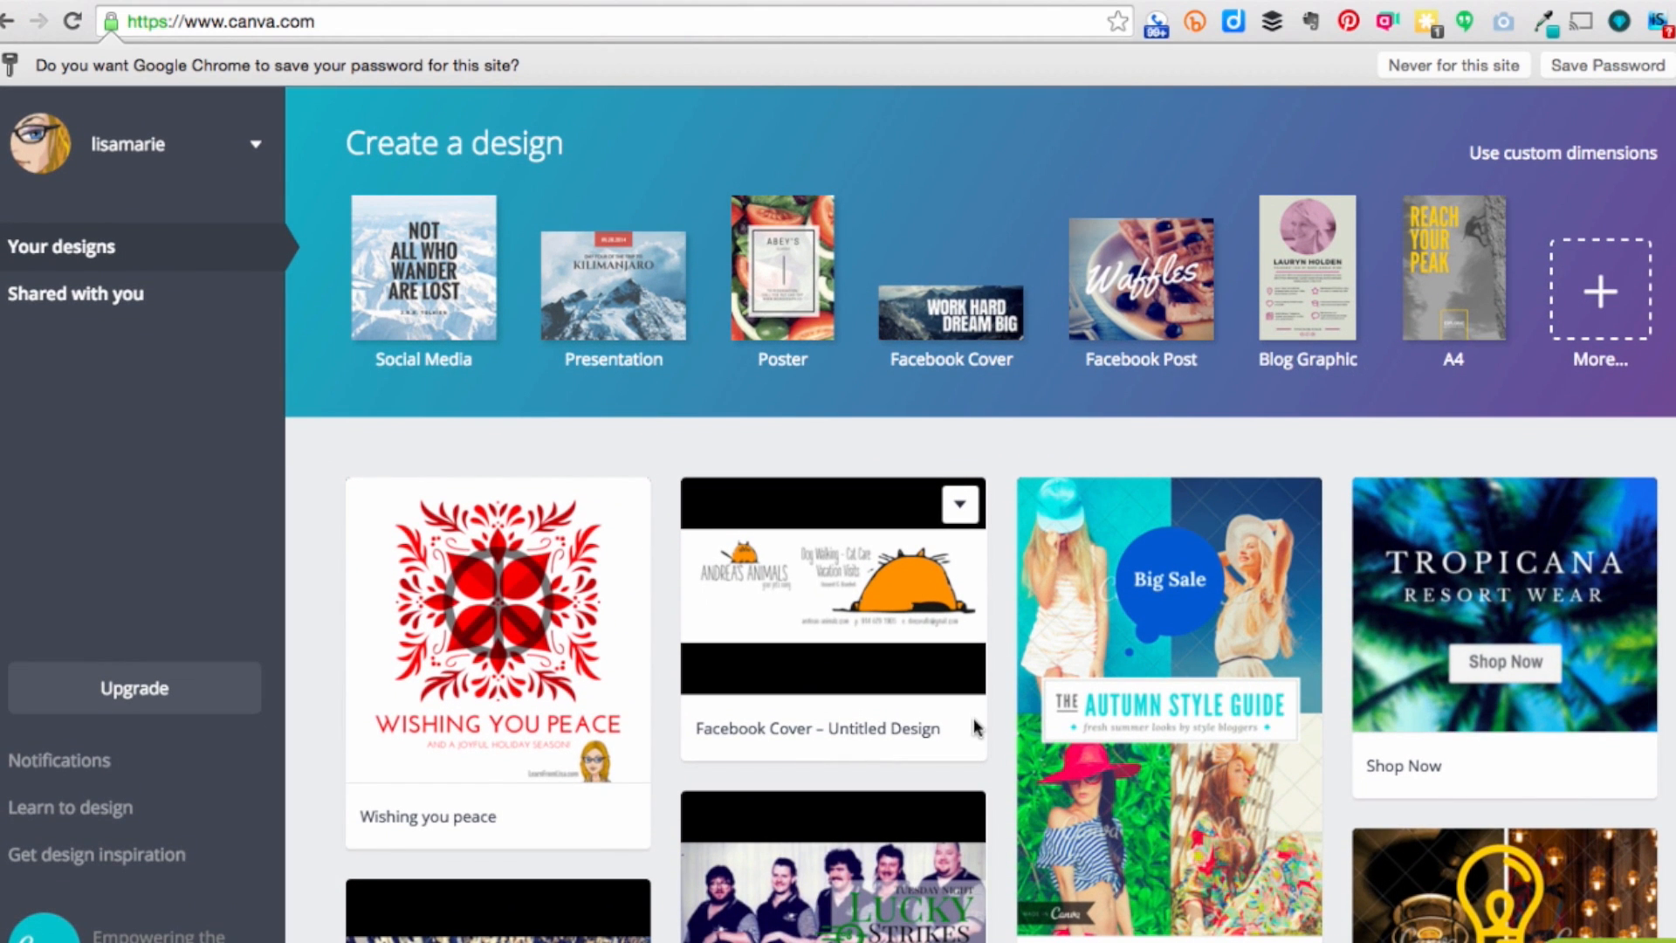
{"action": "mouse_move", "coordinate": [405, 266]}
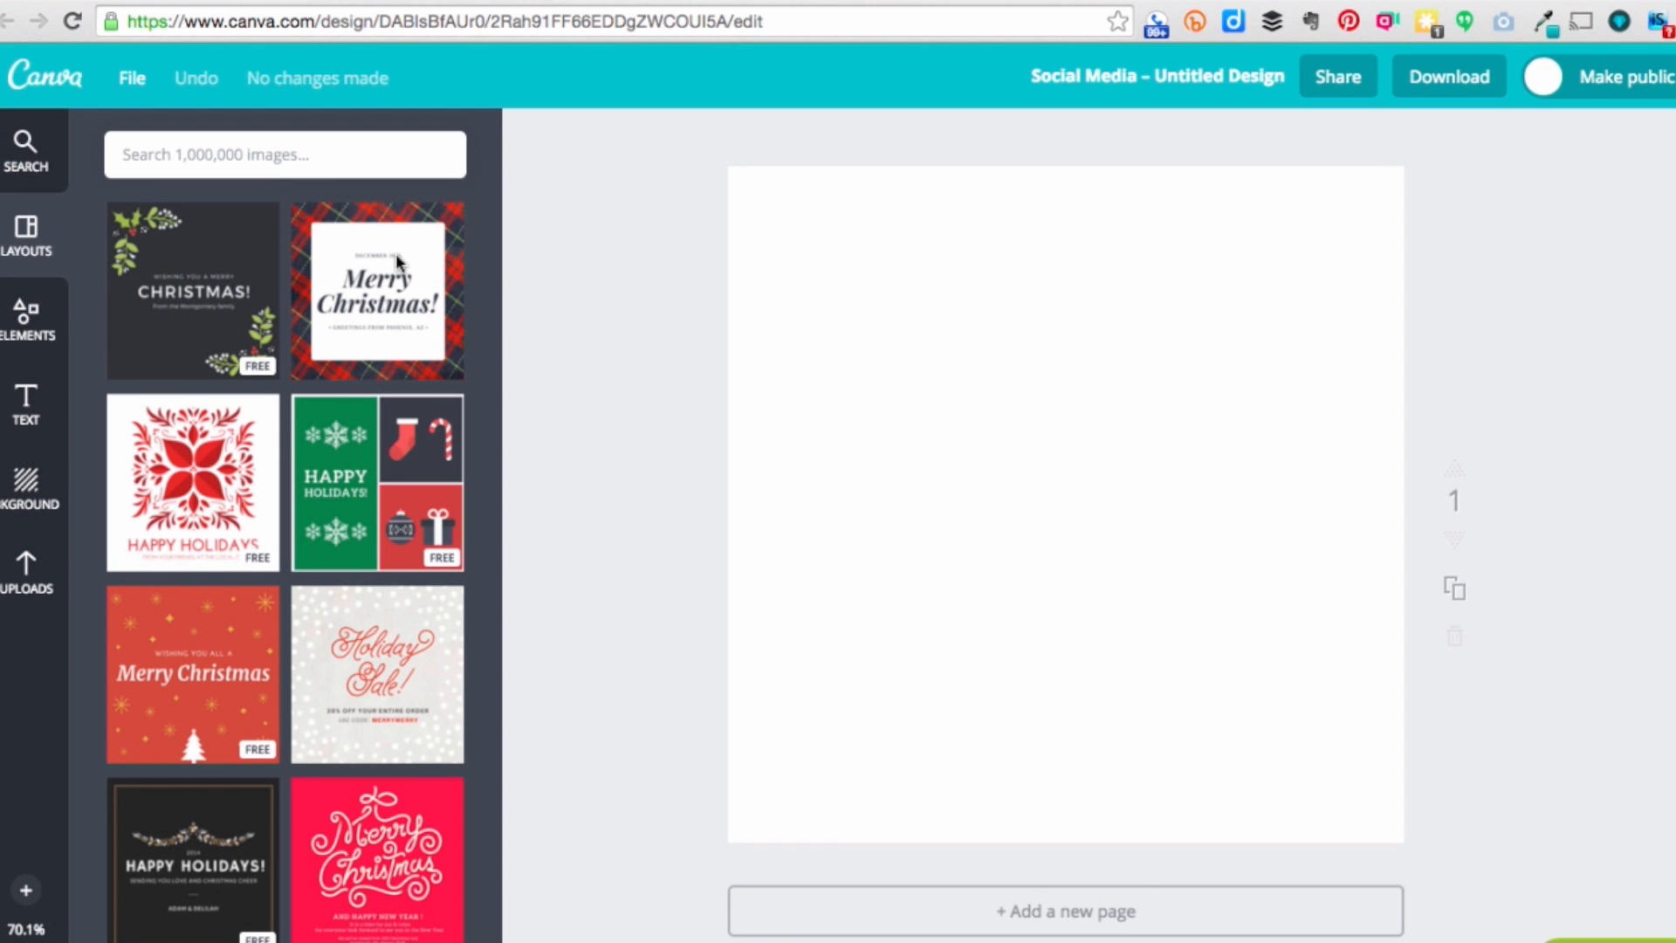
{"action": "mouse_move", "coordinate": [335, 611]}
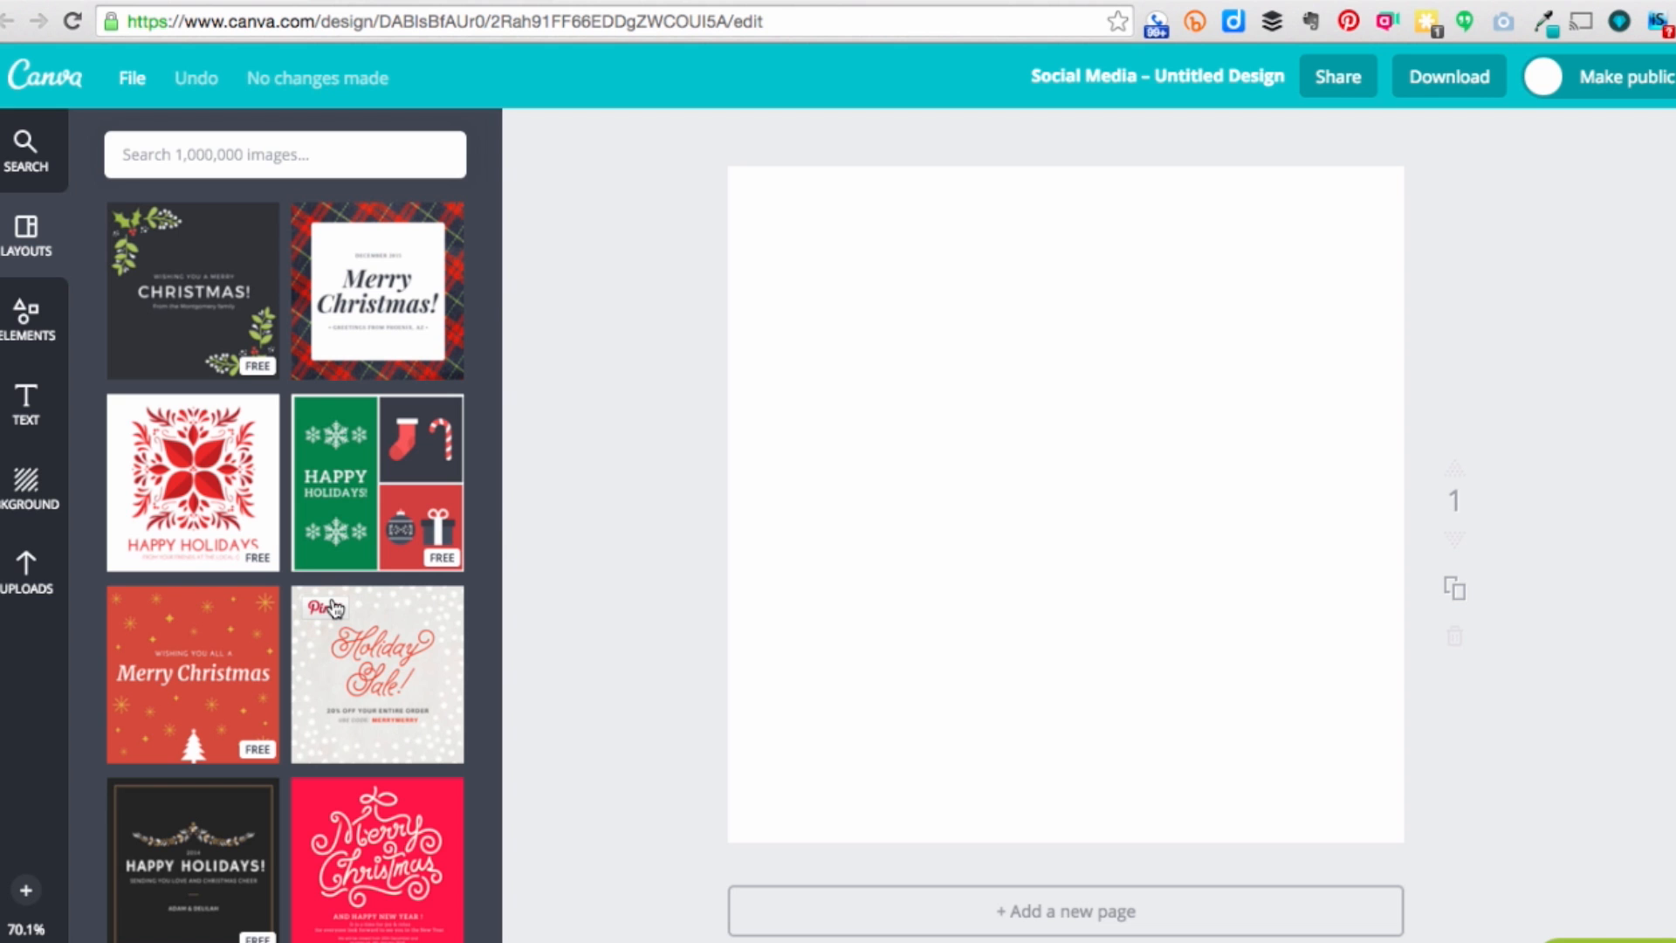
Step: Browse down the Layouts panel of the blank Social Media design until the CRAFT Workshop layout appears
{"action": "scroll", "scroll_direction": "down", "scroll_amount": 3}
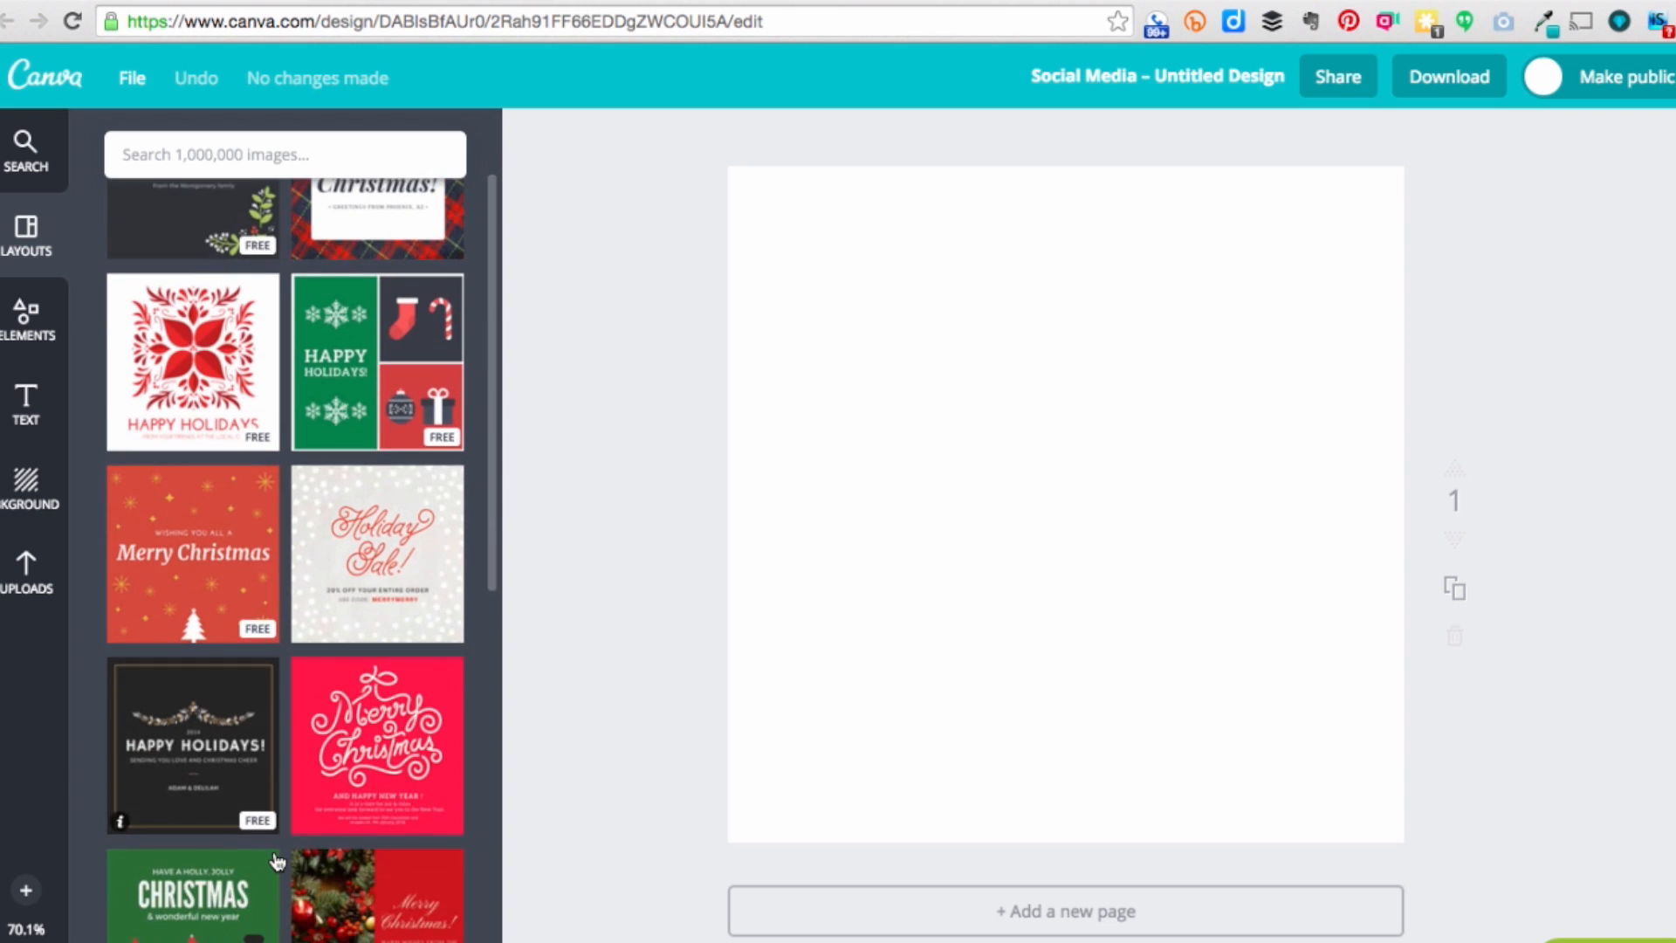
{"action": "scroll", "scroll_direction": "down", "scroll_amount": 3}
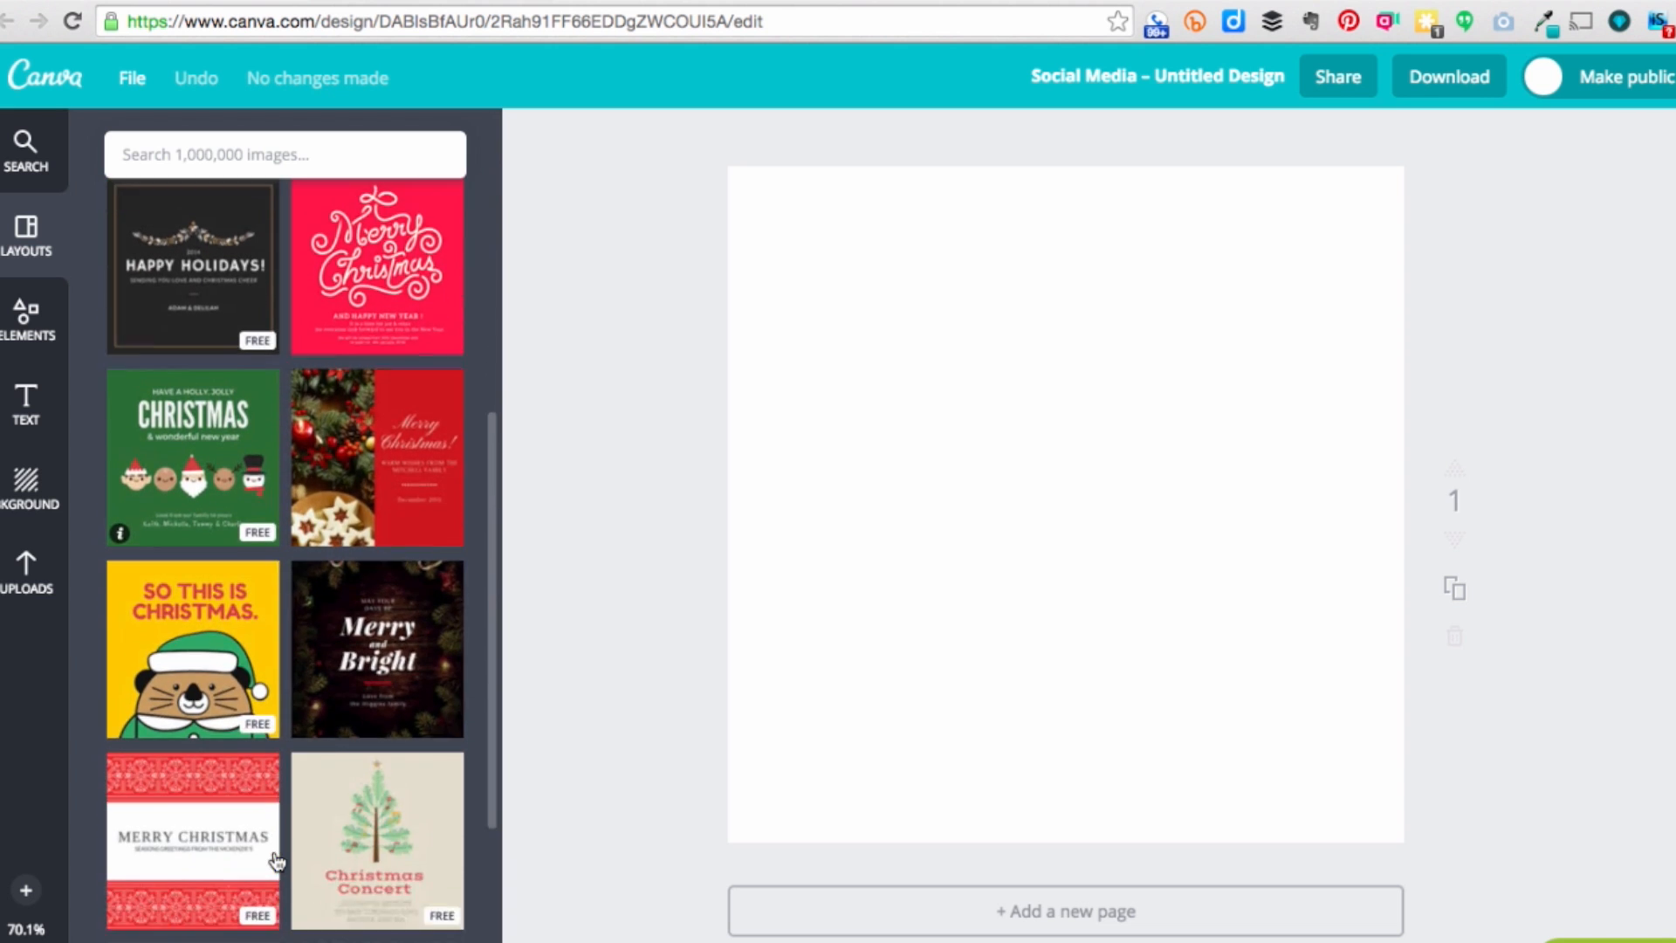
{"action": "scroll", "scroll_direction": "down", "scroll_amount": 3}
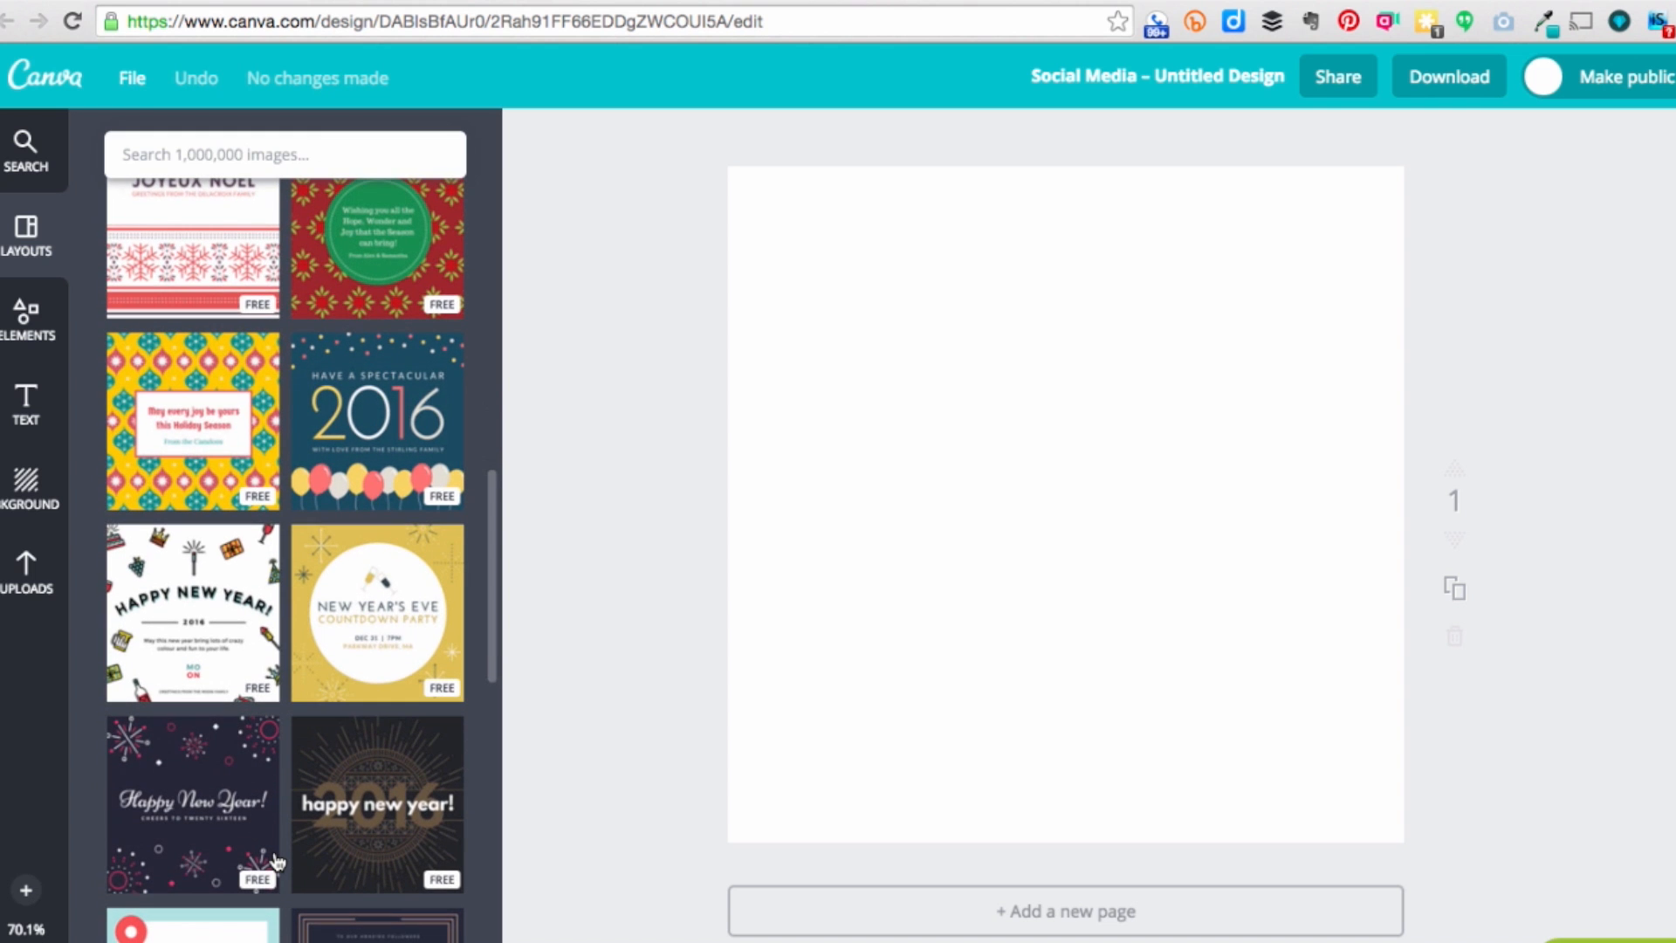
{"action": "scroll", "scroll_direction": "down", "scroll_amount": 3}
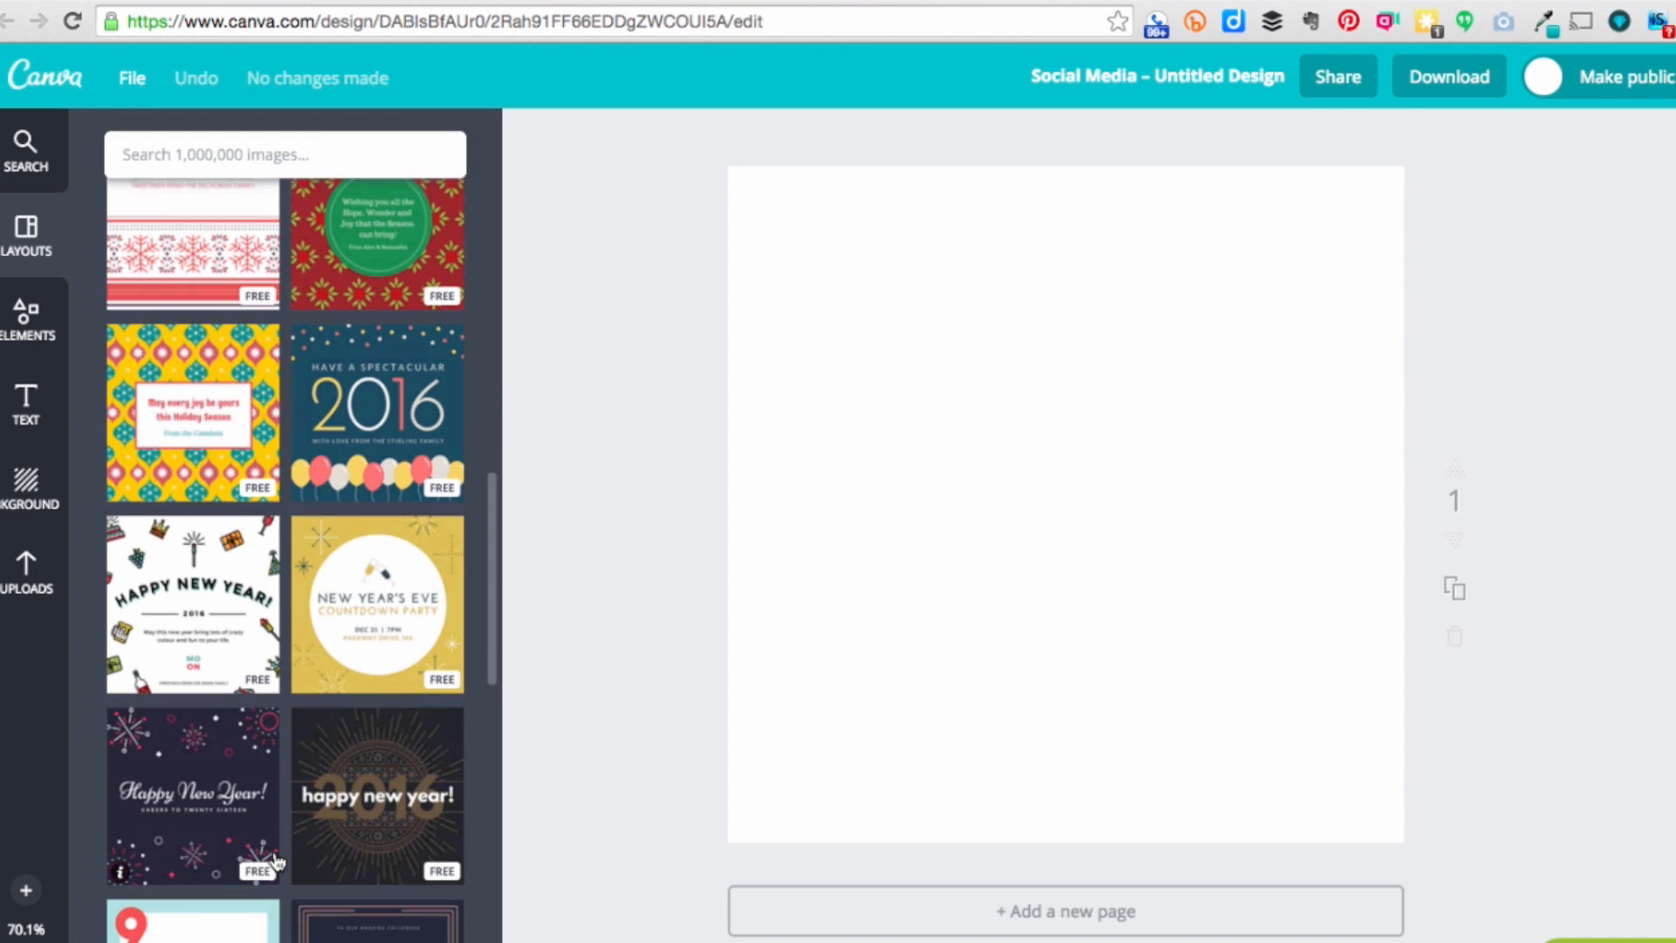
{"action": "scroll", "scroll_direction": "down", "scroll_amount": 3}
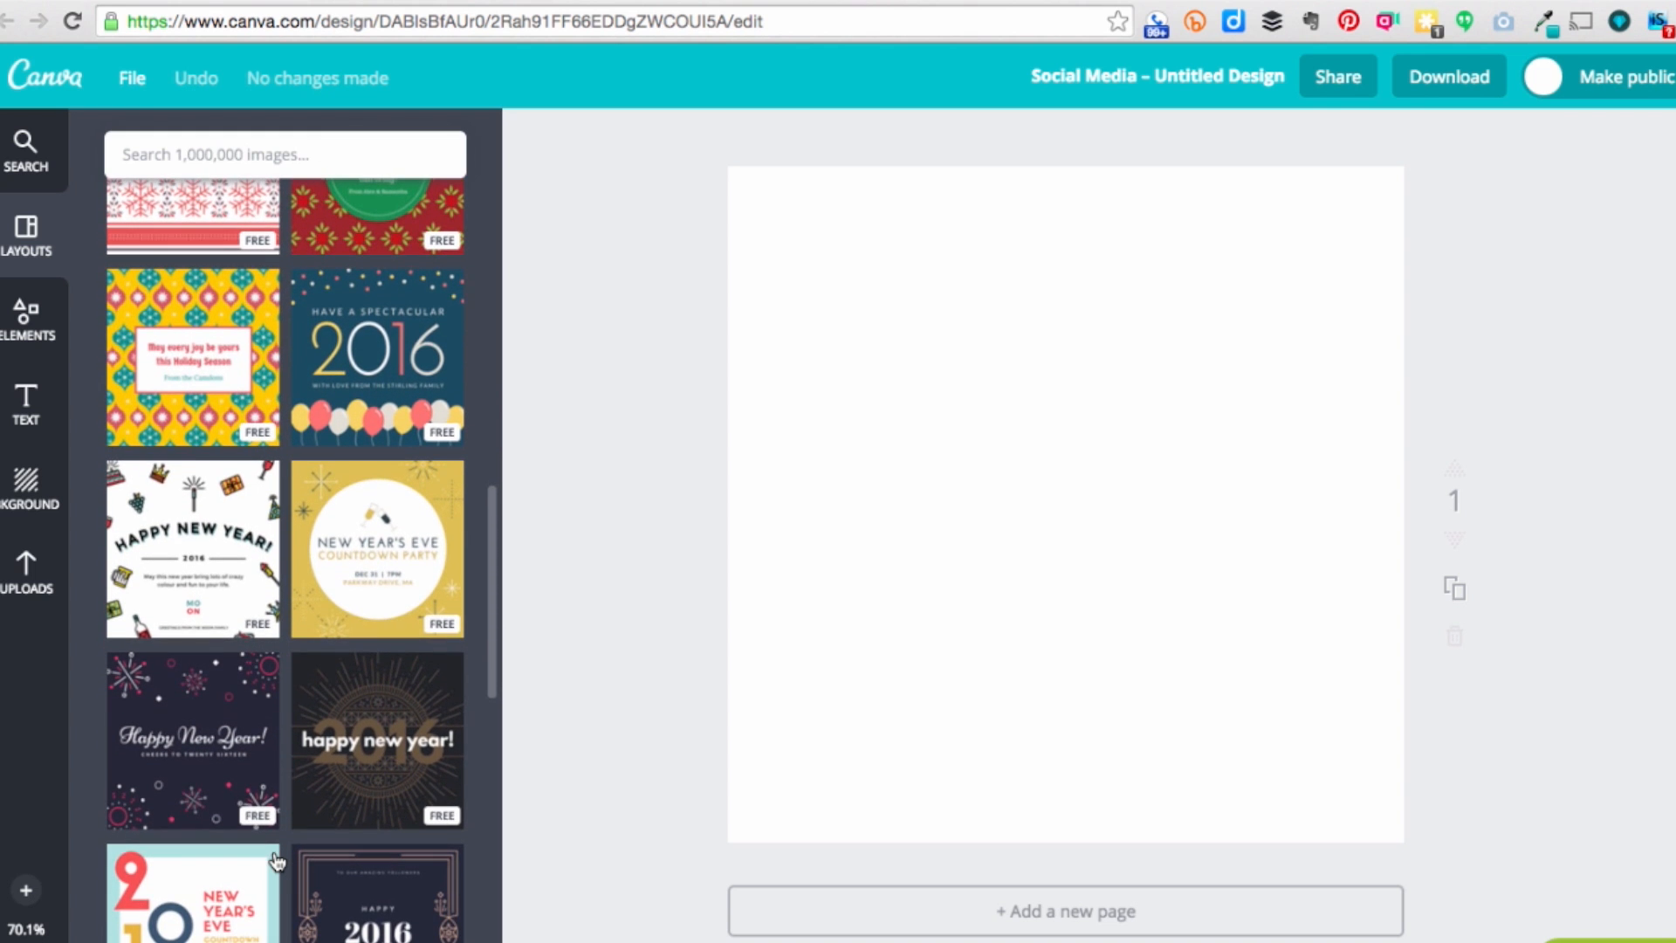
{"action": "scroll", "scroll_direction": "down", "scroll_amount": 3}
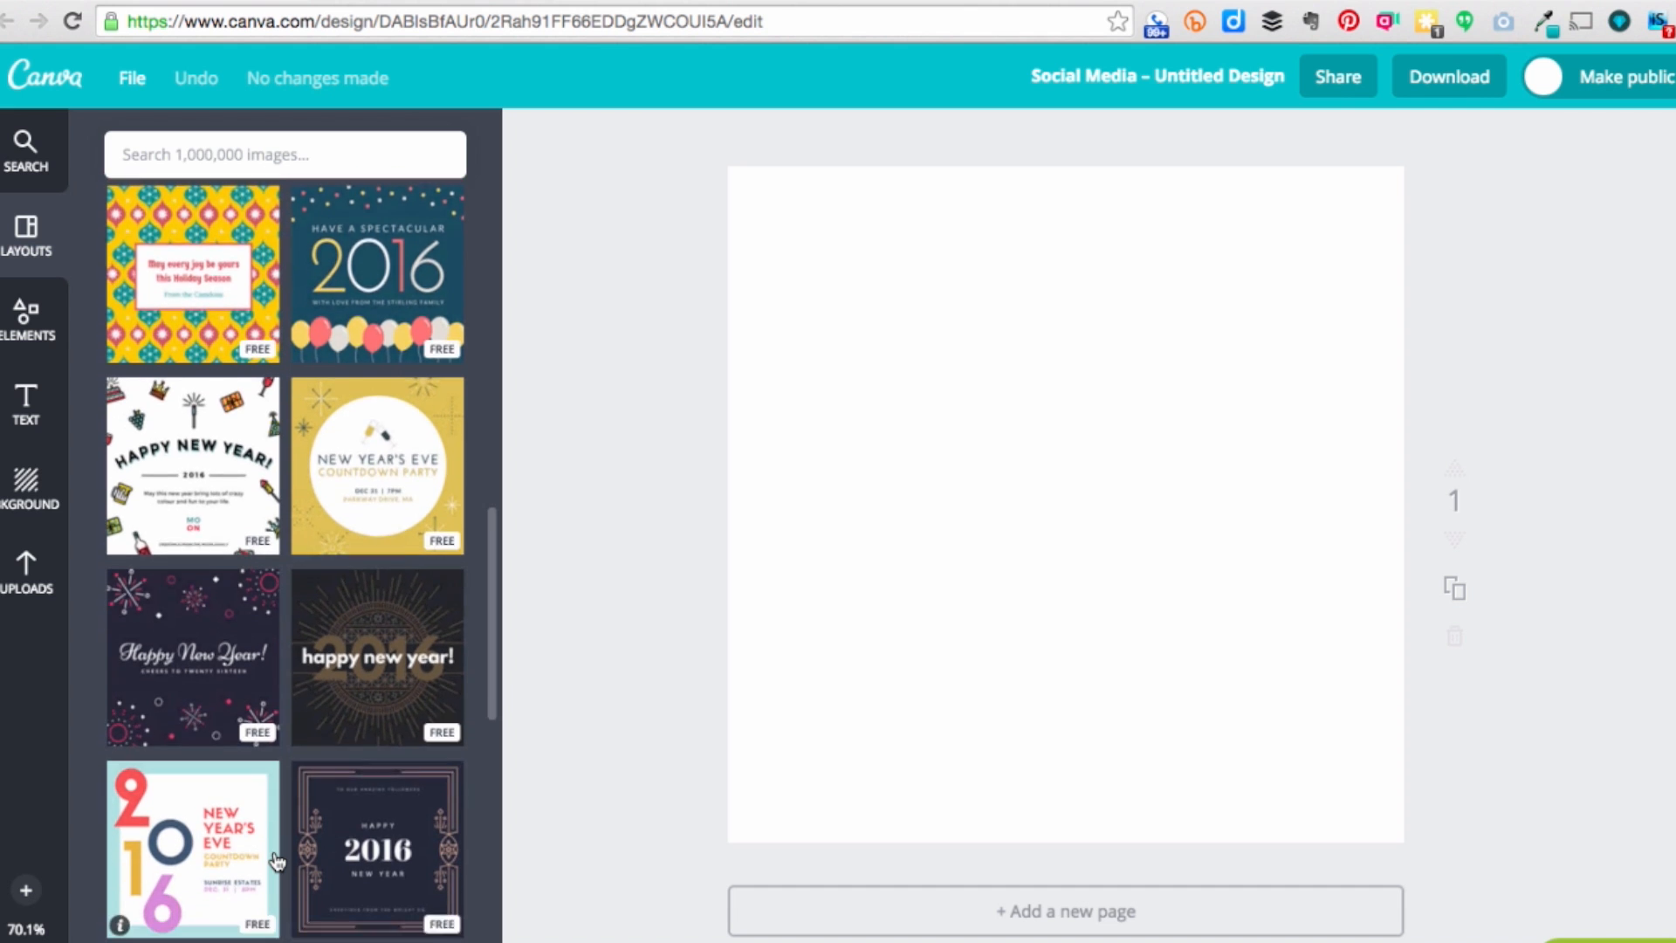
{"action": "scroll", "scroll_direction": "down", "scroll_amount": 3}
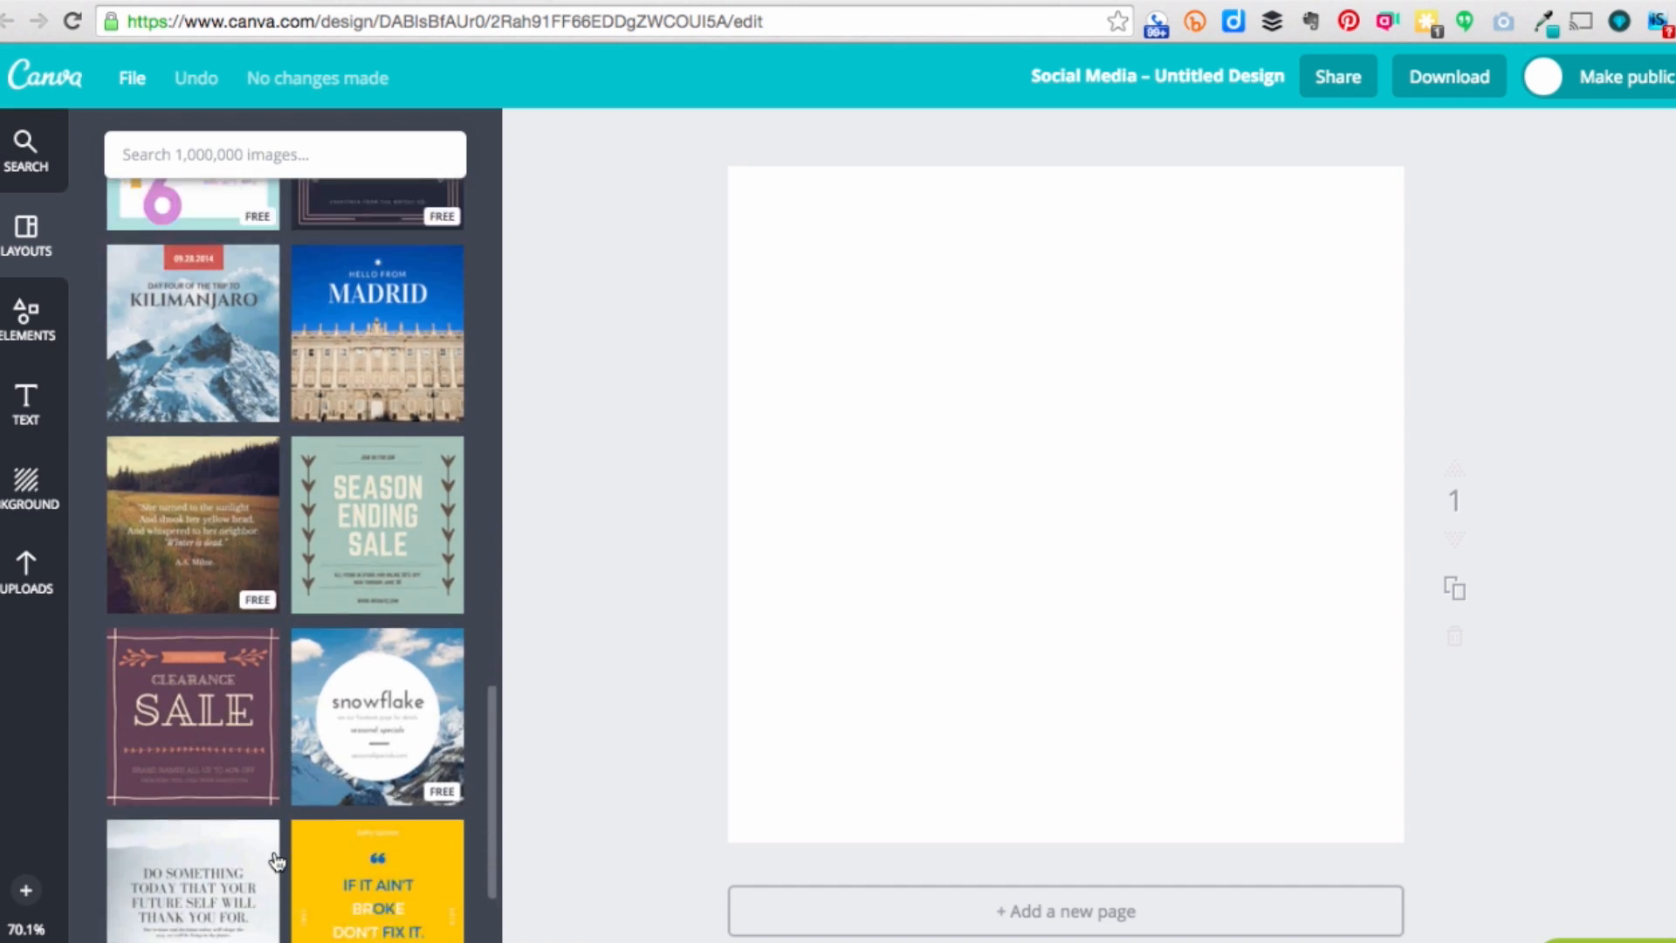
{"action": "scroll", "scroll_direction": "down", "scroll_amount": 3}
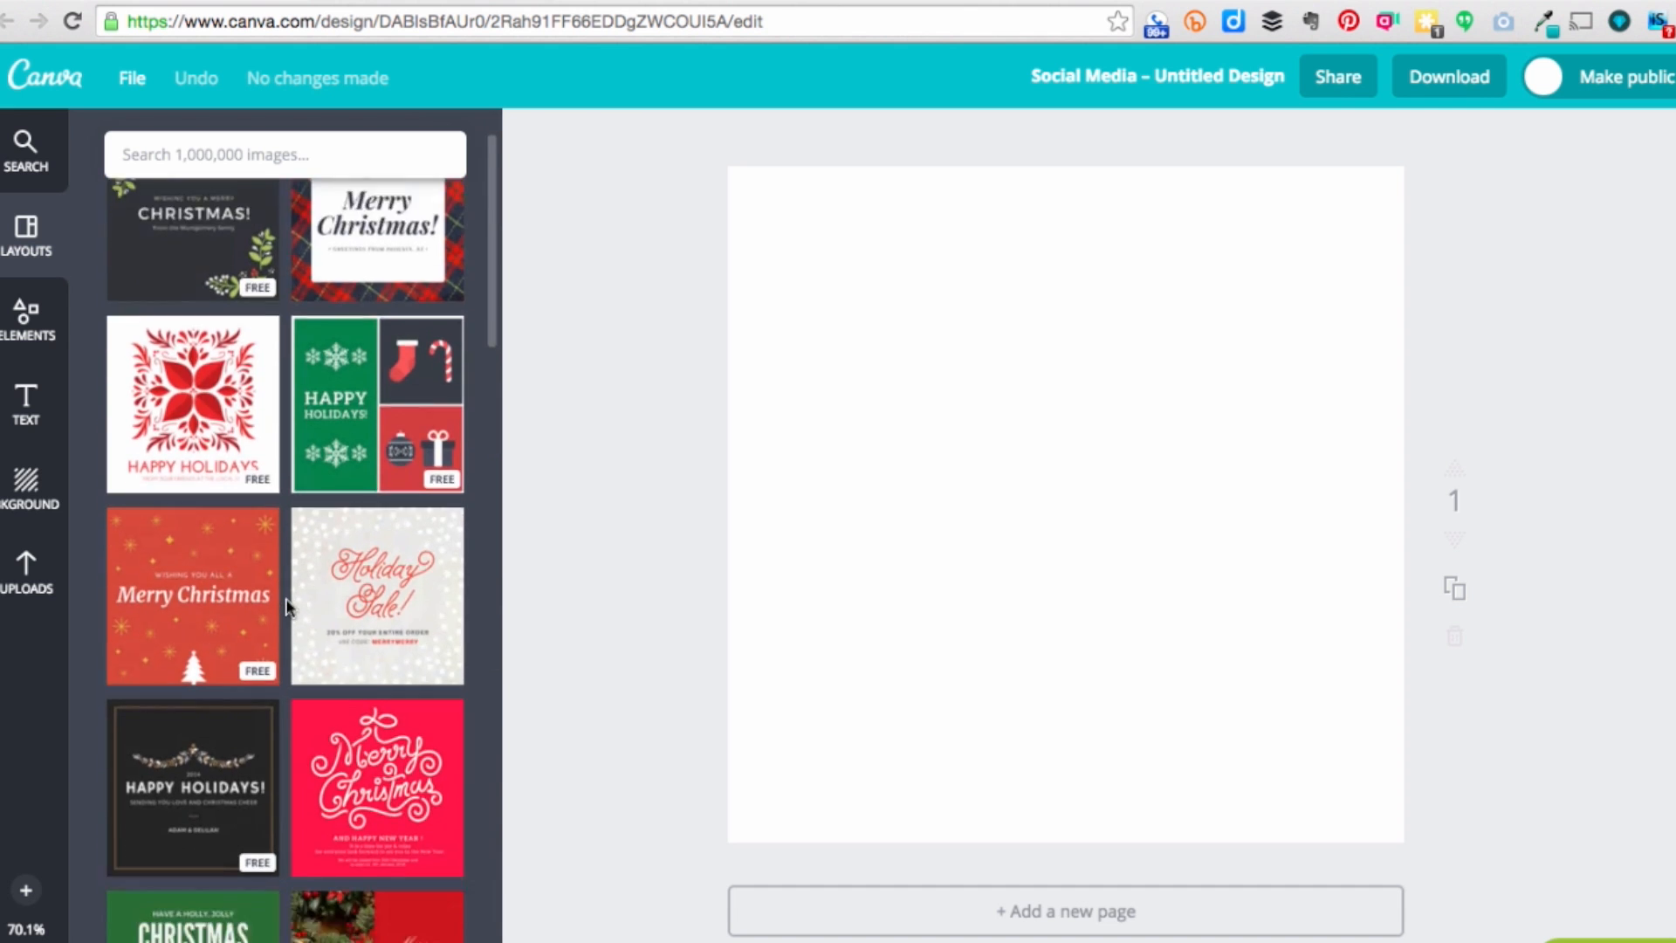
{"action": "scroll", "scroll_direction": "down", "scroll_amount": 3}
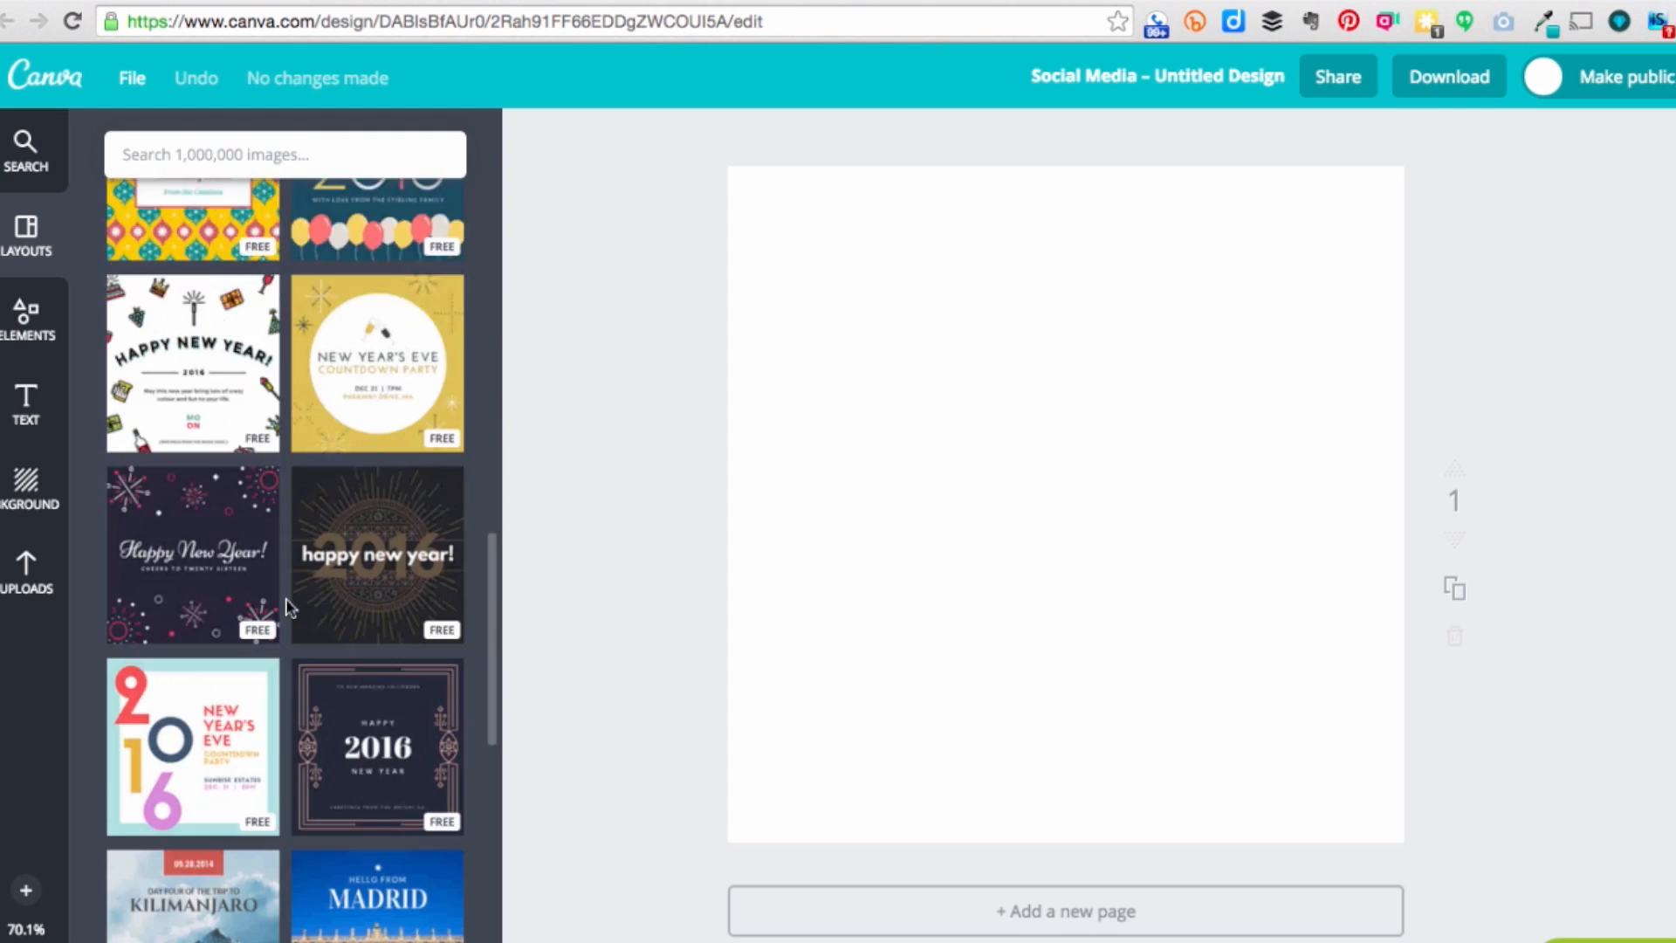
{"action": "scroll", "scroll_direction": "down", "scroll_amount": 3}
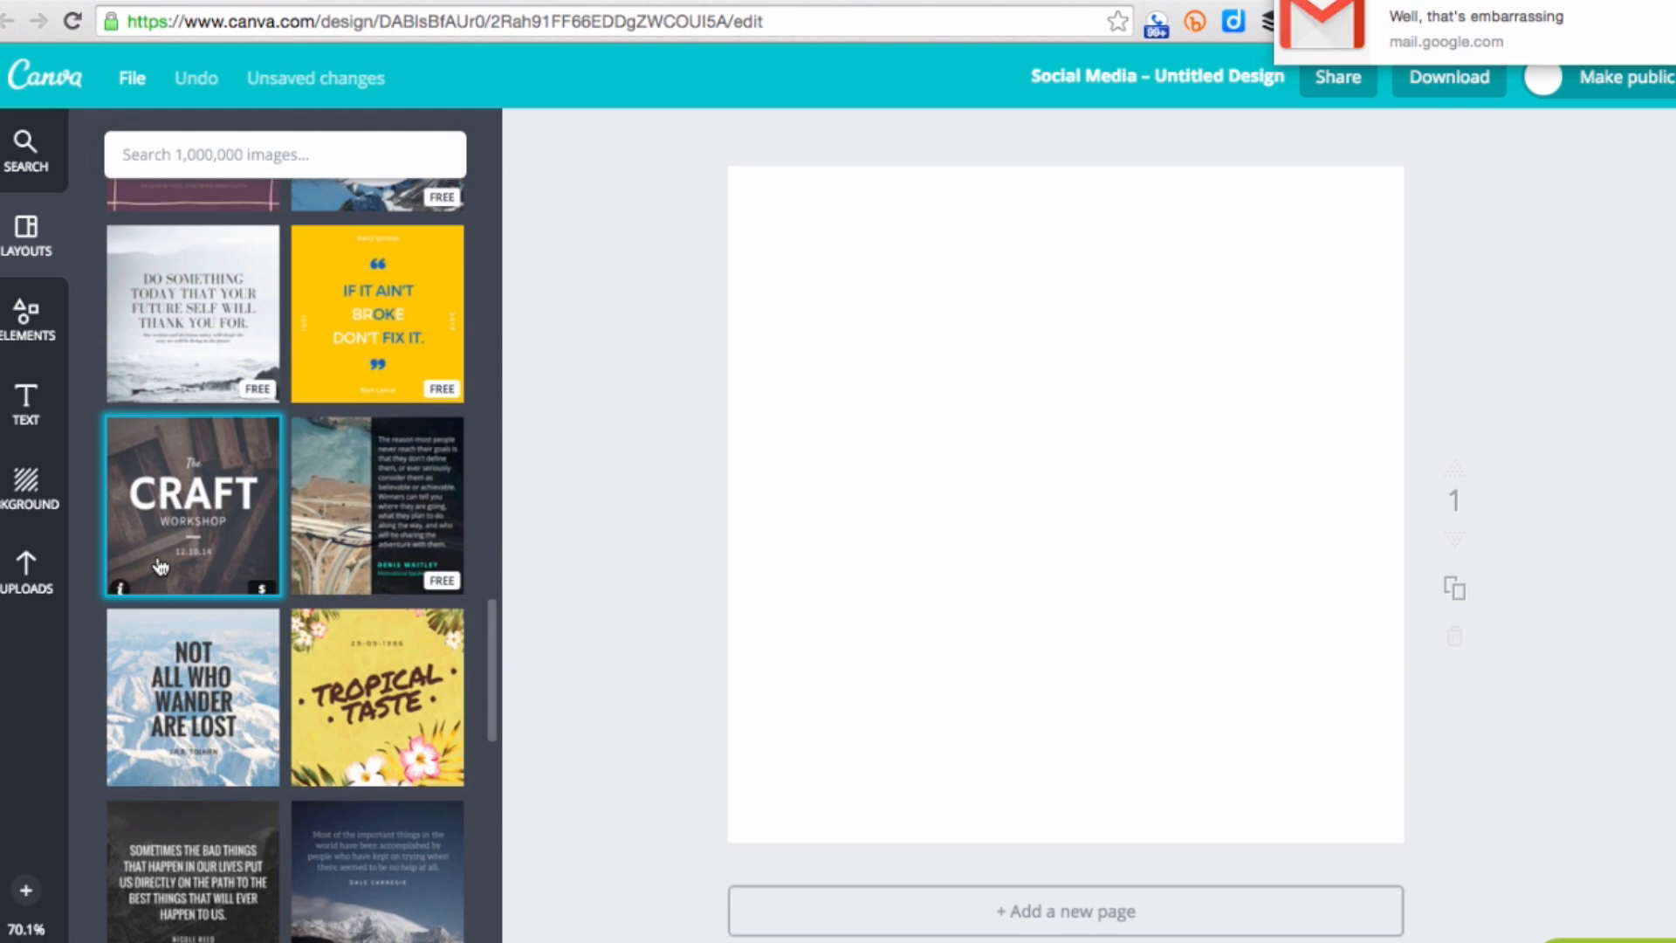
Step: Apply the CRAFT Workshop layout to the page
{"action": "left_click", "coordinate": [190, 503]}
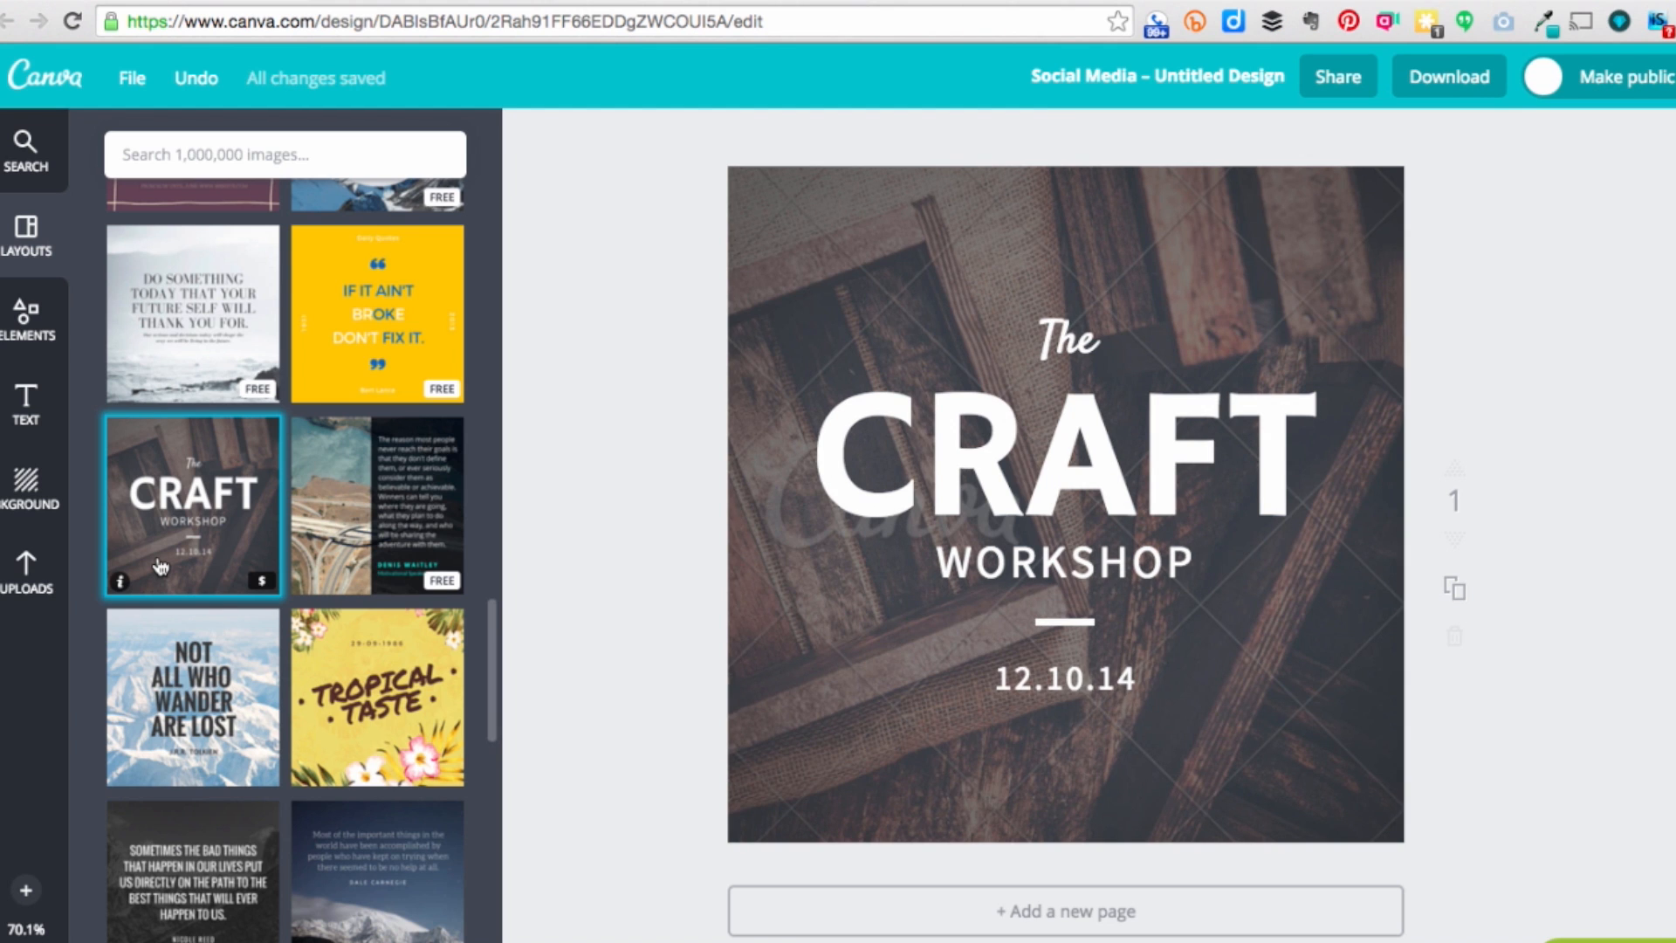
{"action": "mouse_move", "coordinate": [143, 464]}
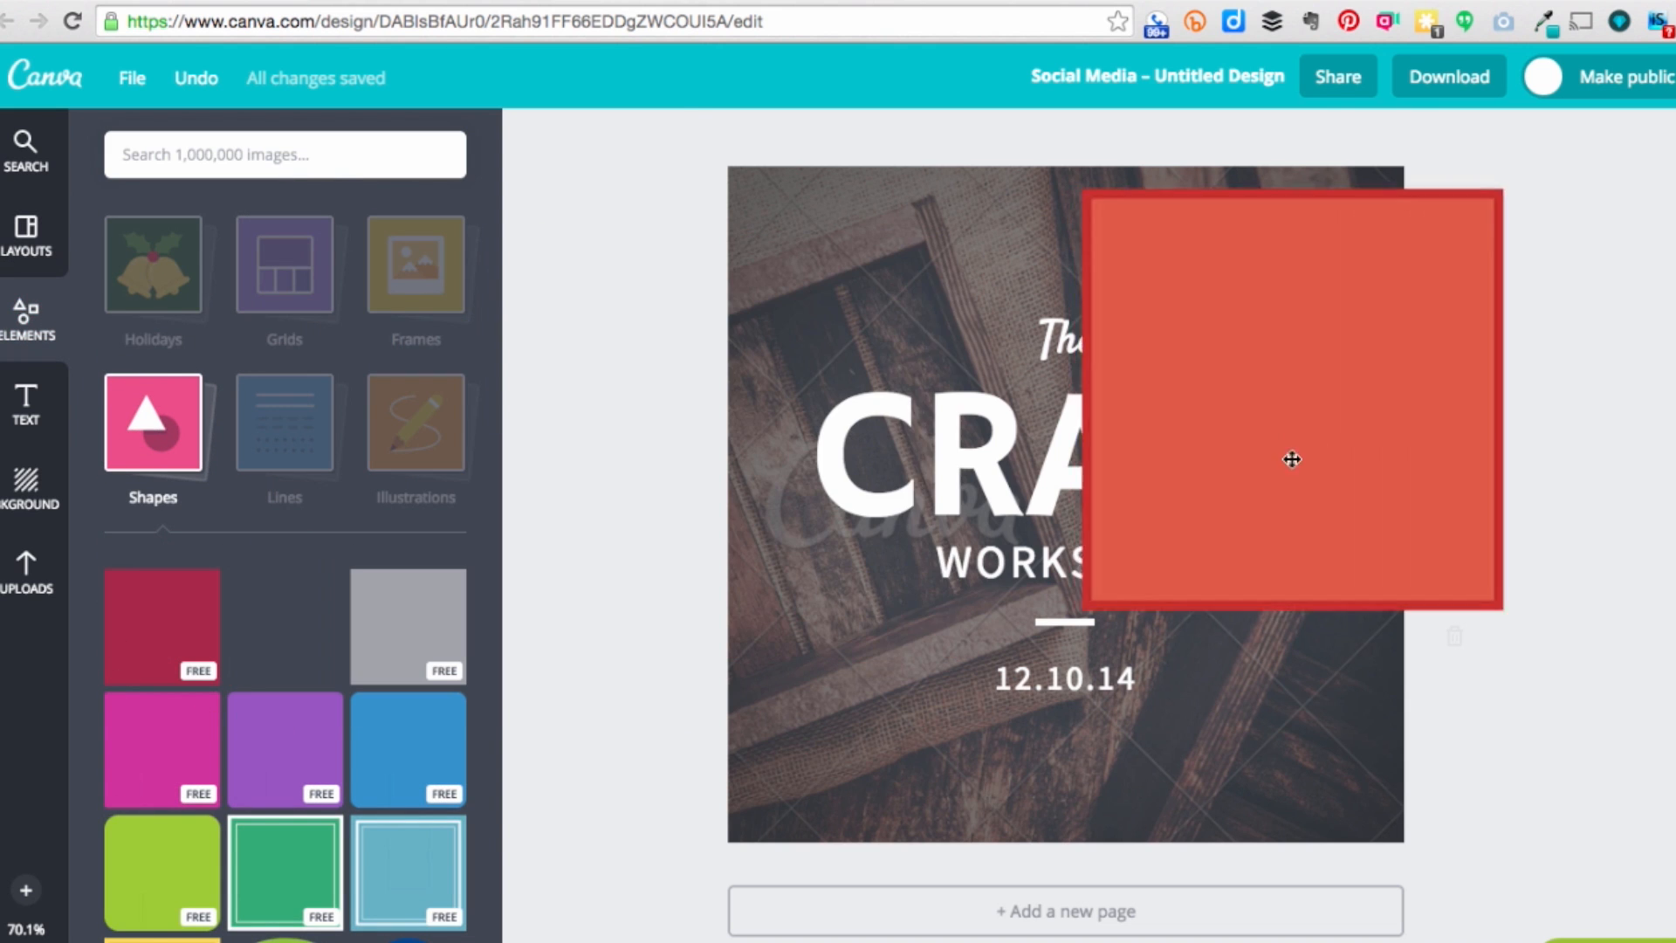
Step: Give the red square a white border and enlarge it to cover the heading
{"action": "left_click", "coordinate": [1217, 223]}
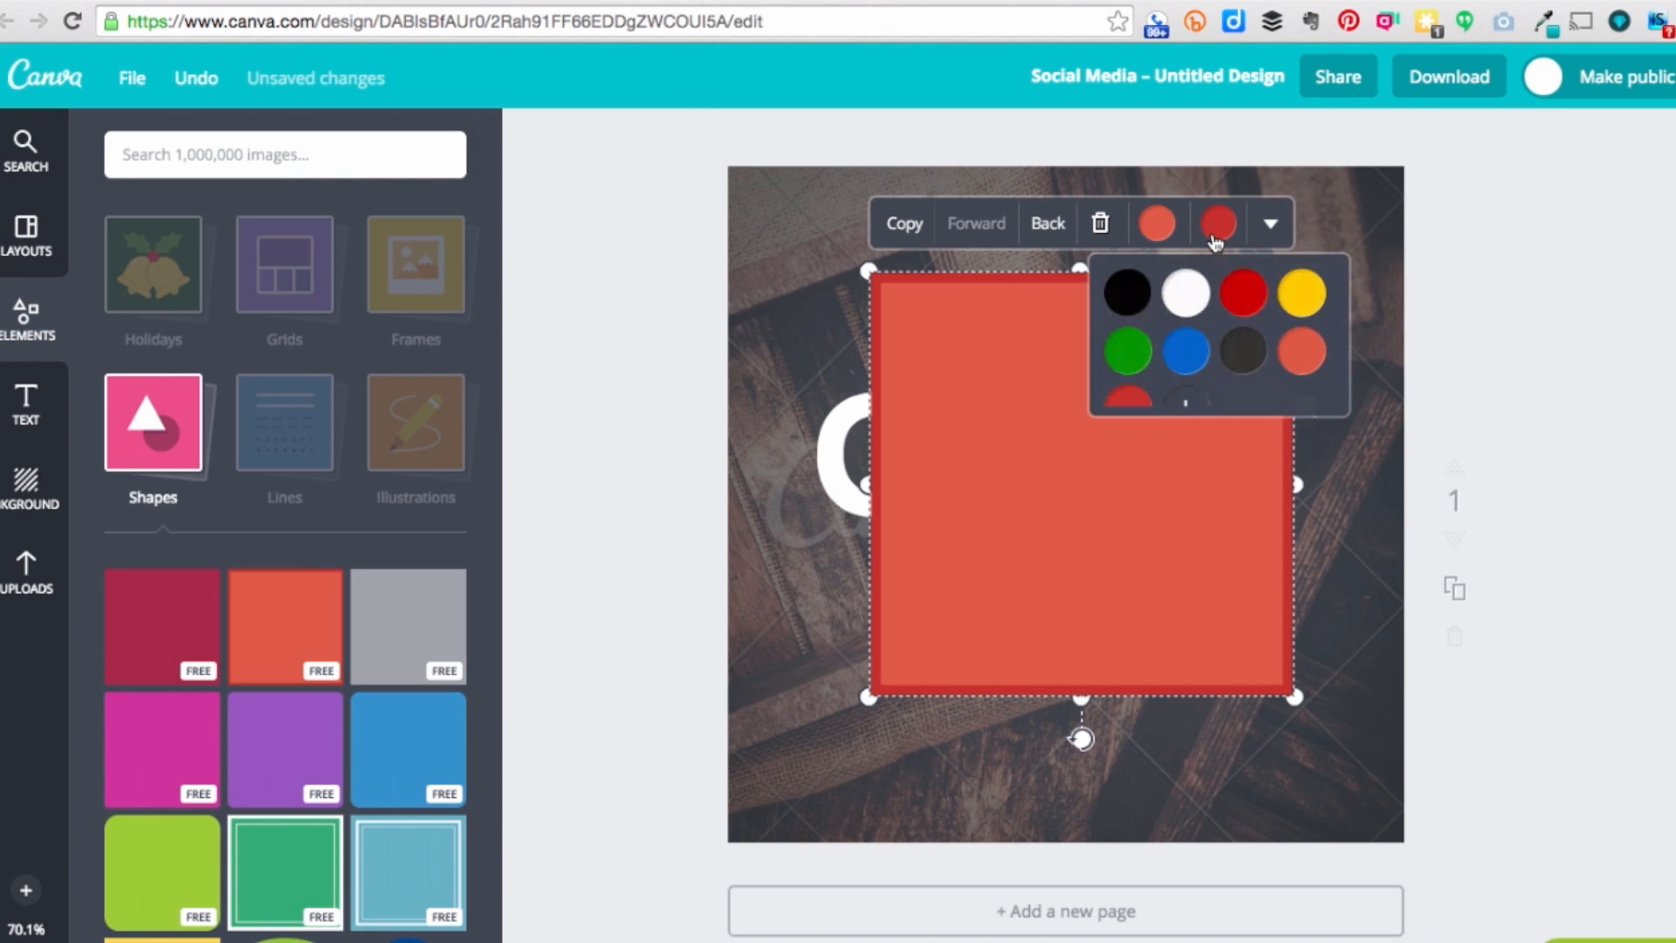
{"action": "left_click", "coordinate": [1184, 295]}
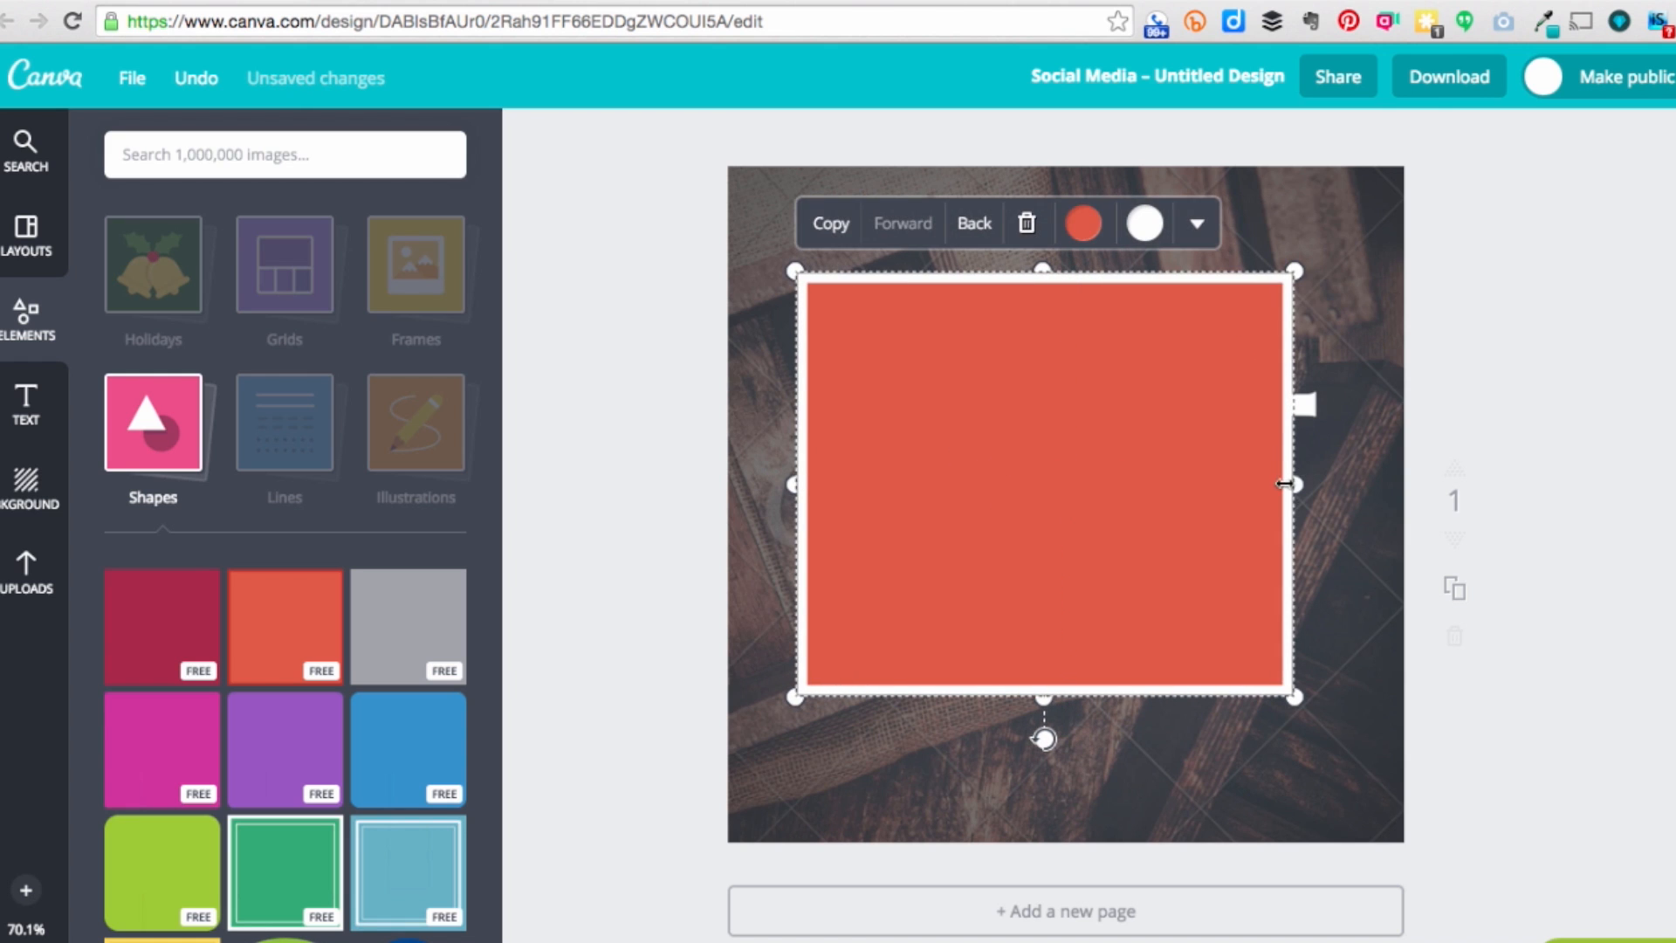
{"action": "left_click_drag", "start_coordinate": [1291, 484], "coordinate": [1355, 501]}
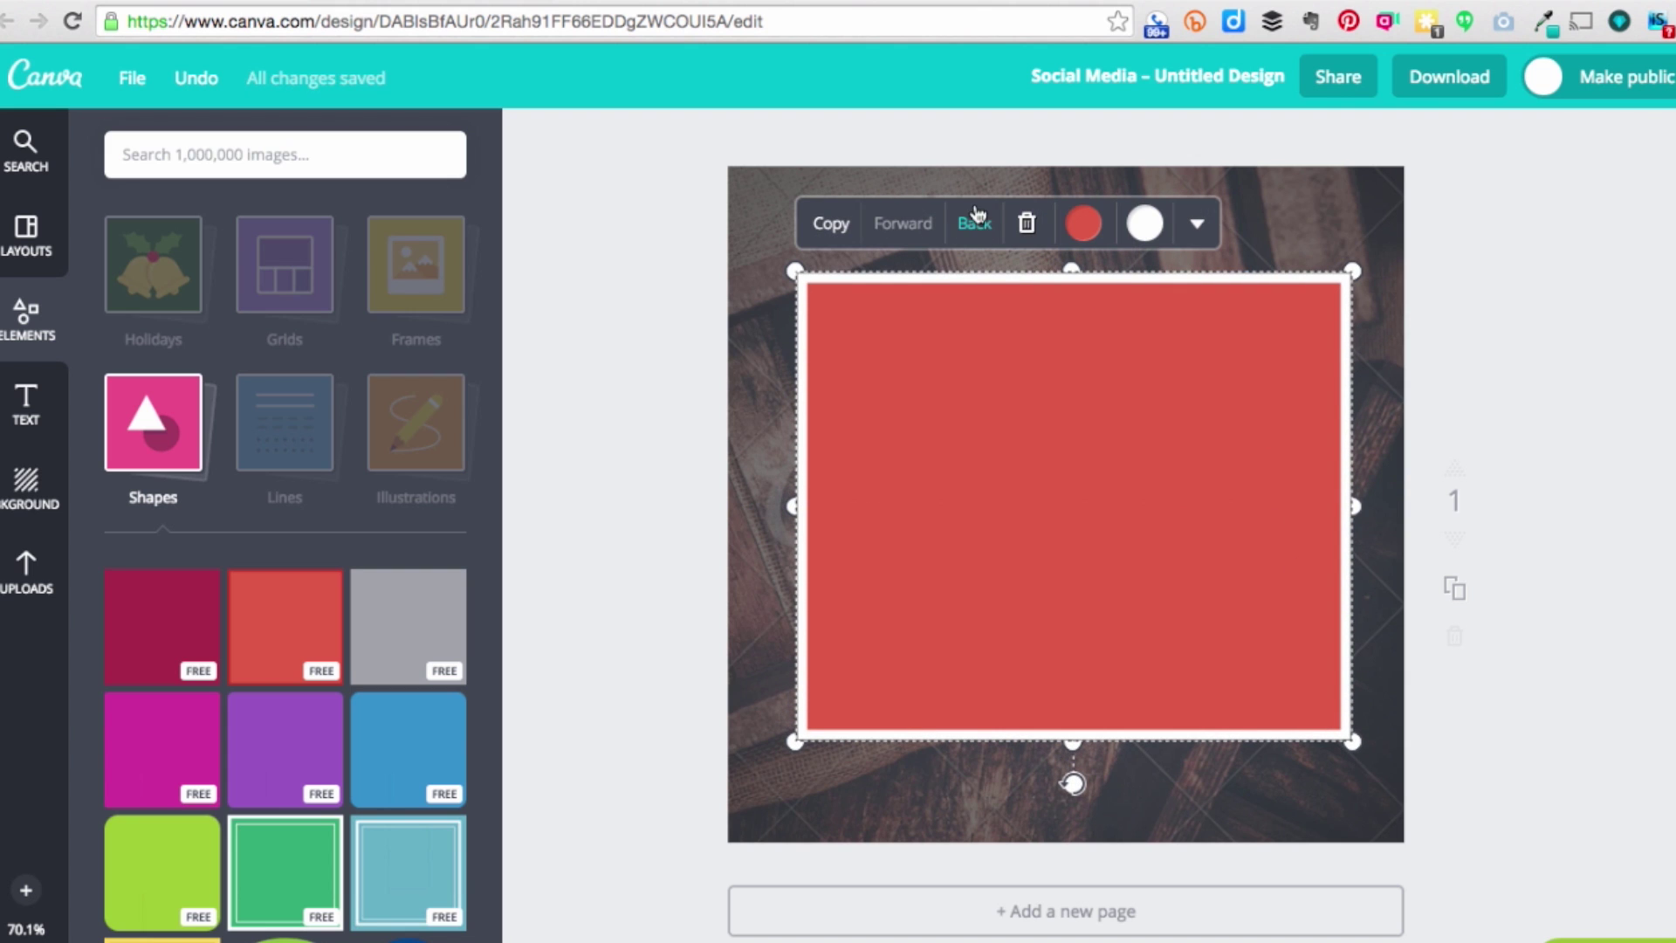
Step: Send the square behind the CRAFT WORKSHOP text and make it semi-transparent
{"action": "left_click", "coordinate": [975, 224]}
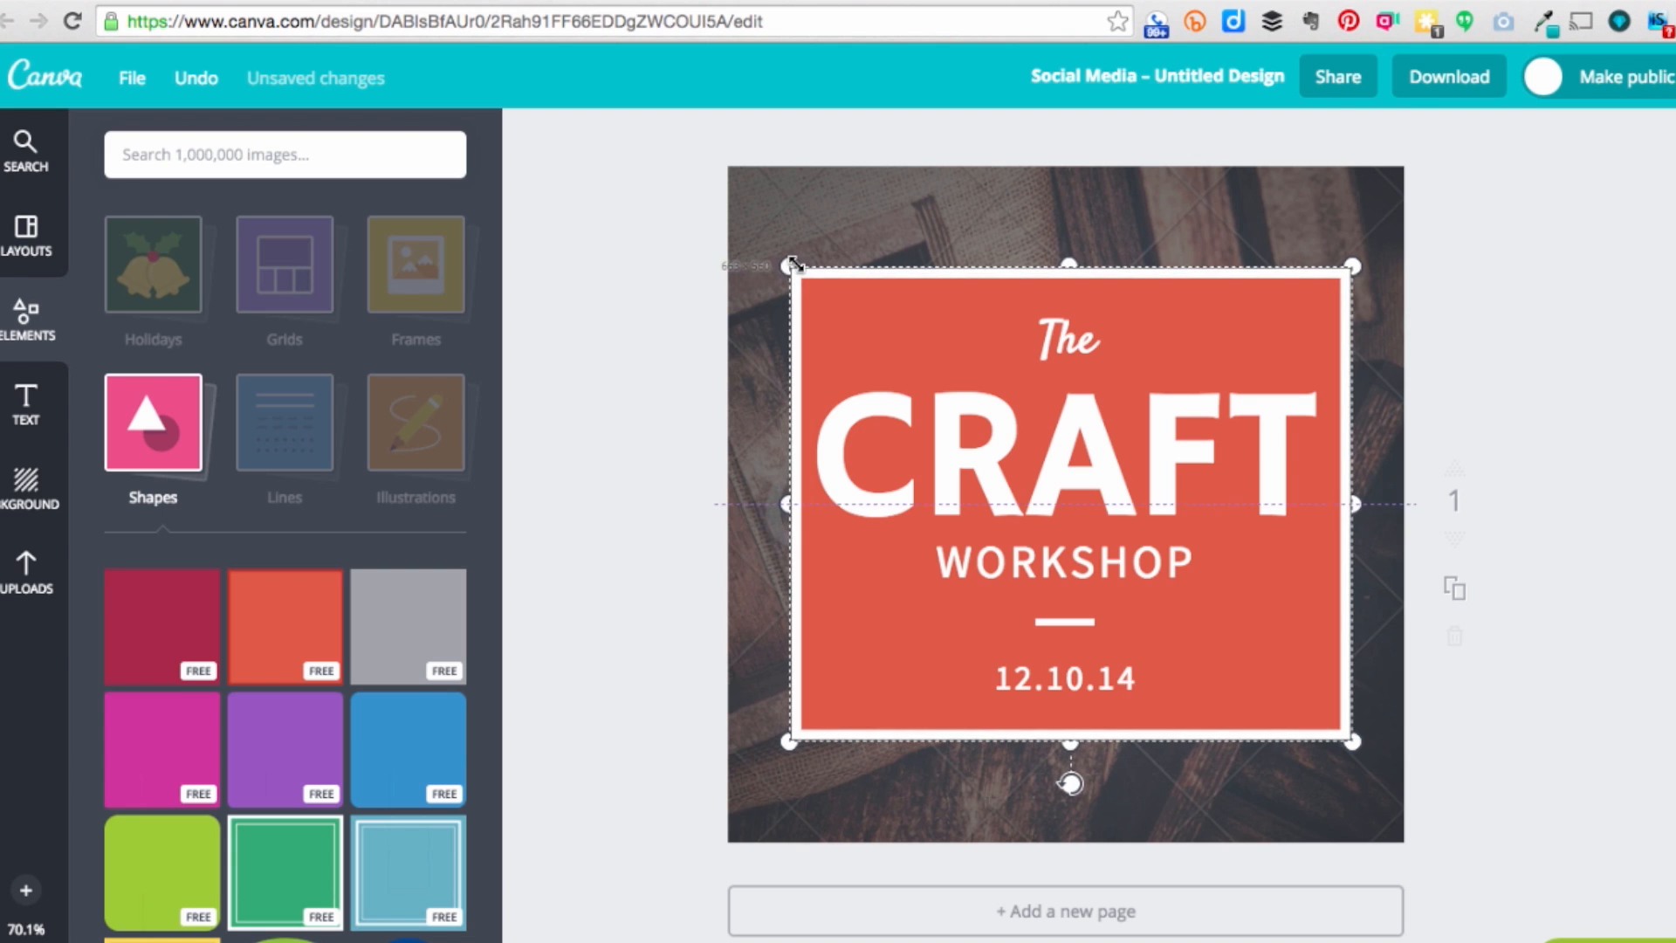
{"action": "left_click", "coordinate": [1191, 219]}
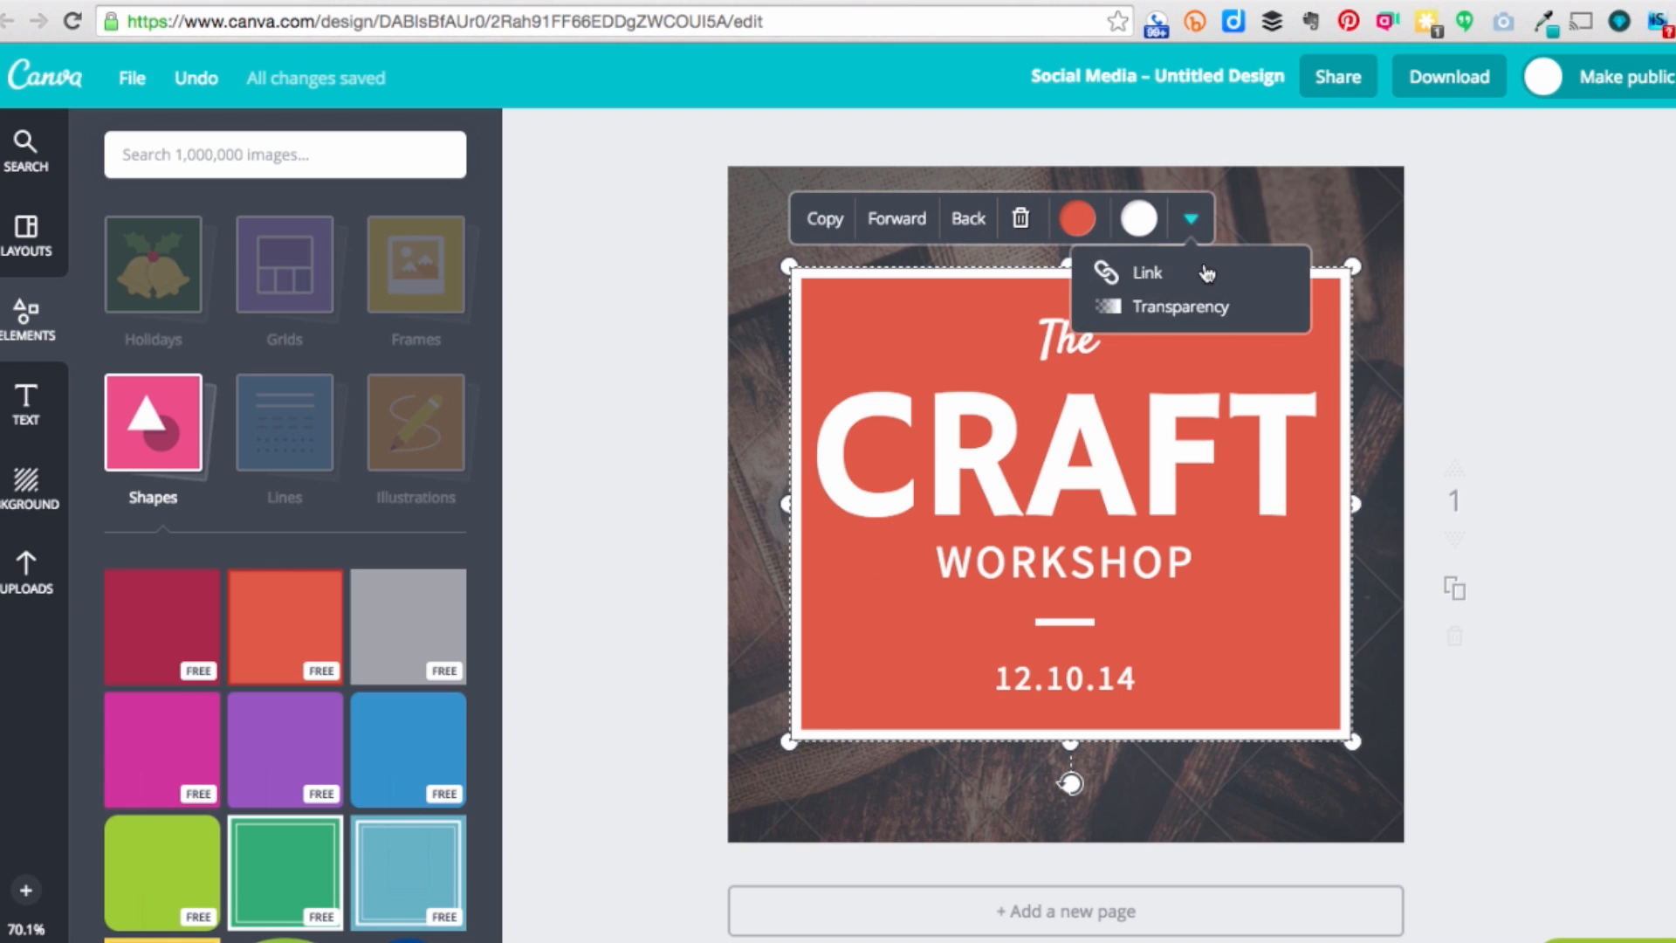
{"action": "left_click", "coordinate": [1180, 306]}
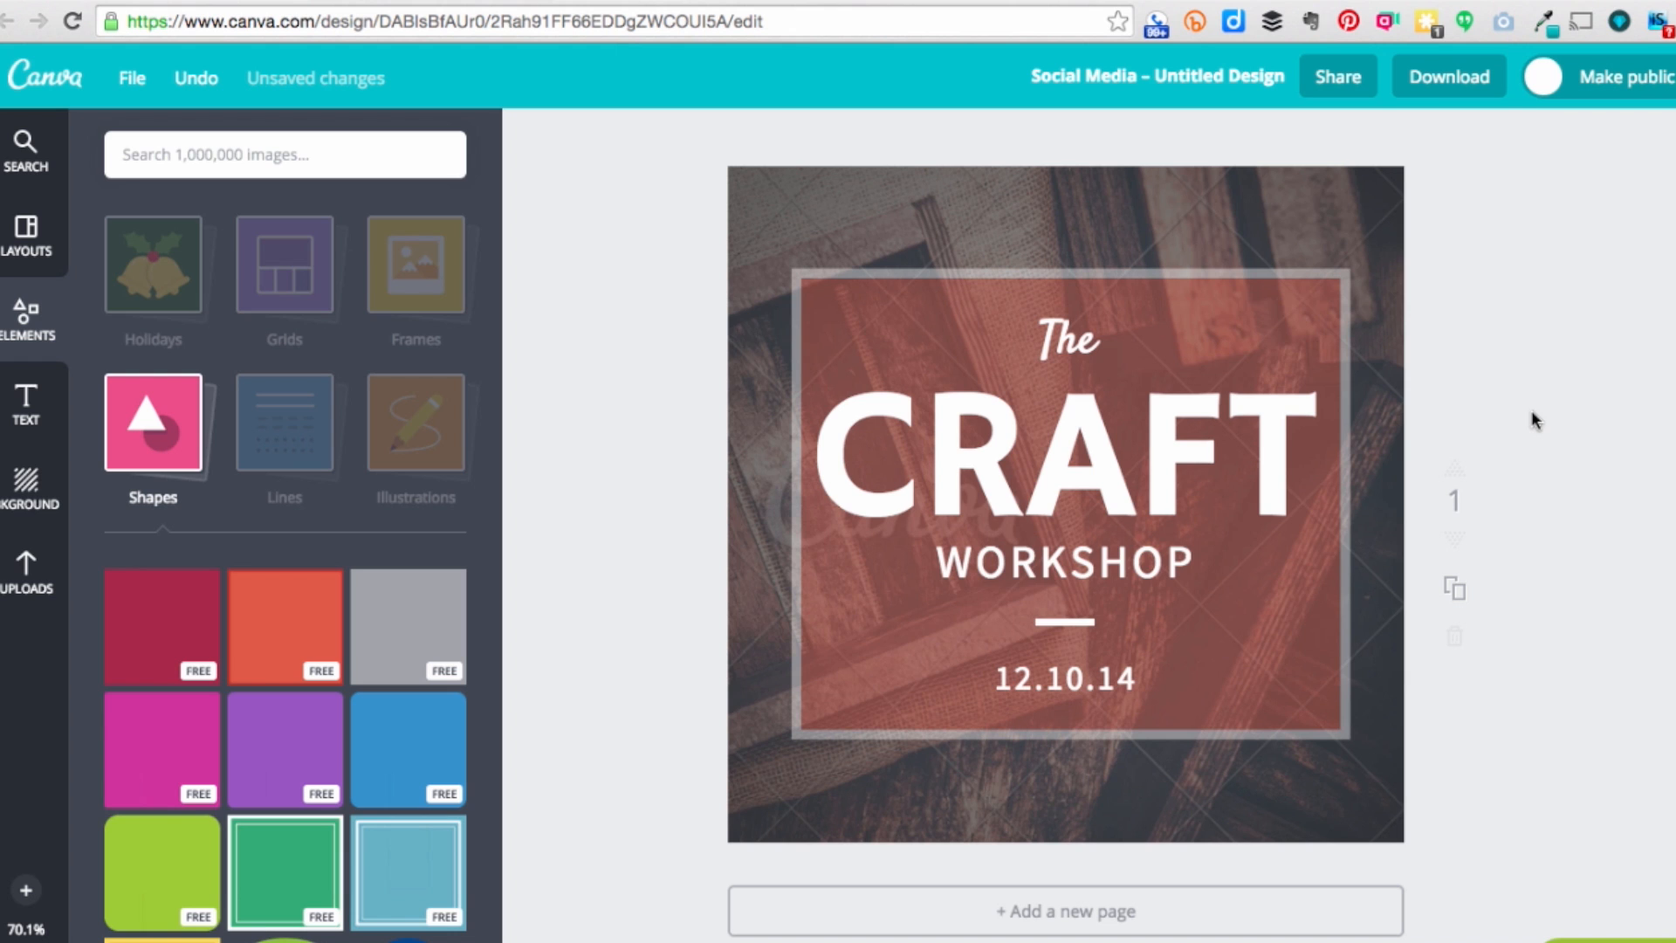
{"action": "left_click", "coordinate": [26, 402]}
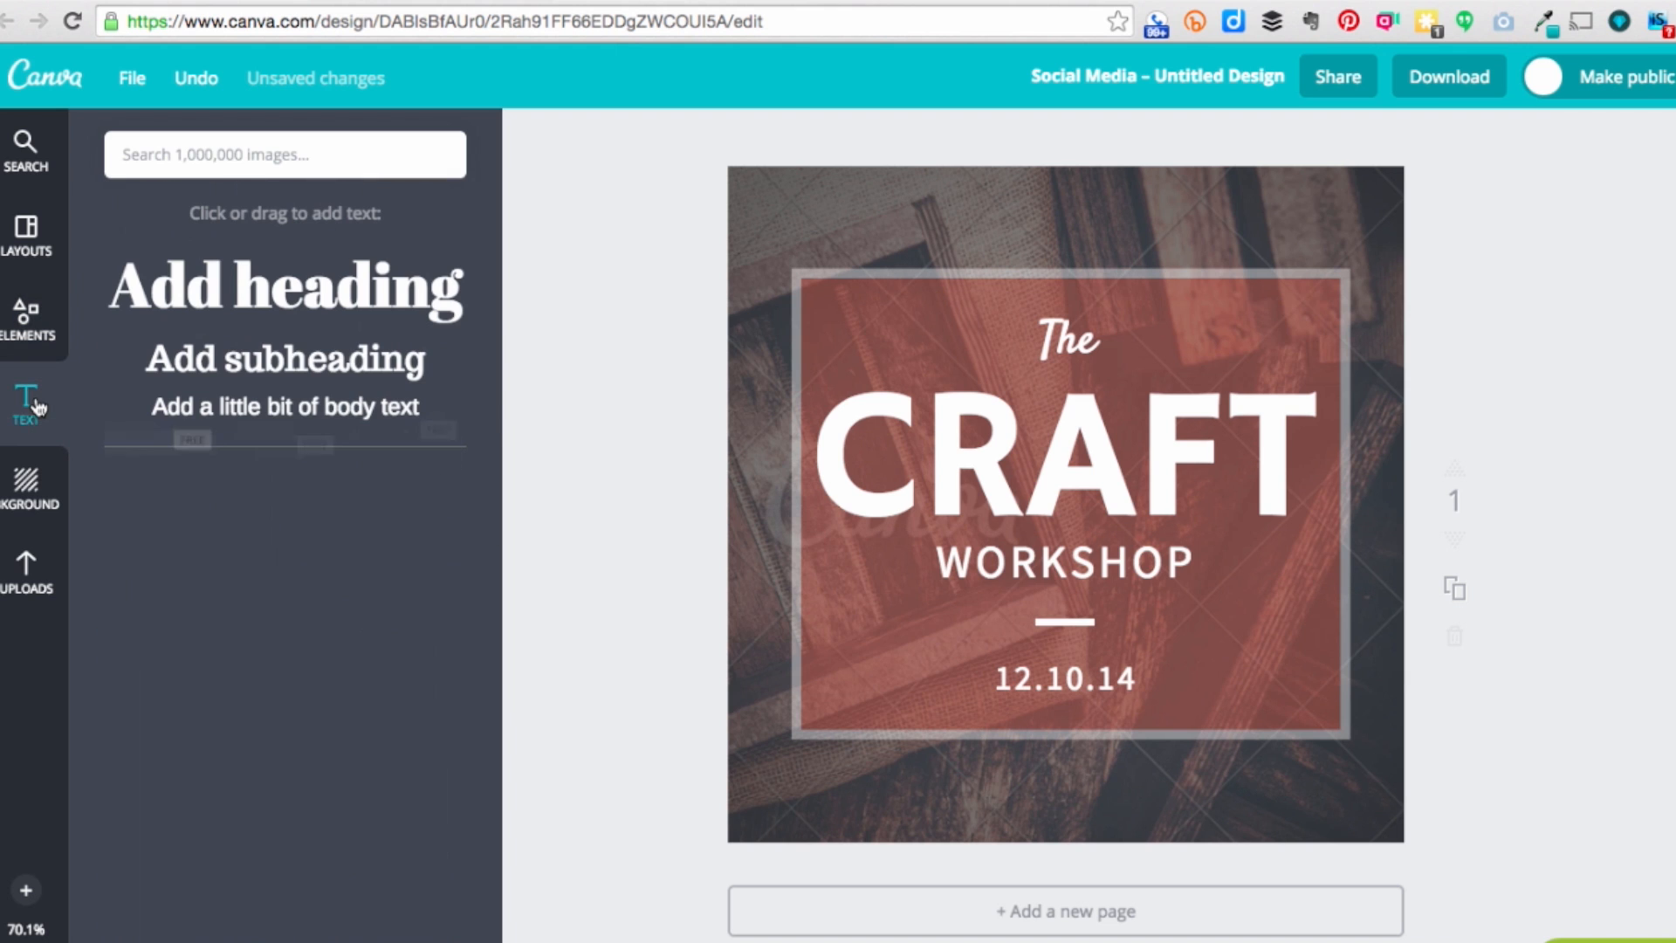
{"action": "left_click", "coordinate": [26, 403]}
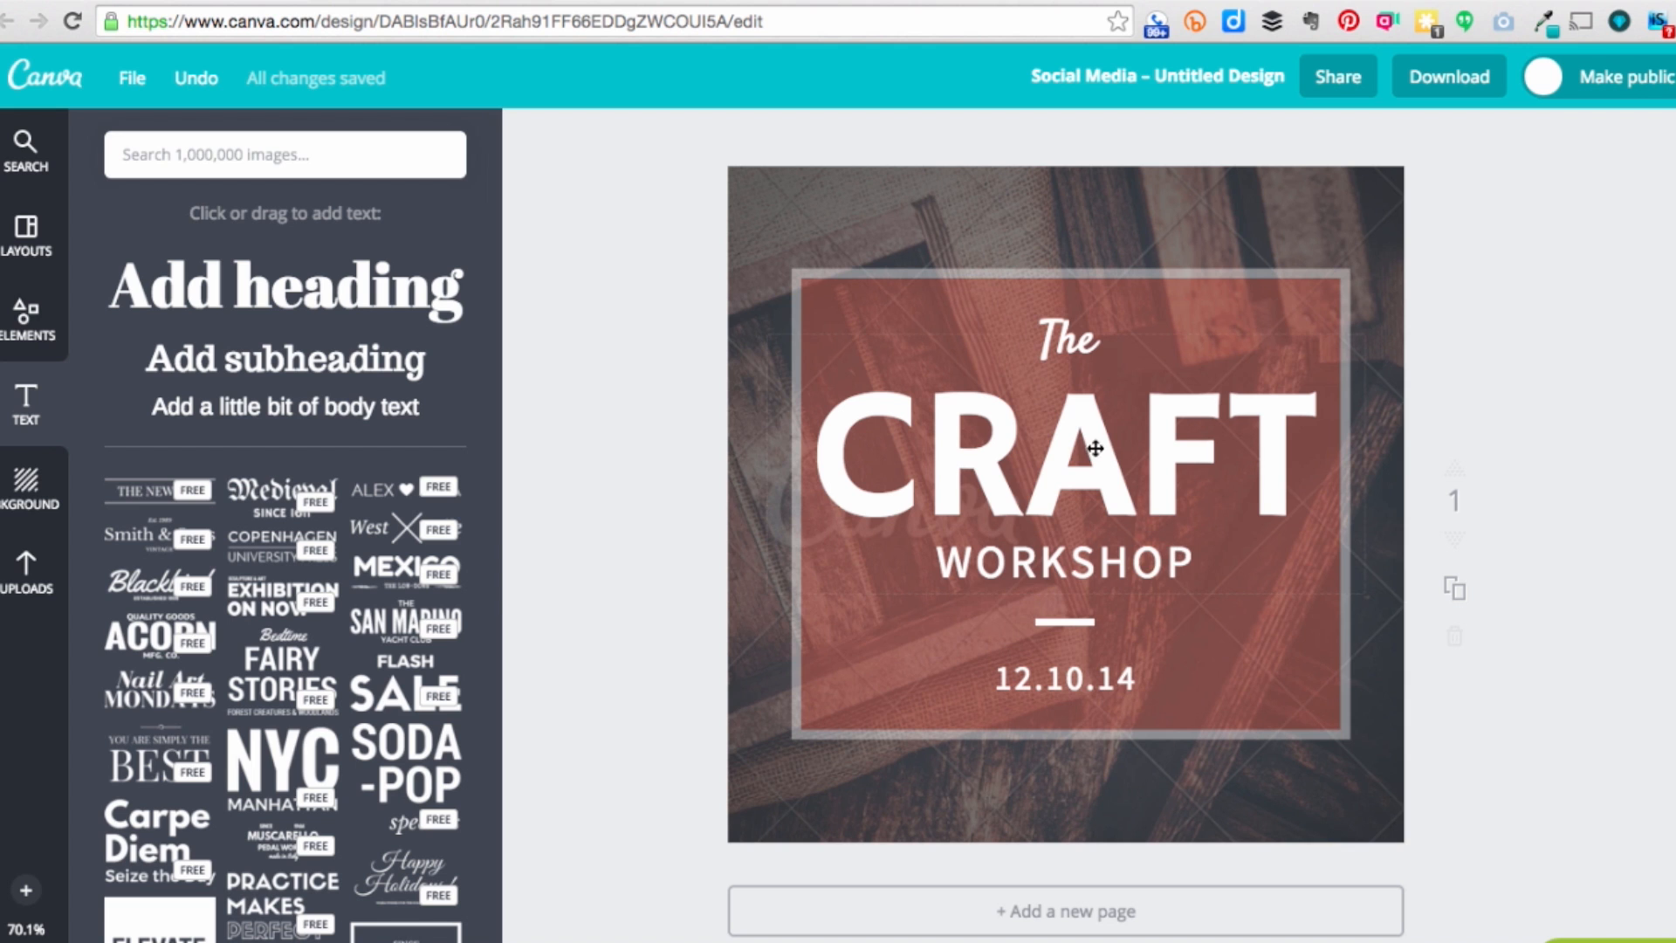
{"action": "left_click", "coordinate": [1069, 454]}
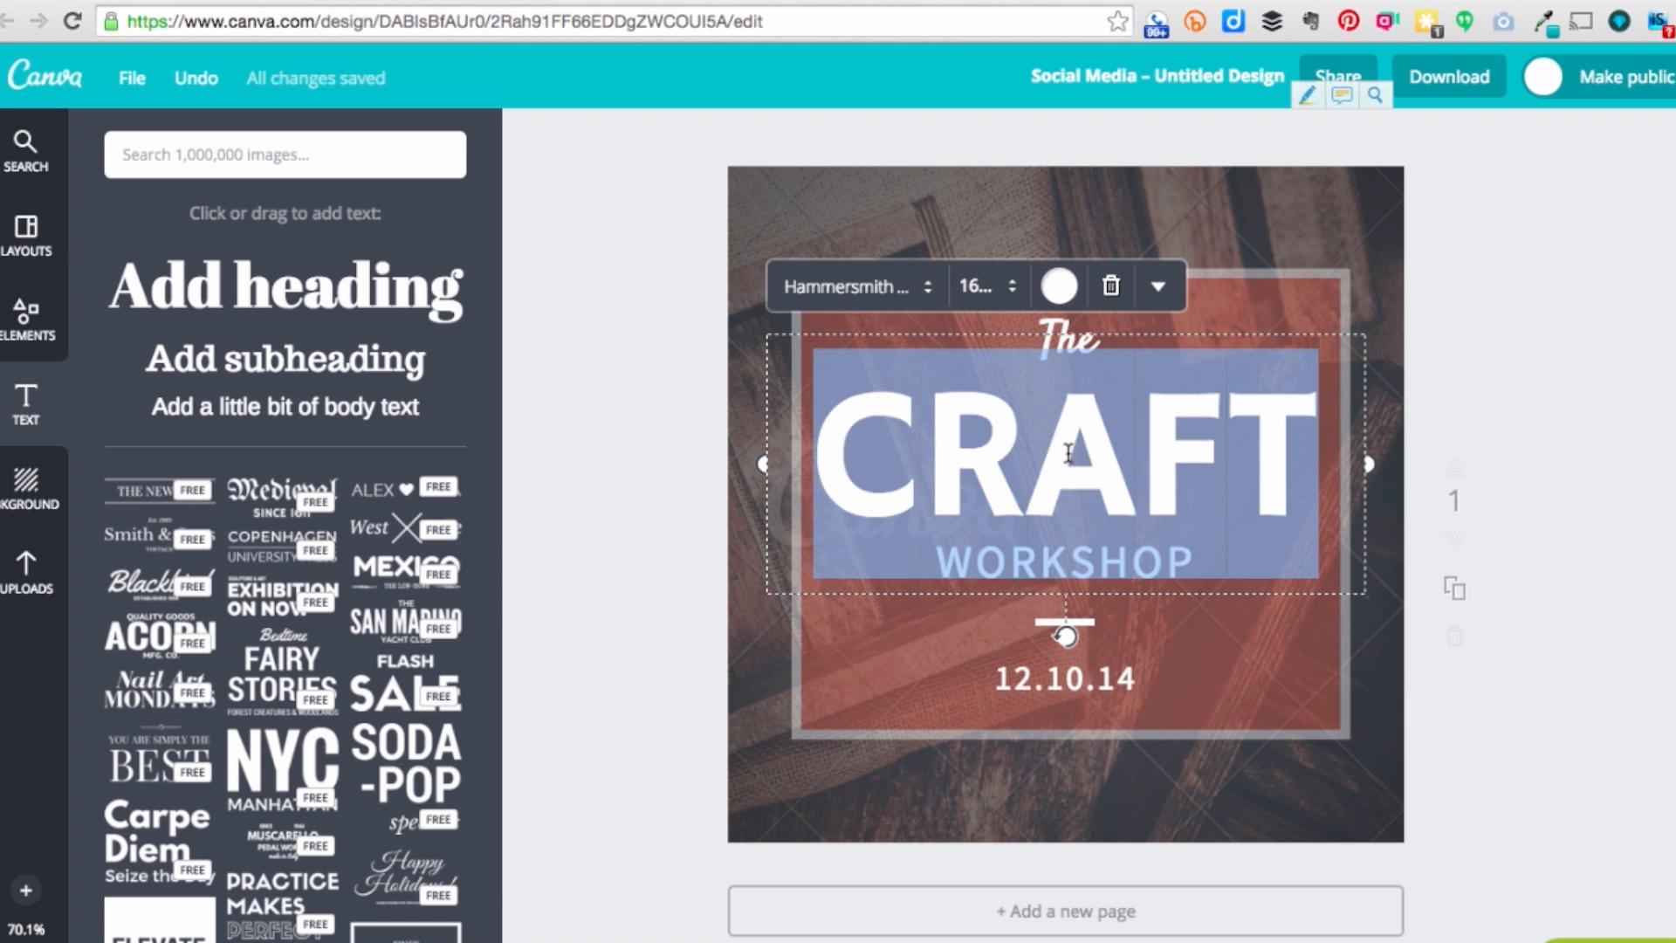
{"action": "left_click", "coordinate": [854, 287]}
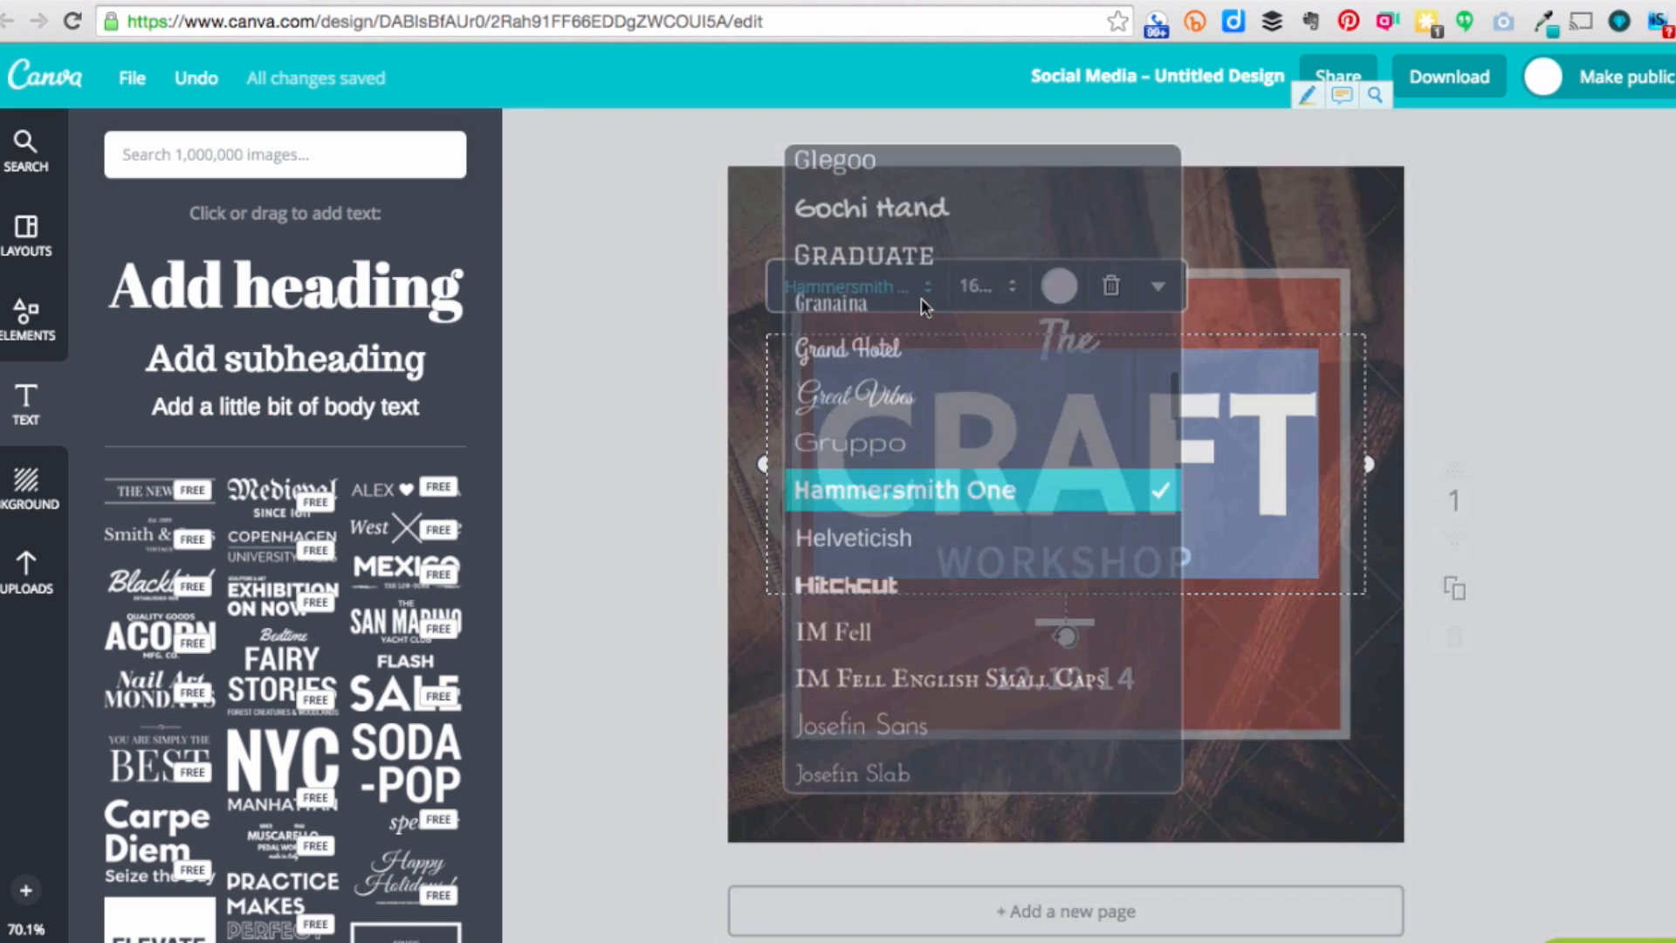
{"action": "scroll", "scroll_direction": "down", "scroll_amount": 3}
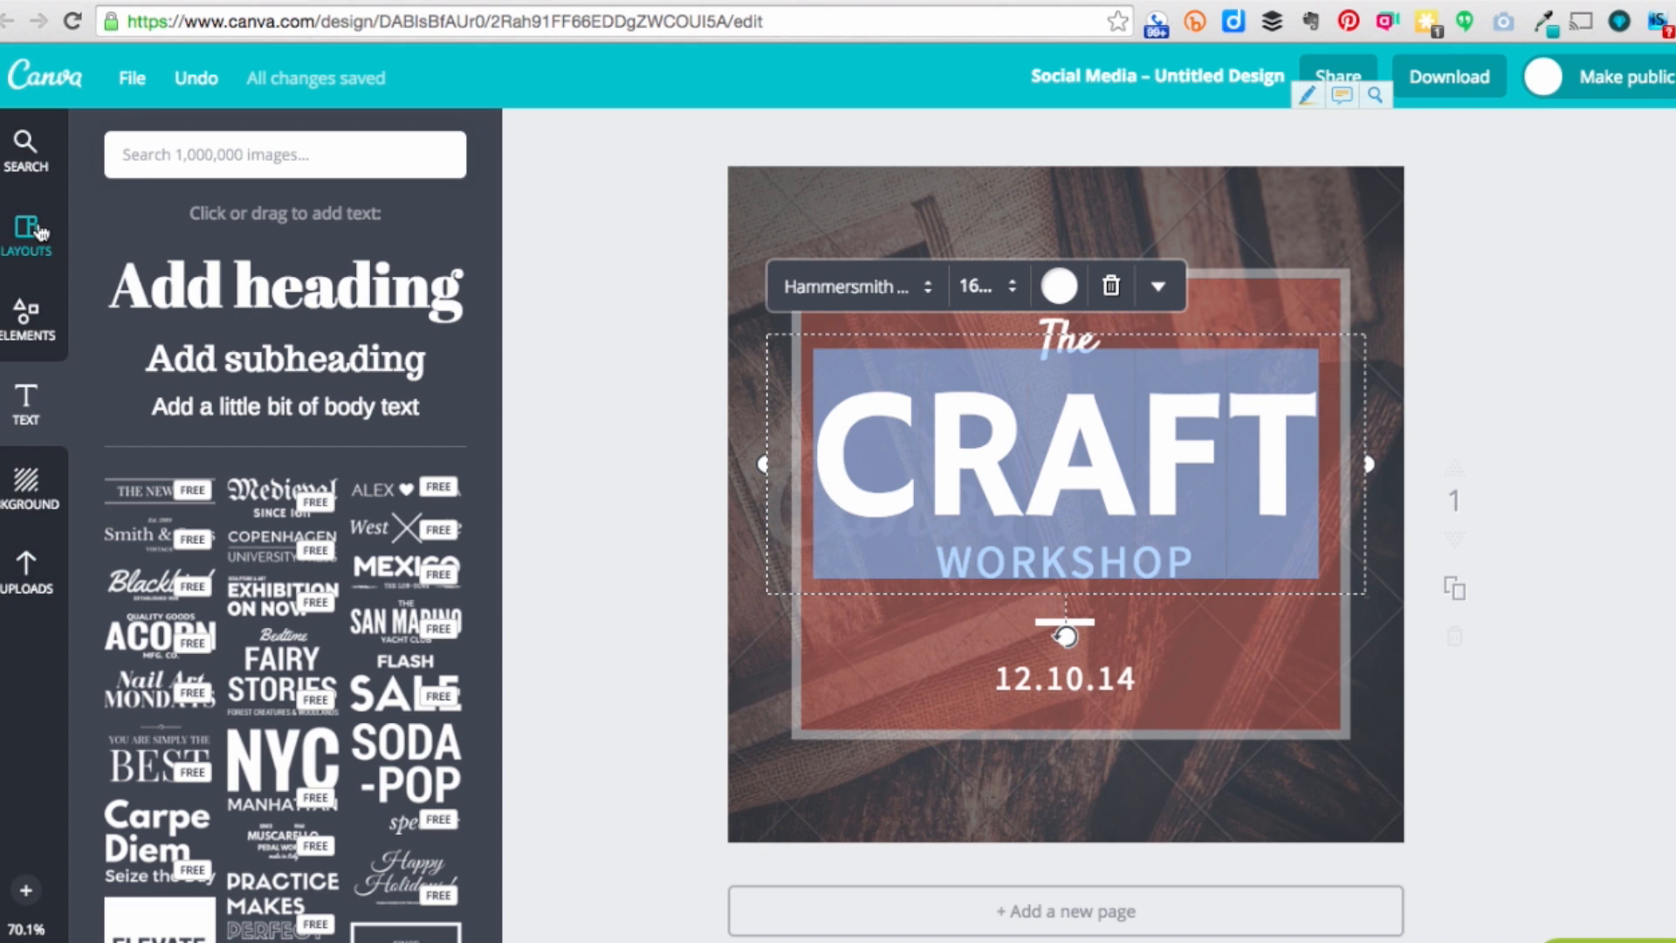
{"action": "left_click", "coordinate": [27, 311]}
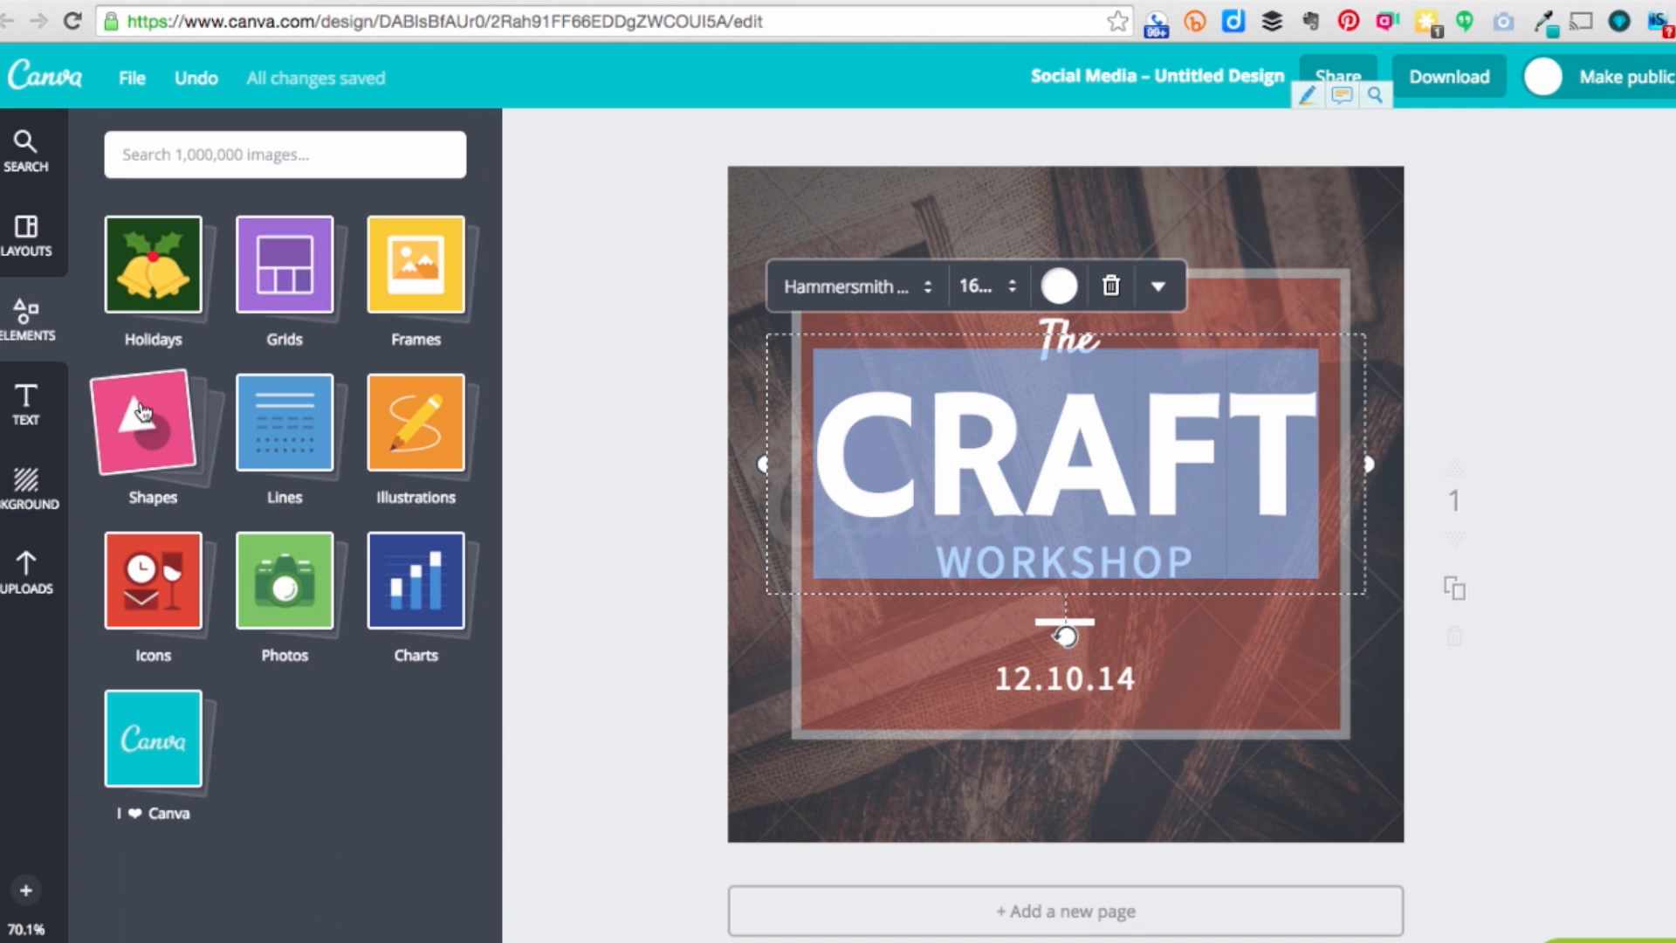
Step: Show the free stock Photos category and browse down the photo grid
{"action": "left_click", "coordinate": [283, 581]}
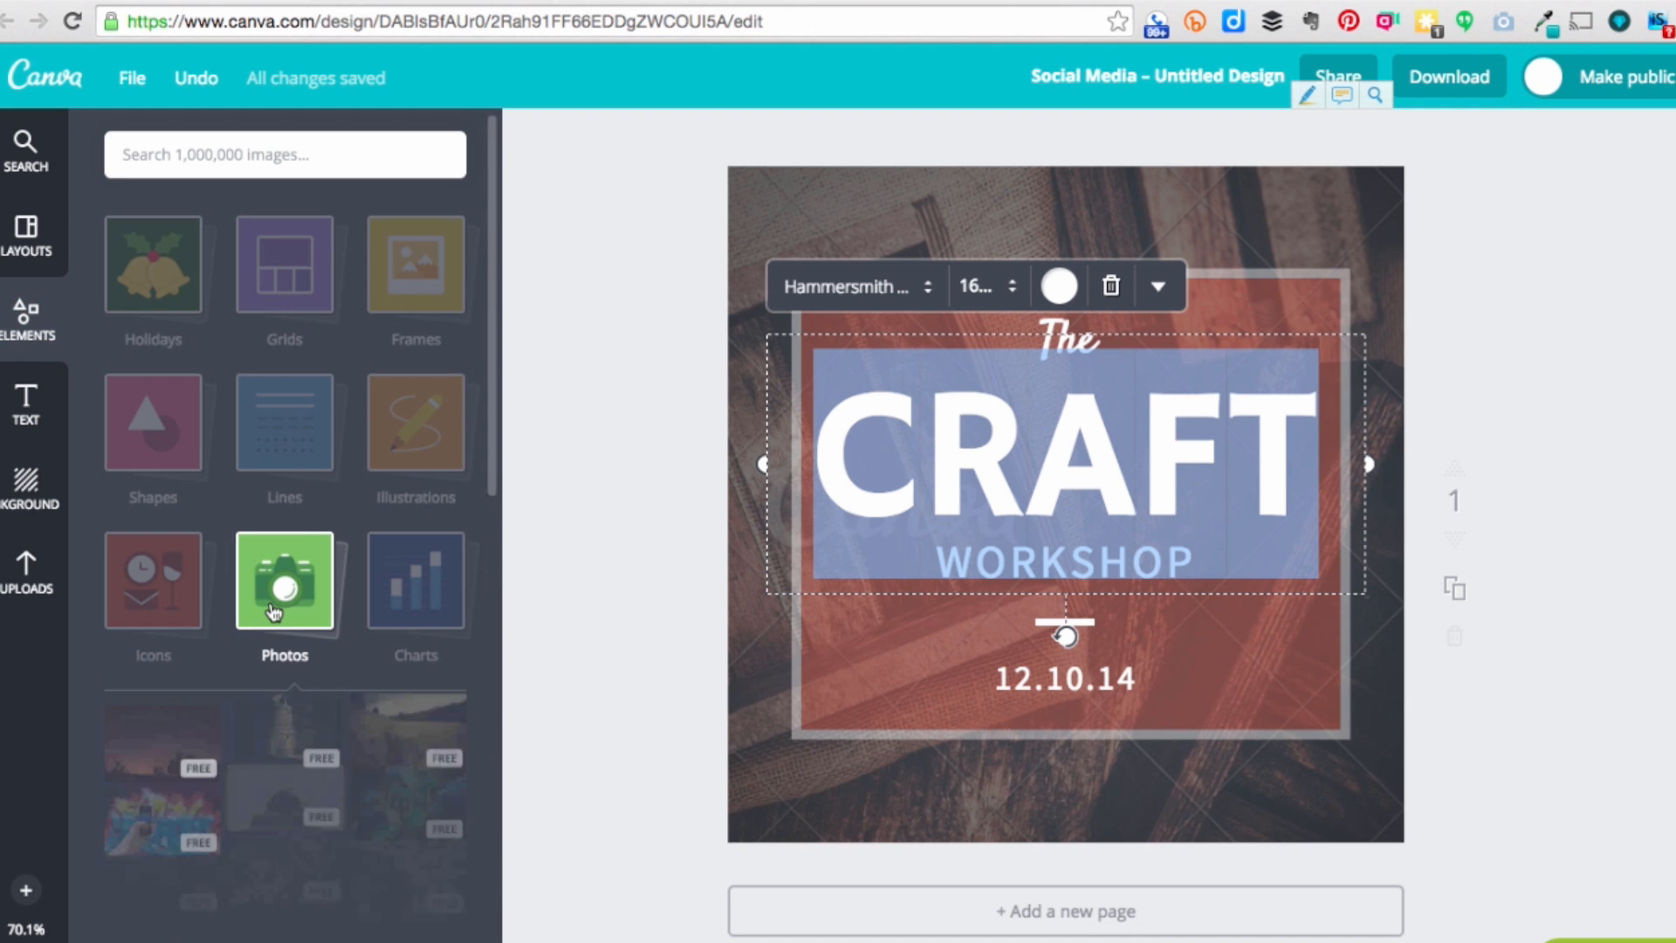
{"action": "scroll", "scroll_direction": "down", "scroll_amount": 3}
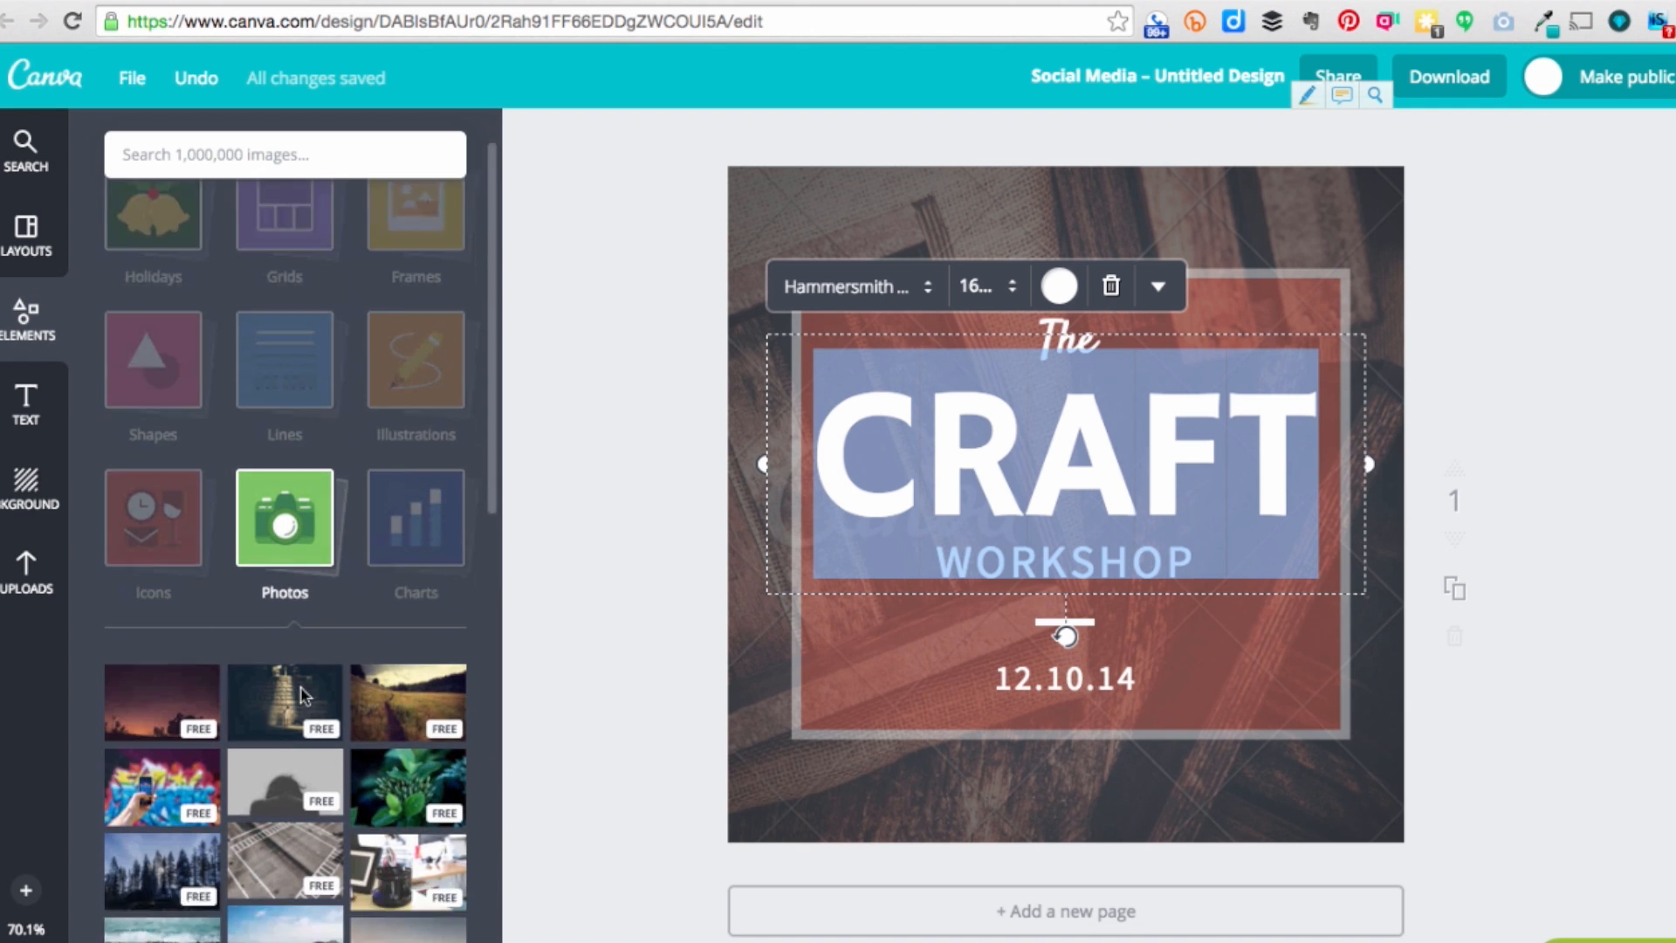
{"action": "scroll", "scroll_direction": "down", "scroll_amount": 3}
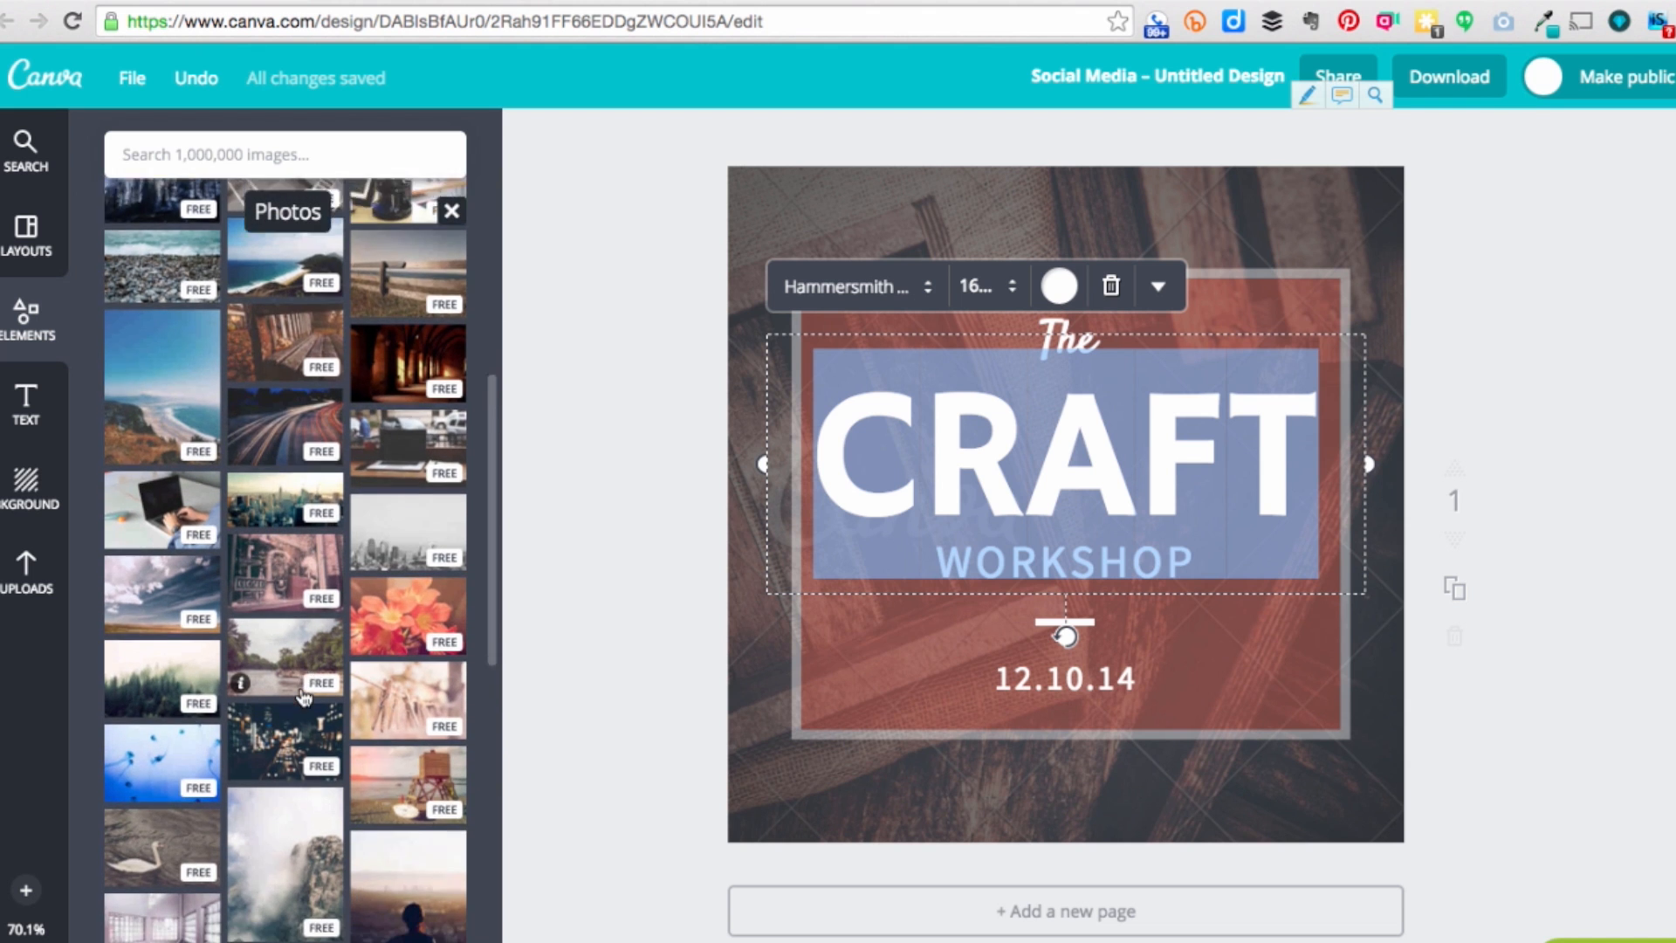
{"action": "scroll", "scroll_direction": "down", "scroll_amount": 3}
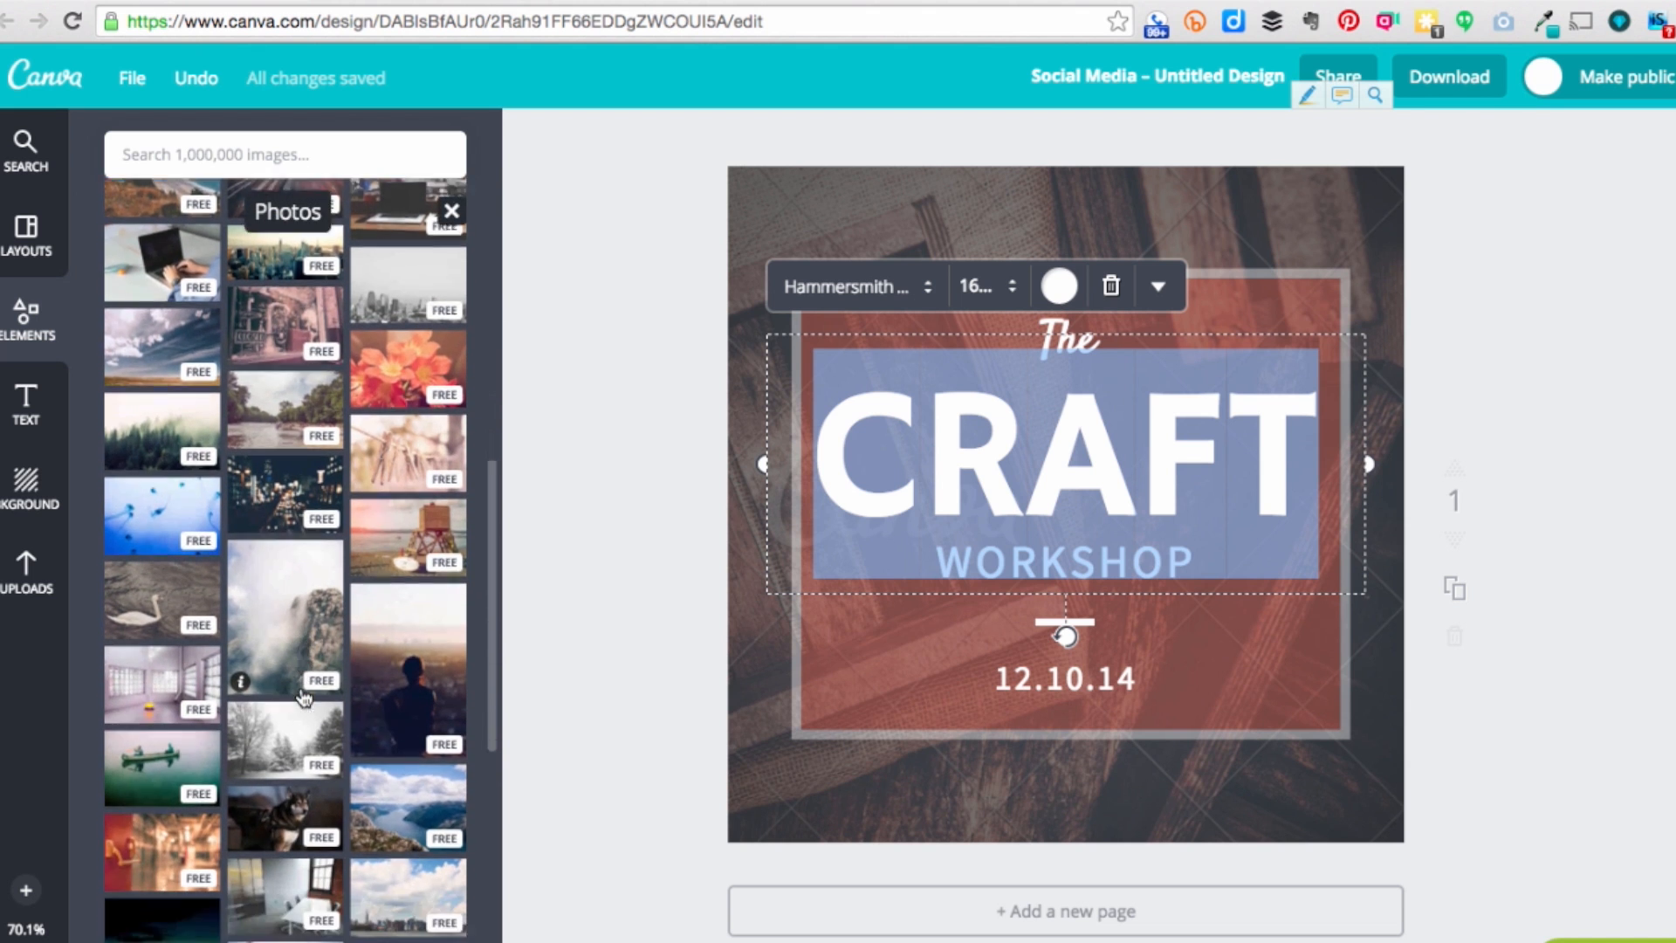
{"action": "scroll", "scroll_direction": "down", "scroll_amount": 3}
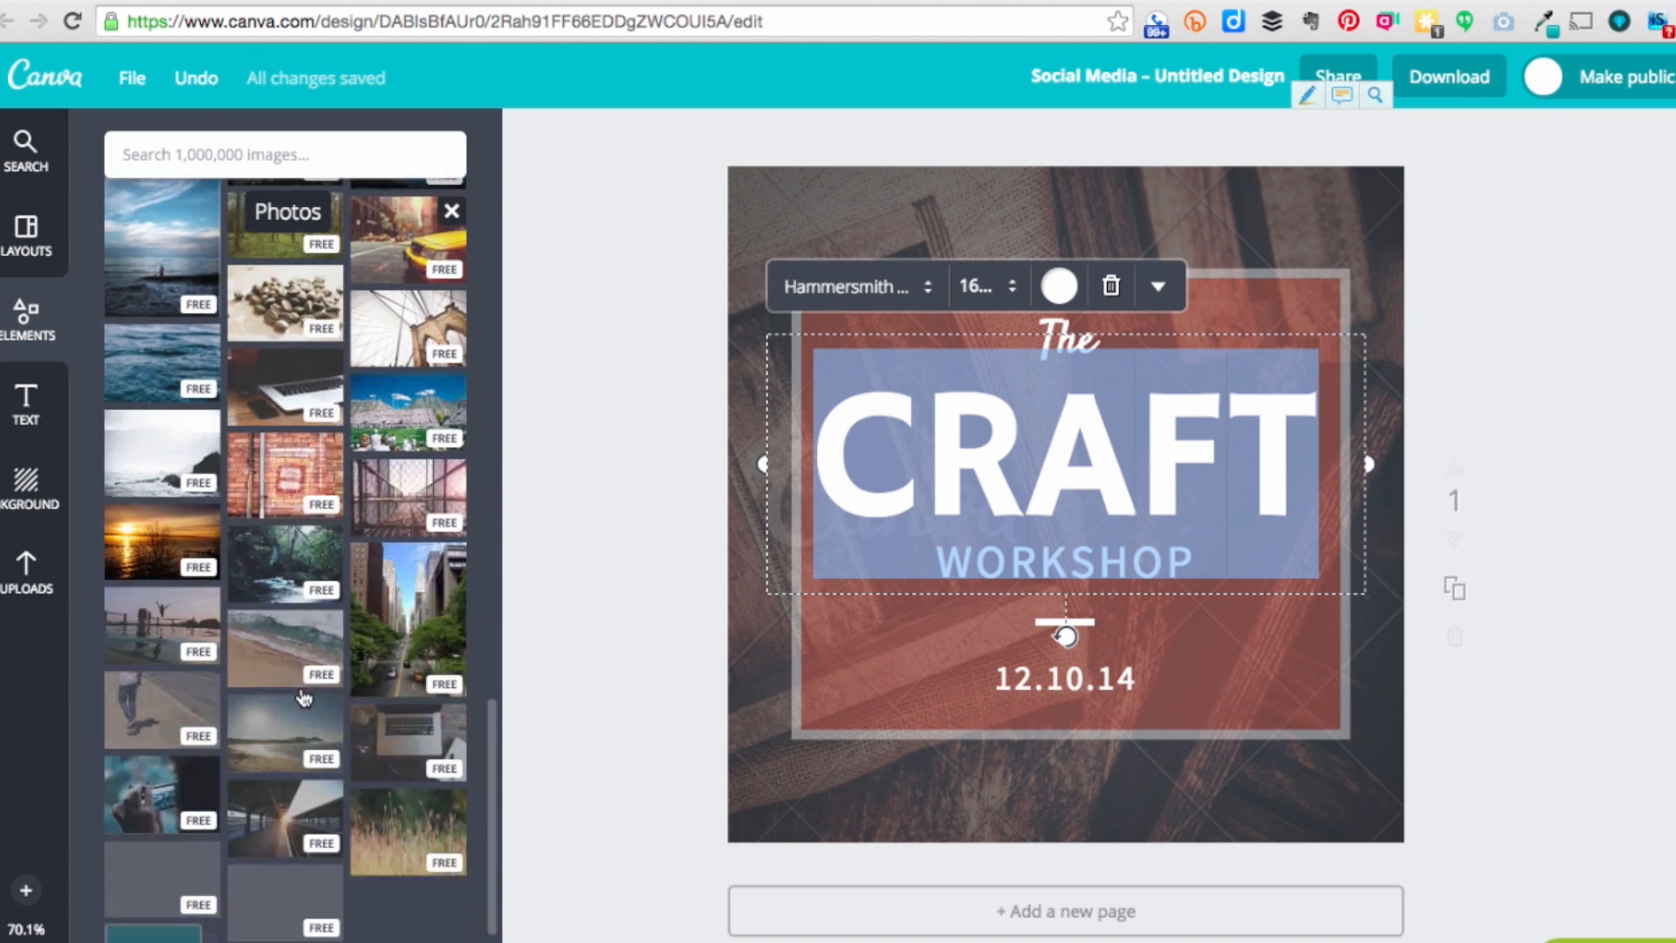
{"action": "scroll", "scroll_direction": "down", "scroll_amount": 3}
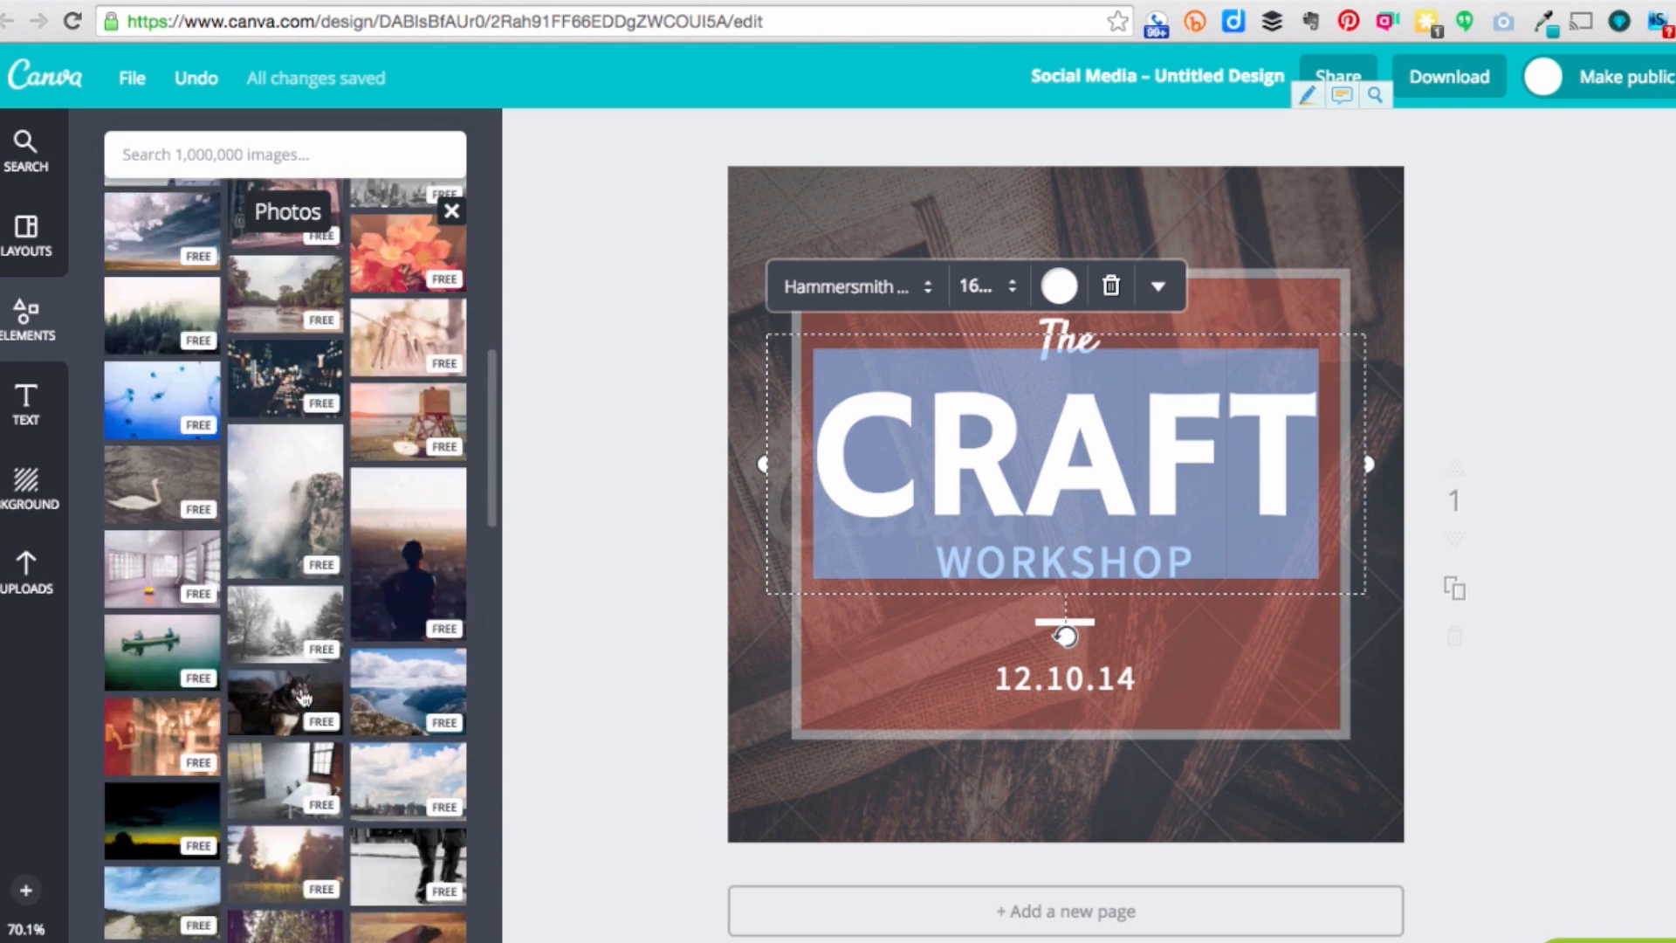
Step: Search the image library for 'butter' and browse the butterfly photo results
{"action": "left_click", "coordinate": [452, 210]}
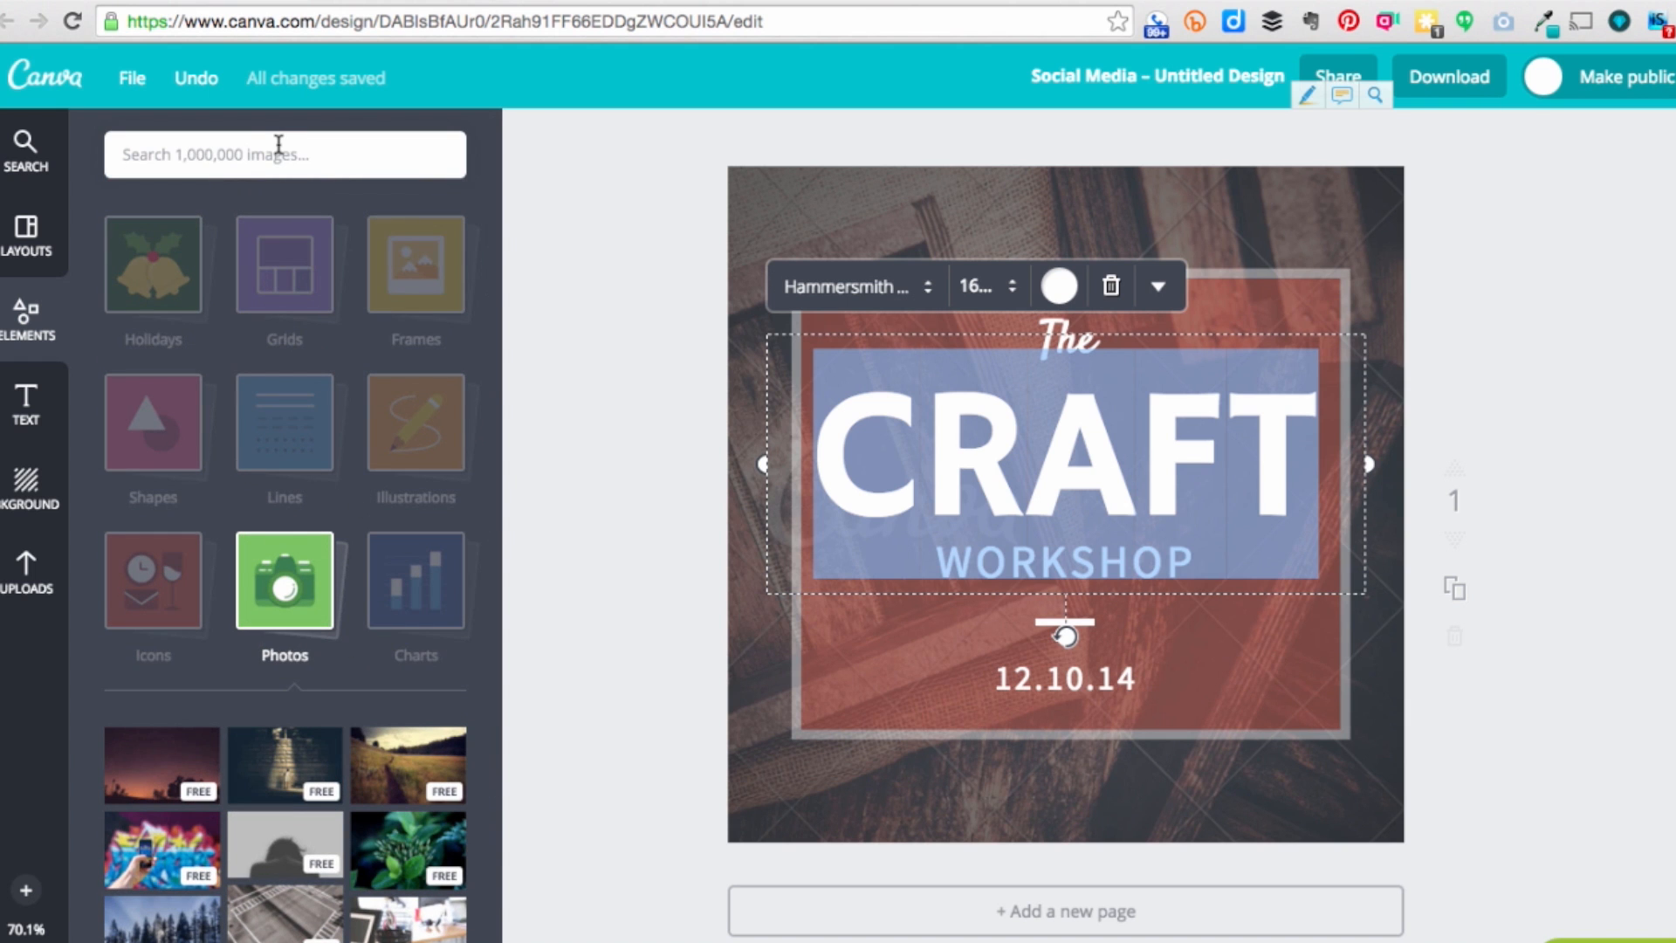
{"action": "type", "text": "butterfly"}
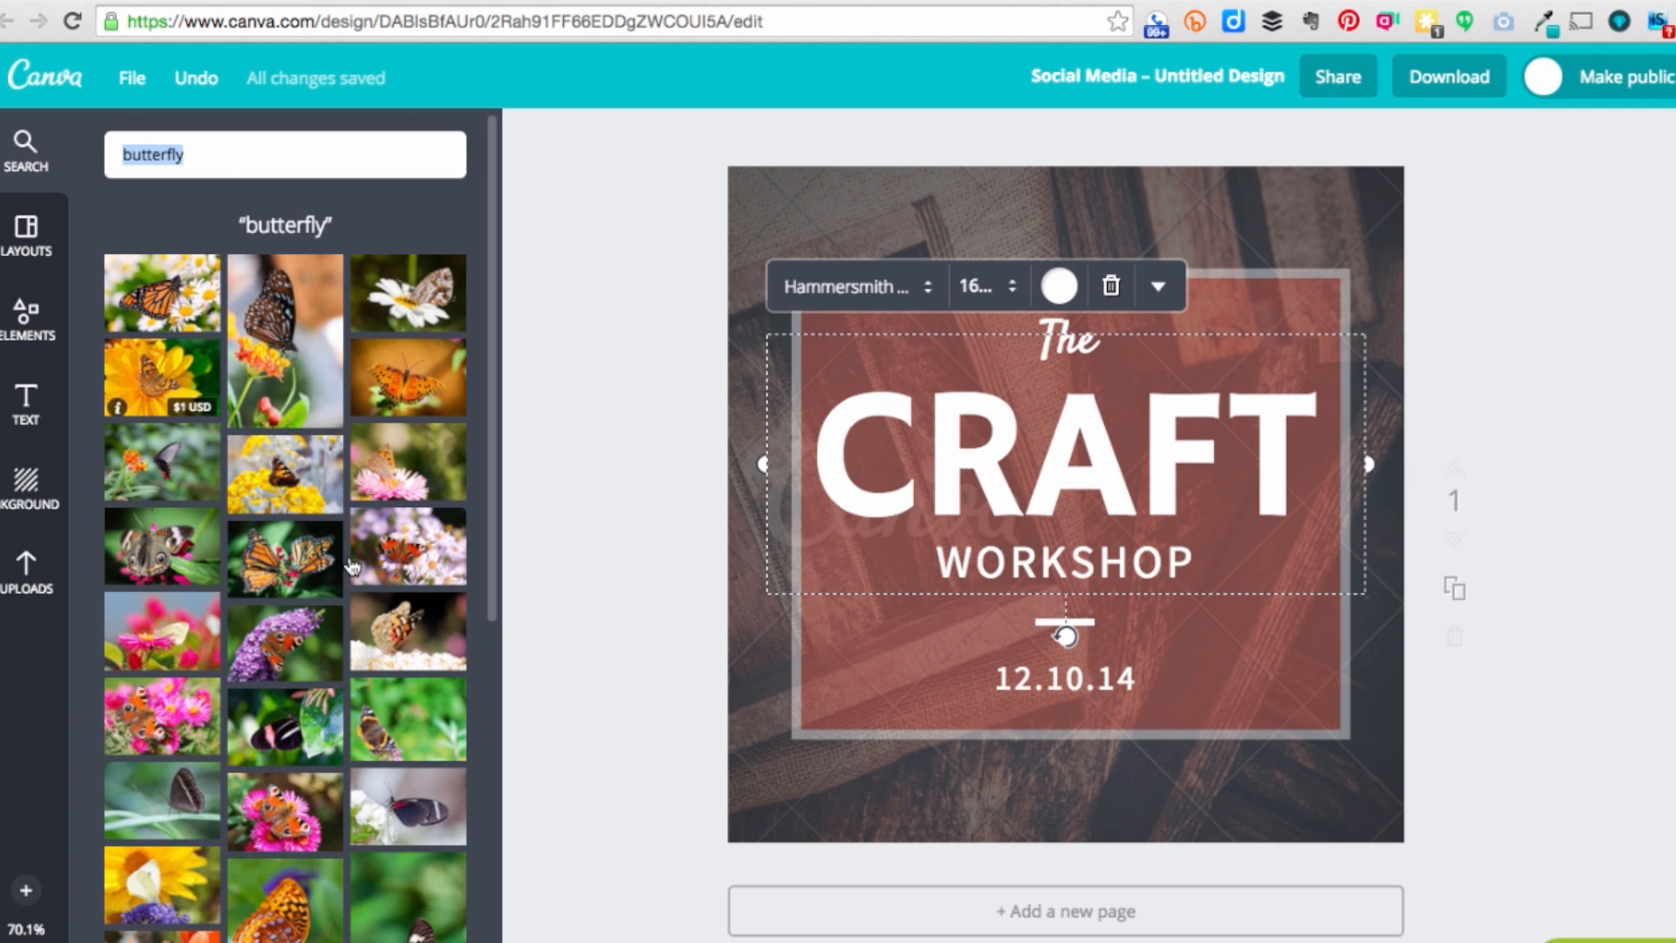
{"action": "scroll", "scroll_direction": "down", "scroll_amount": 3}
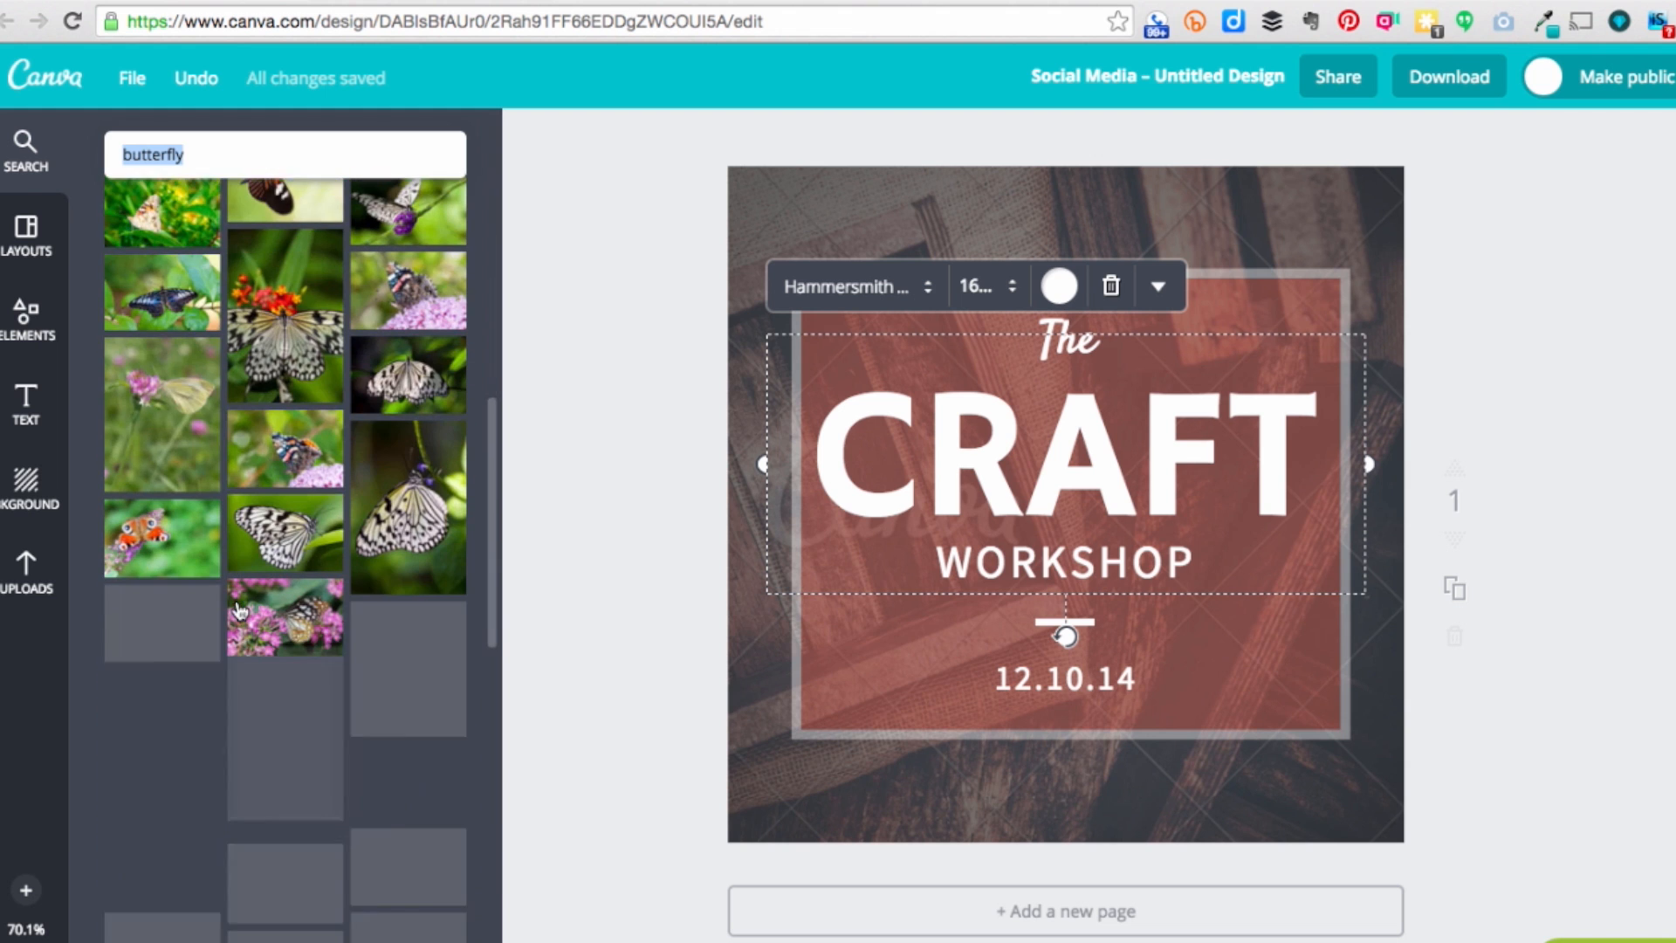
{"action": "scroll", "scroll_direction": "down", "scroll_amount": 3}
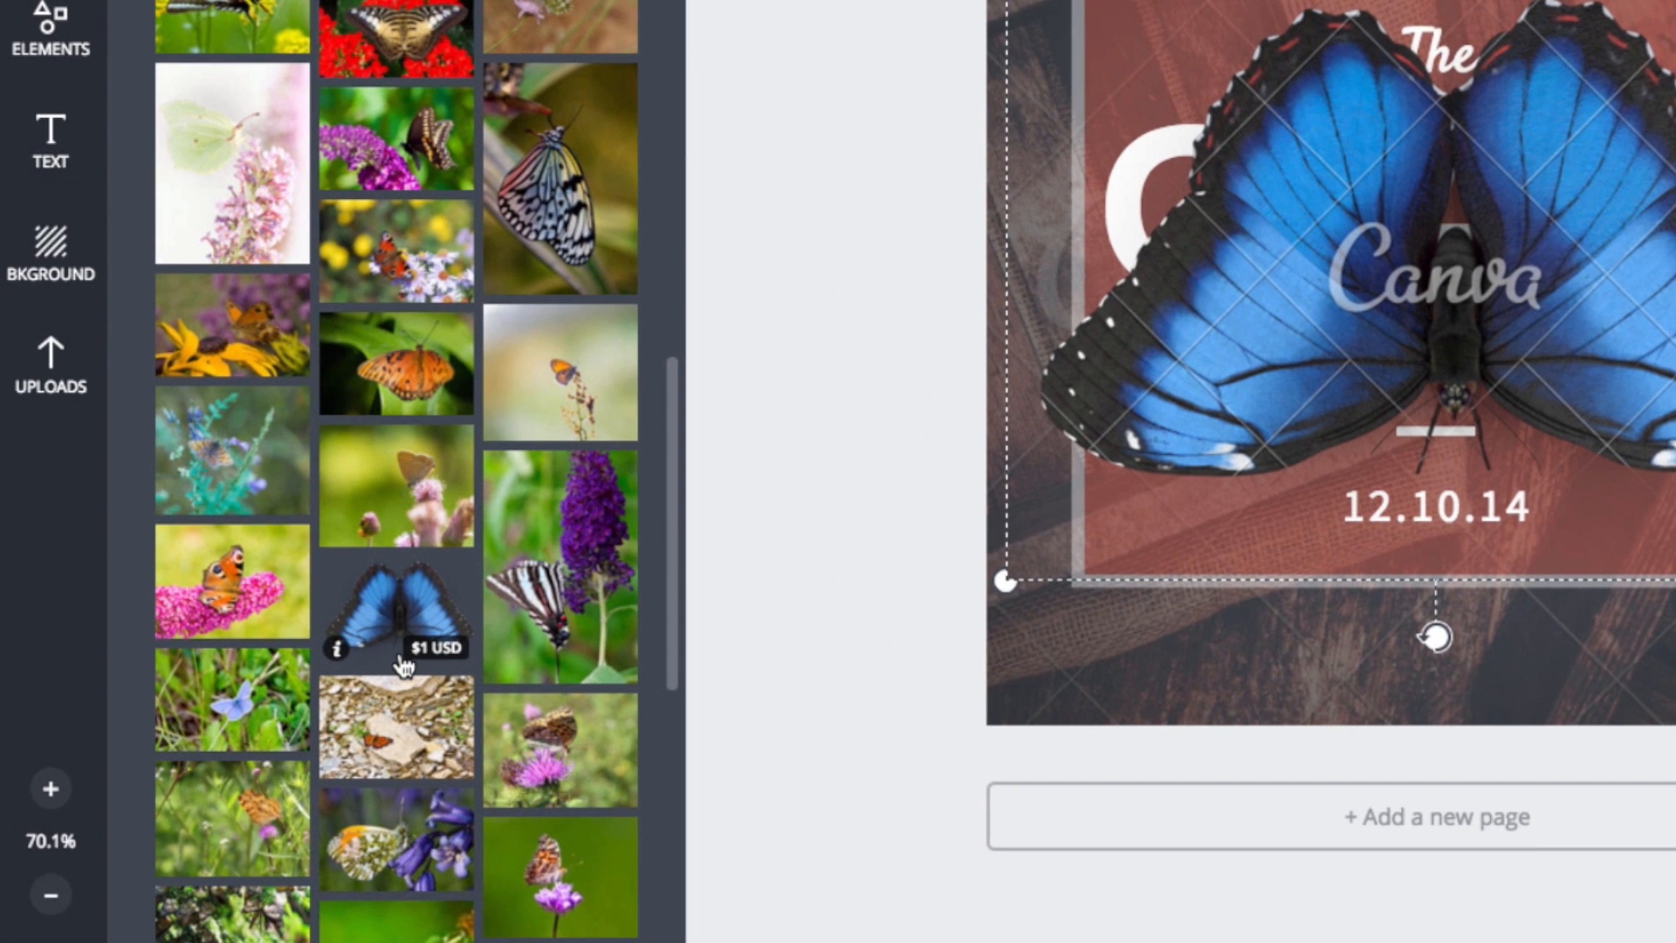
{"action": "mouse_move", "coordinate": [450, 667]}
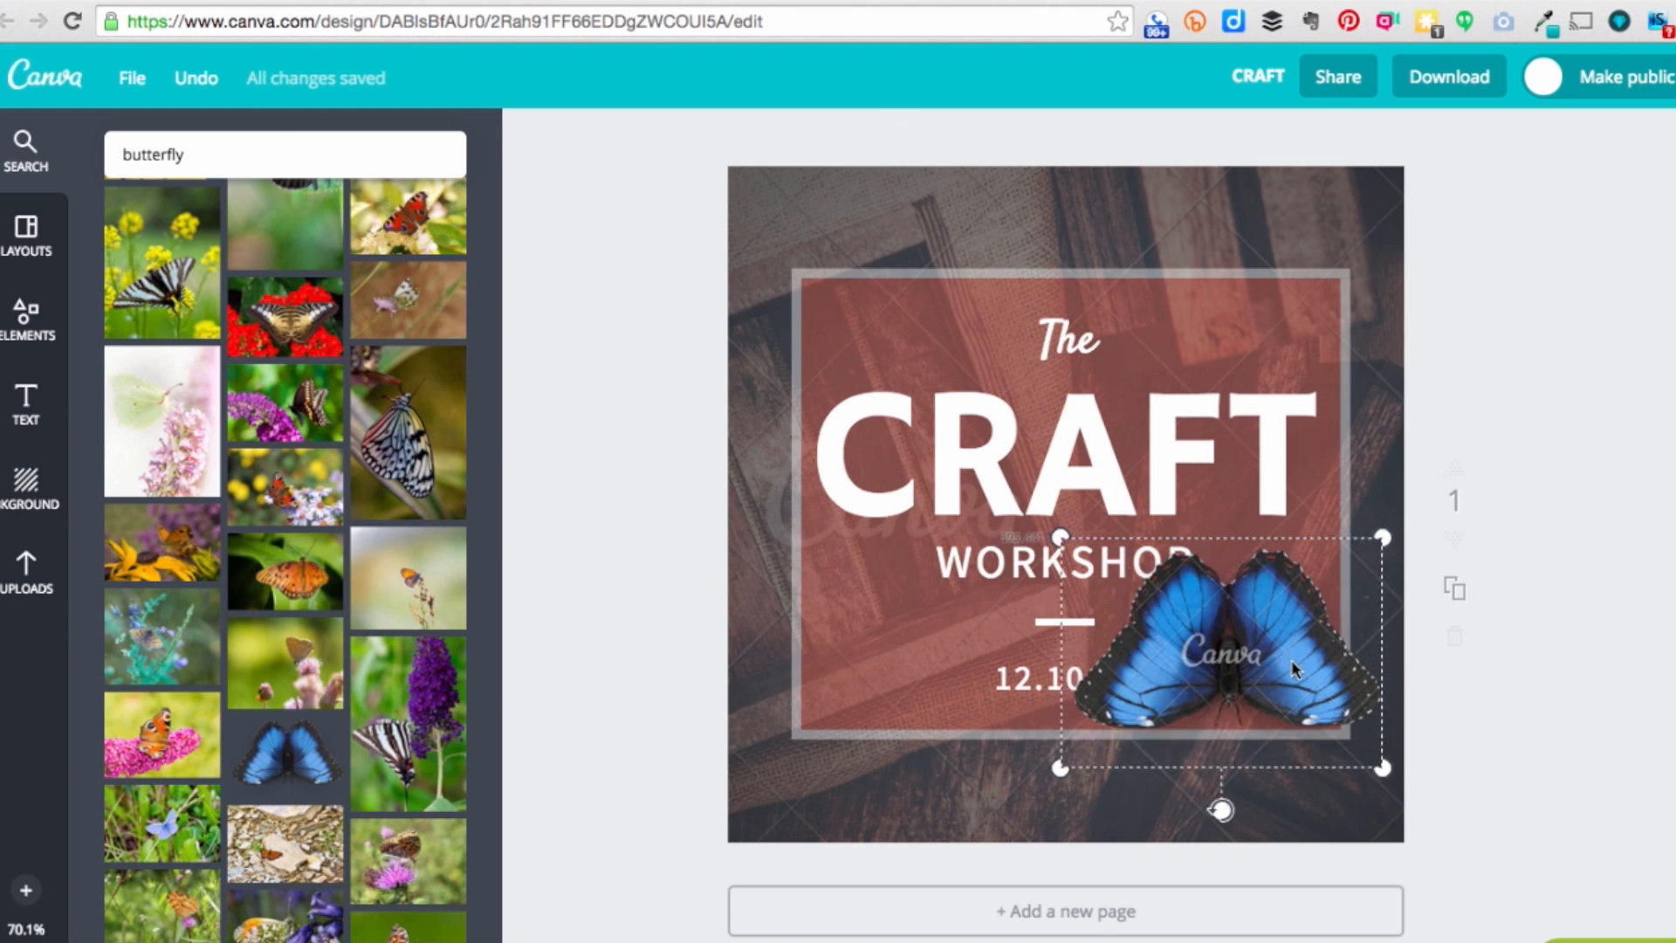
Step: Shrink the blue butterfly photo and place it below the 12.10.14 date, then deselect it
{"action": "left_click_drag", "start_coordinate": [1218, 651], "coordinate": [1292, 232]}
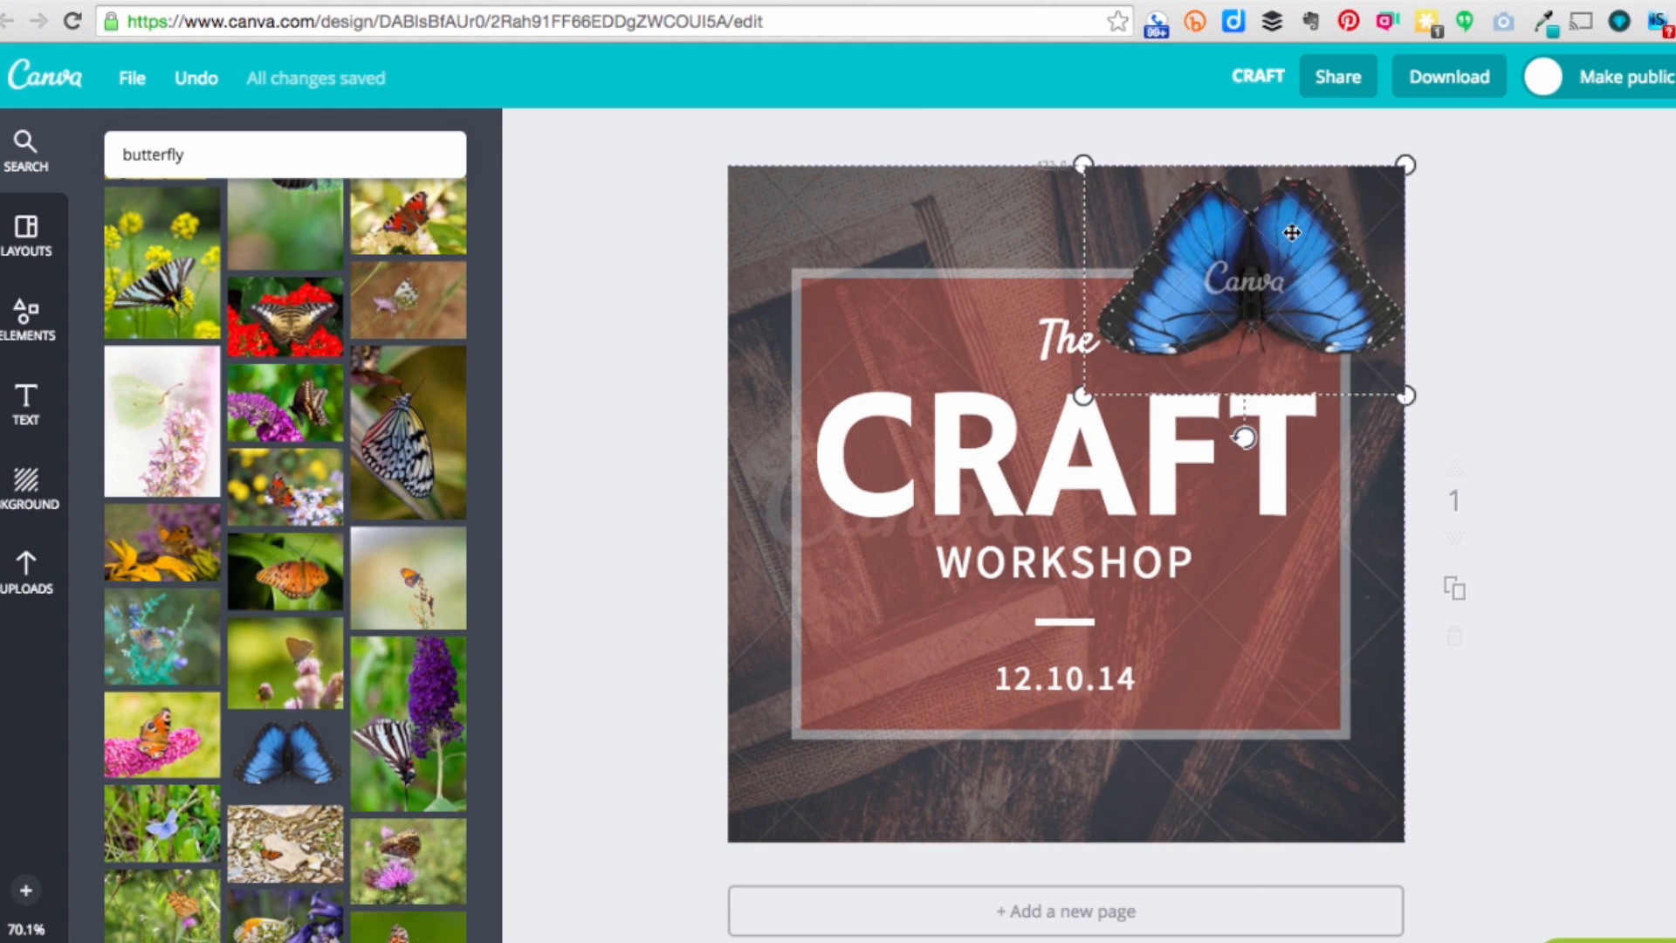
{"action": "left_click_drag", "start_coordinate": [1290, 232], "coordinate": [1355, 222]}
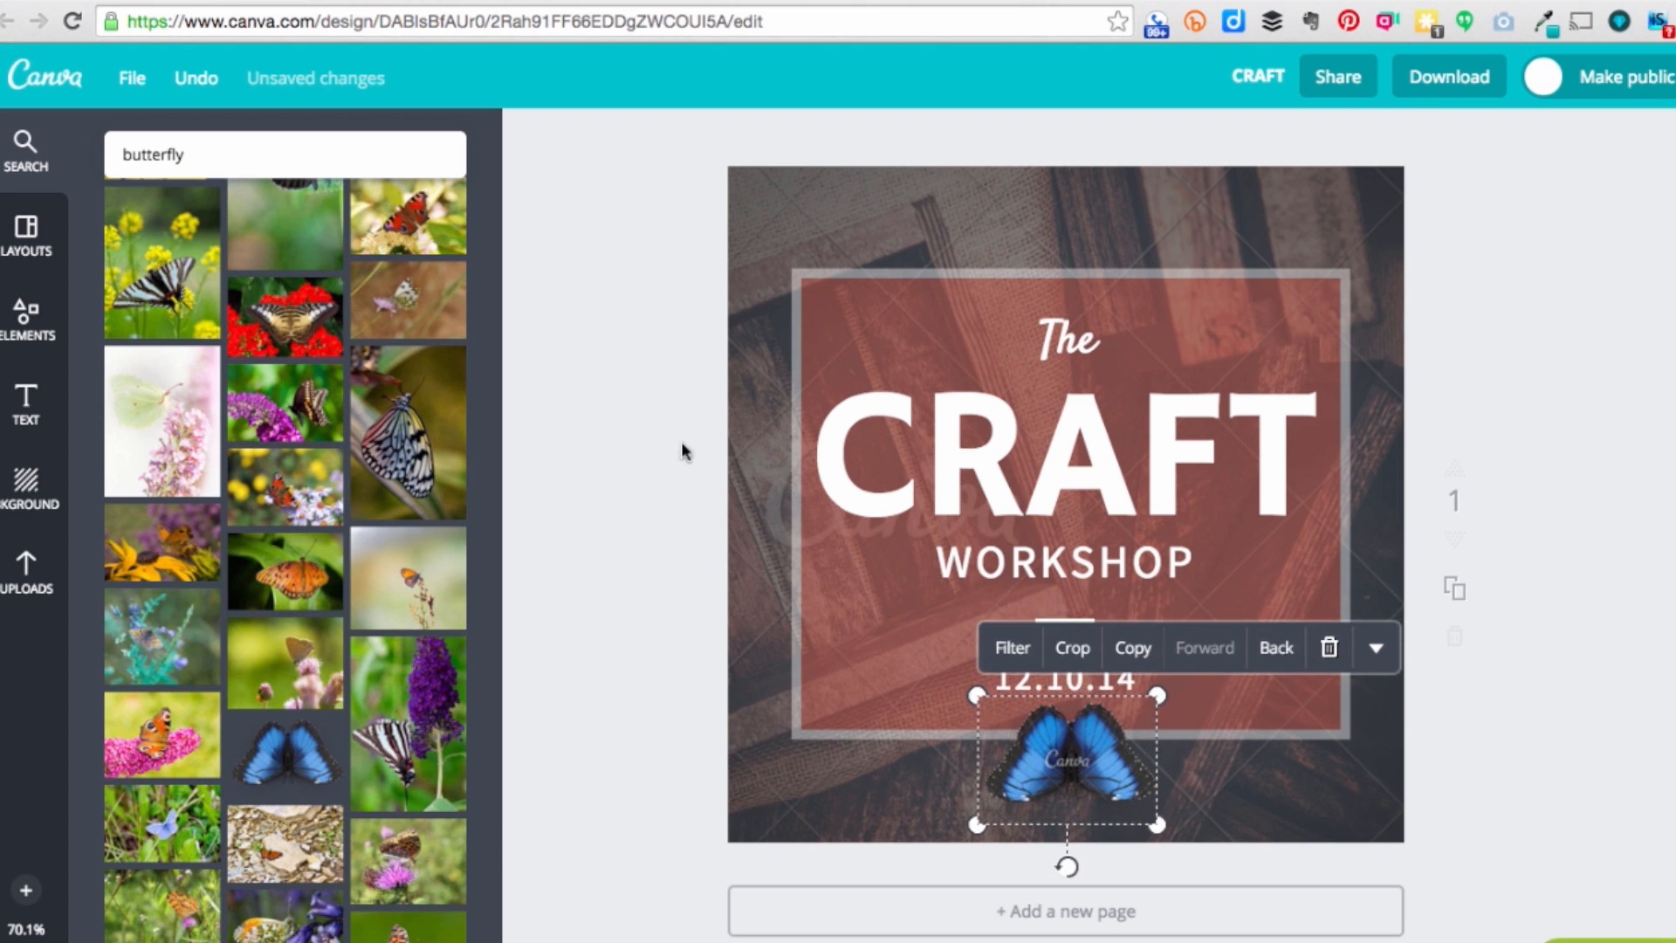
{"action": "left_click", "coordinate": [650, 459]}
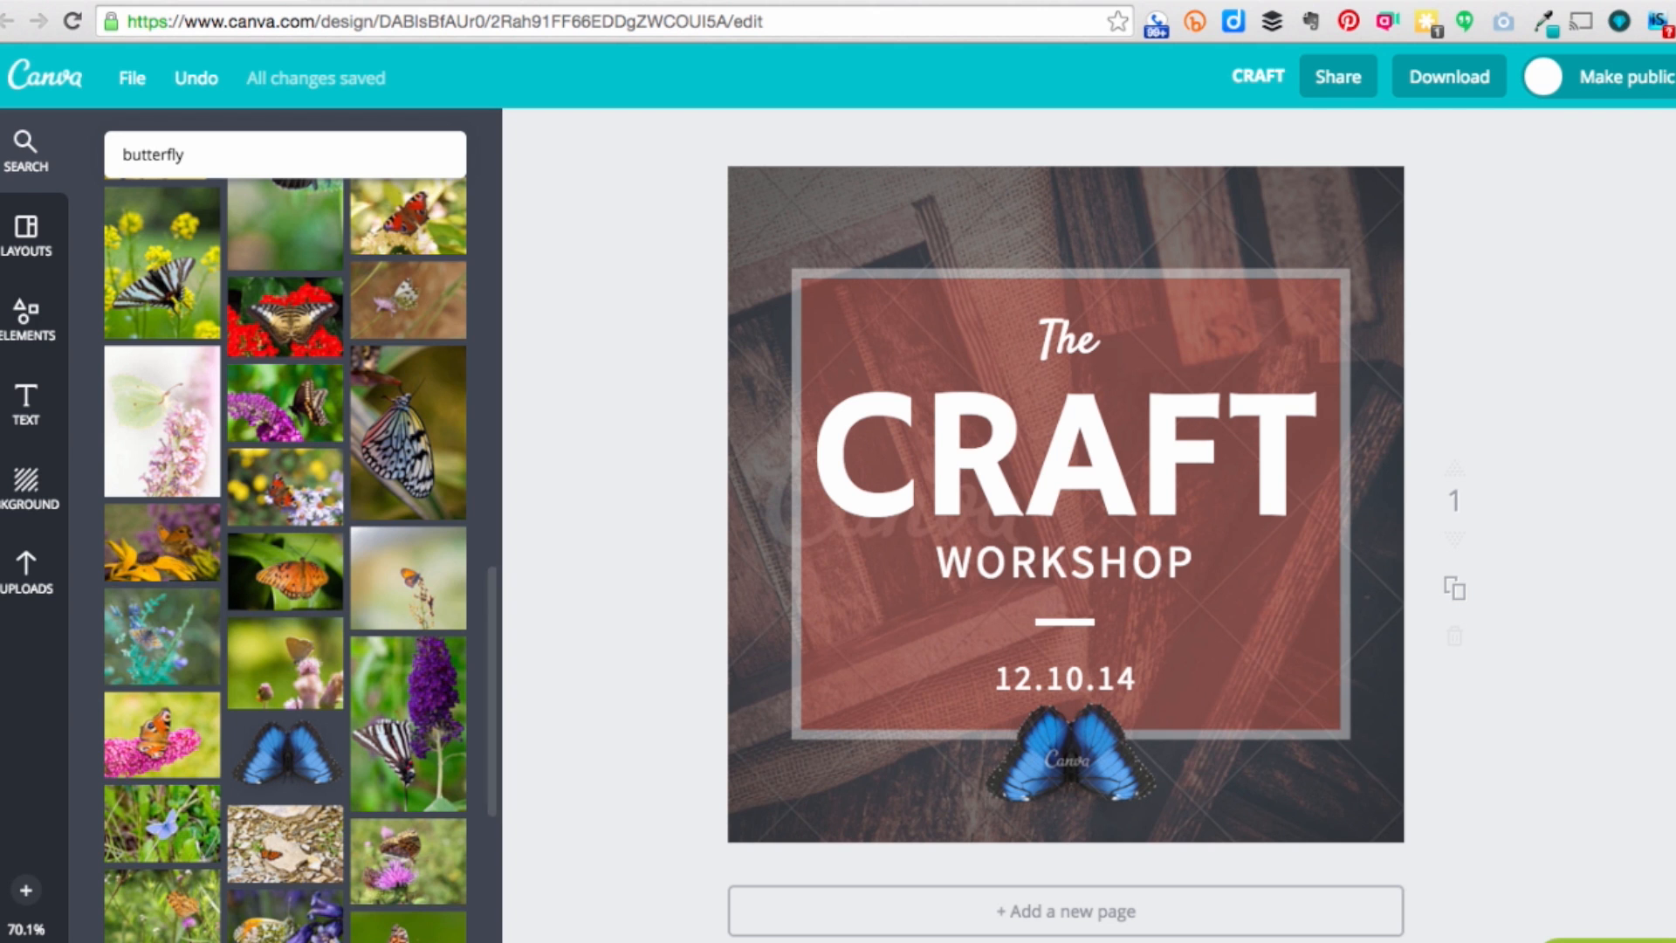
Step: Show the Grids collection from Elements and browse the grid layouts
{"action": "left_click", "coordinate": [27, 324]}
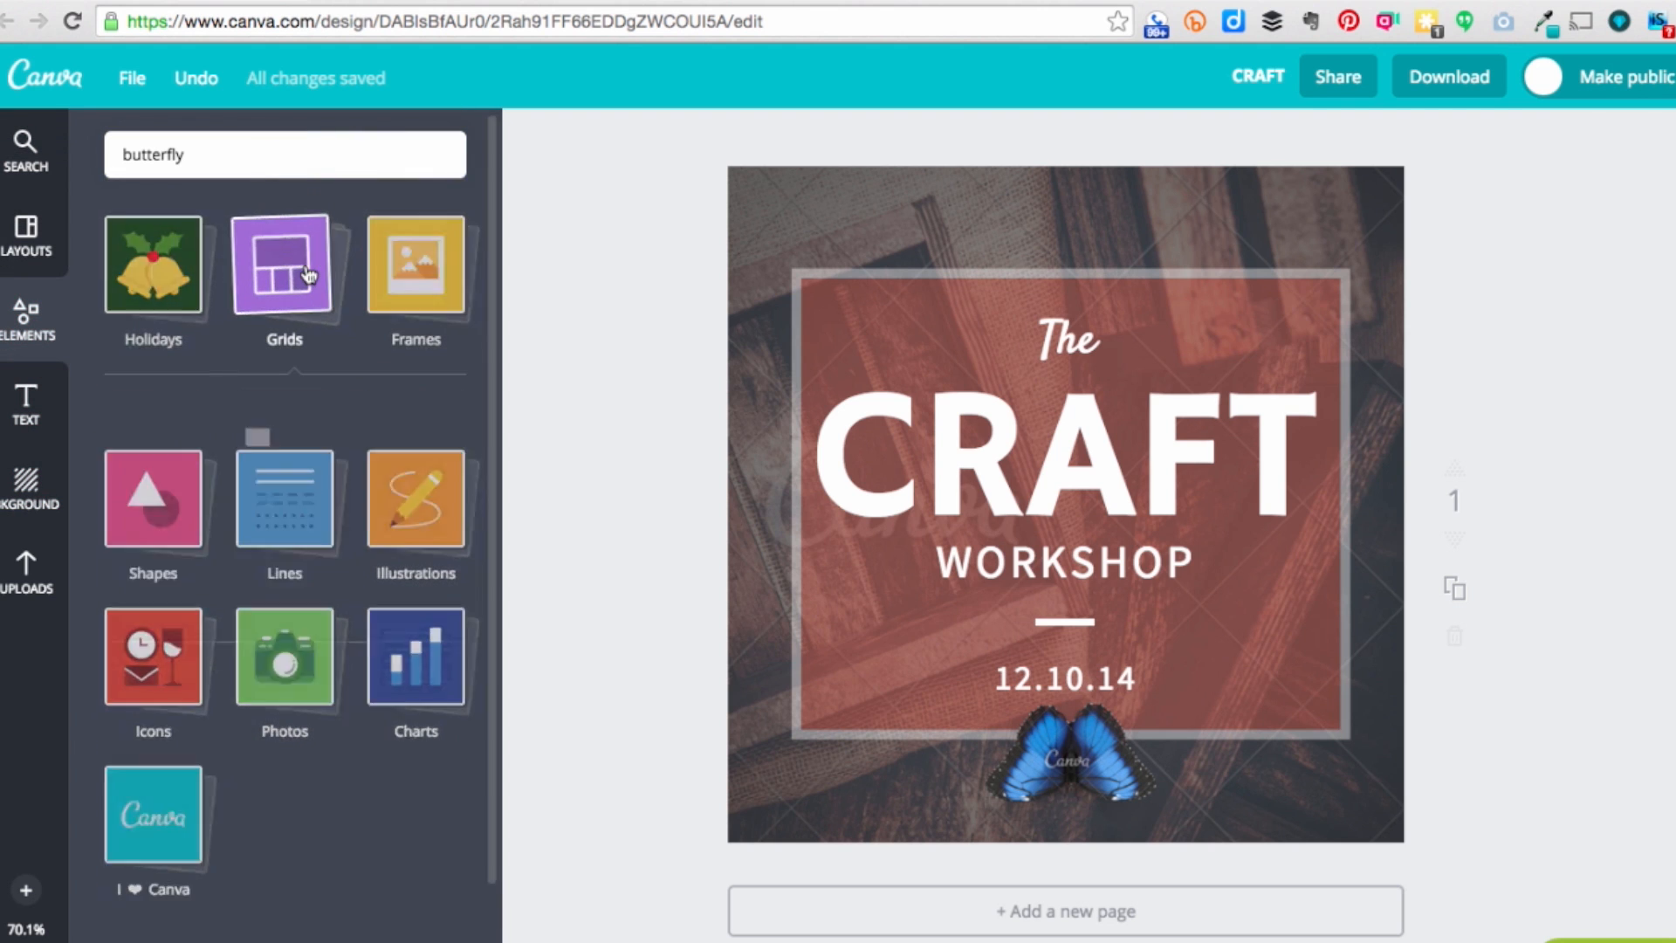
{"action": "left_click", "coordinate": [283, 264]}
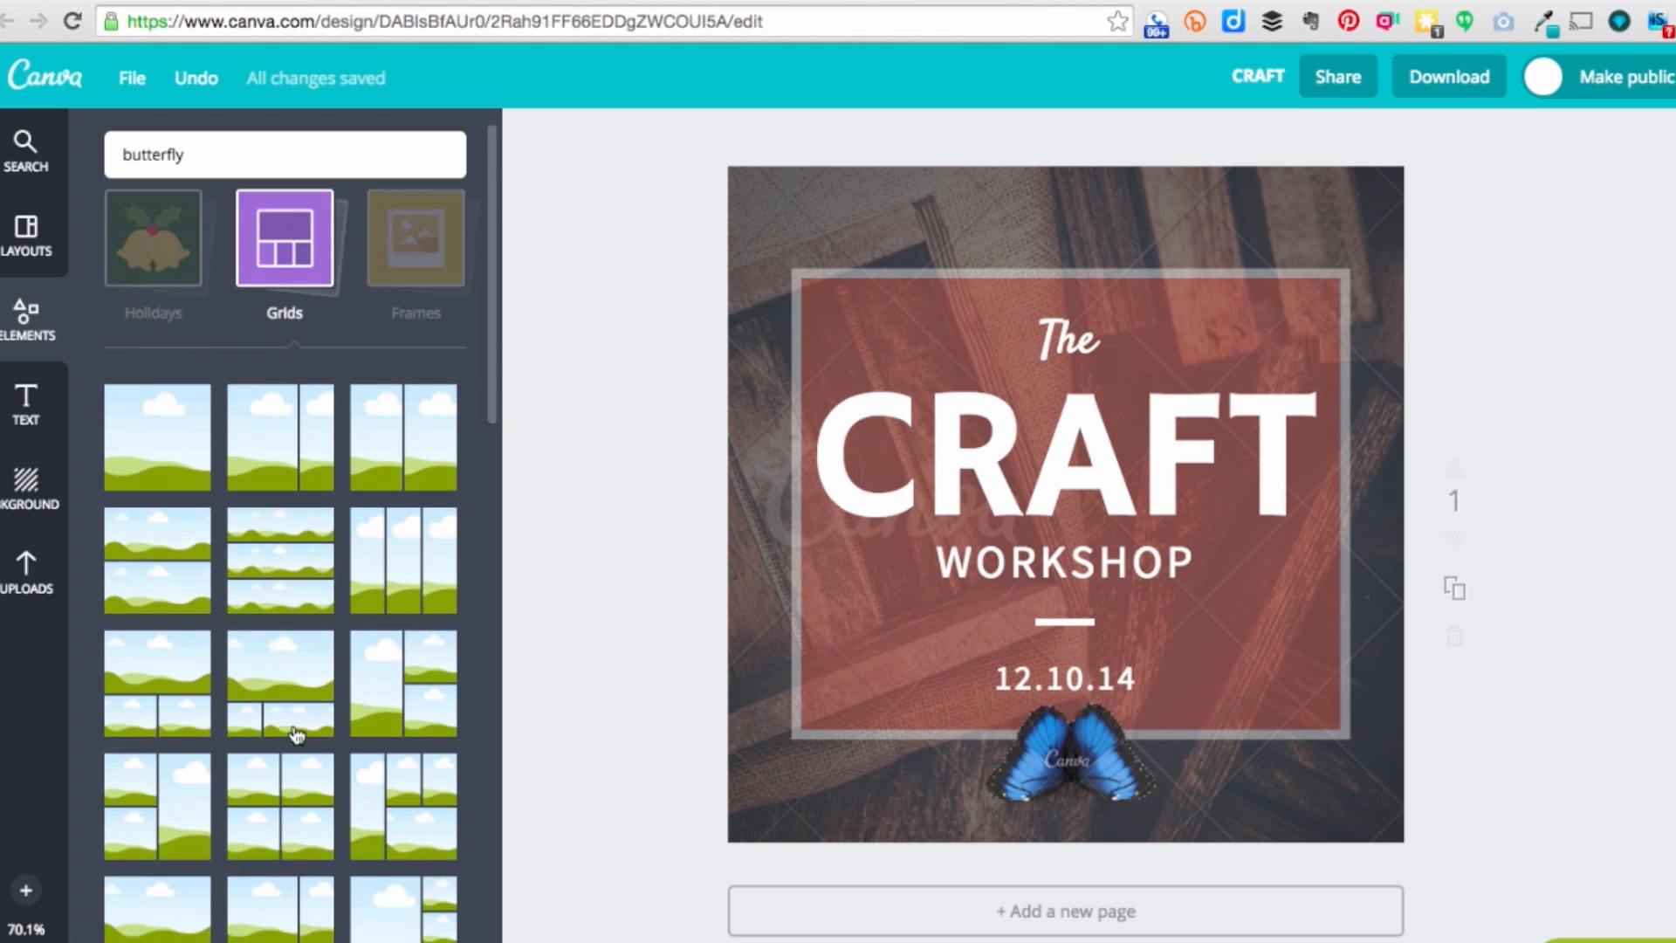
{"action": "scroll", "scroll_direction": "down", "scroll_amount": 3}
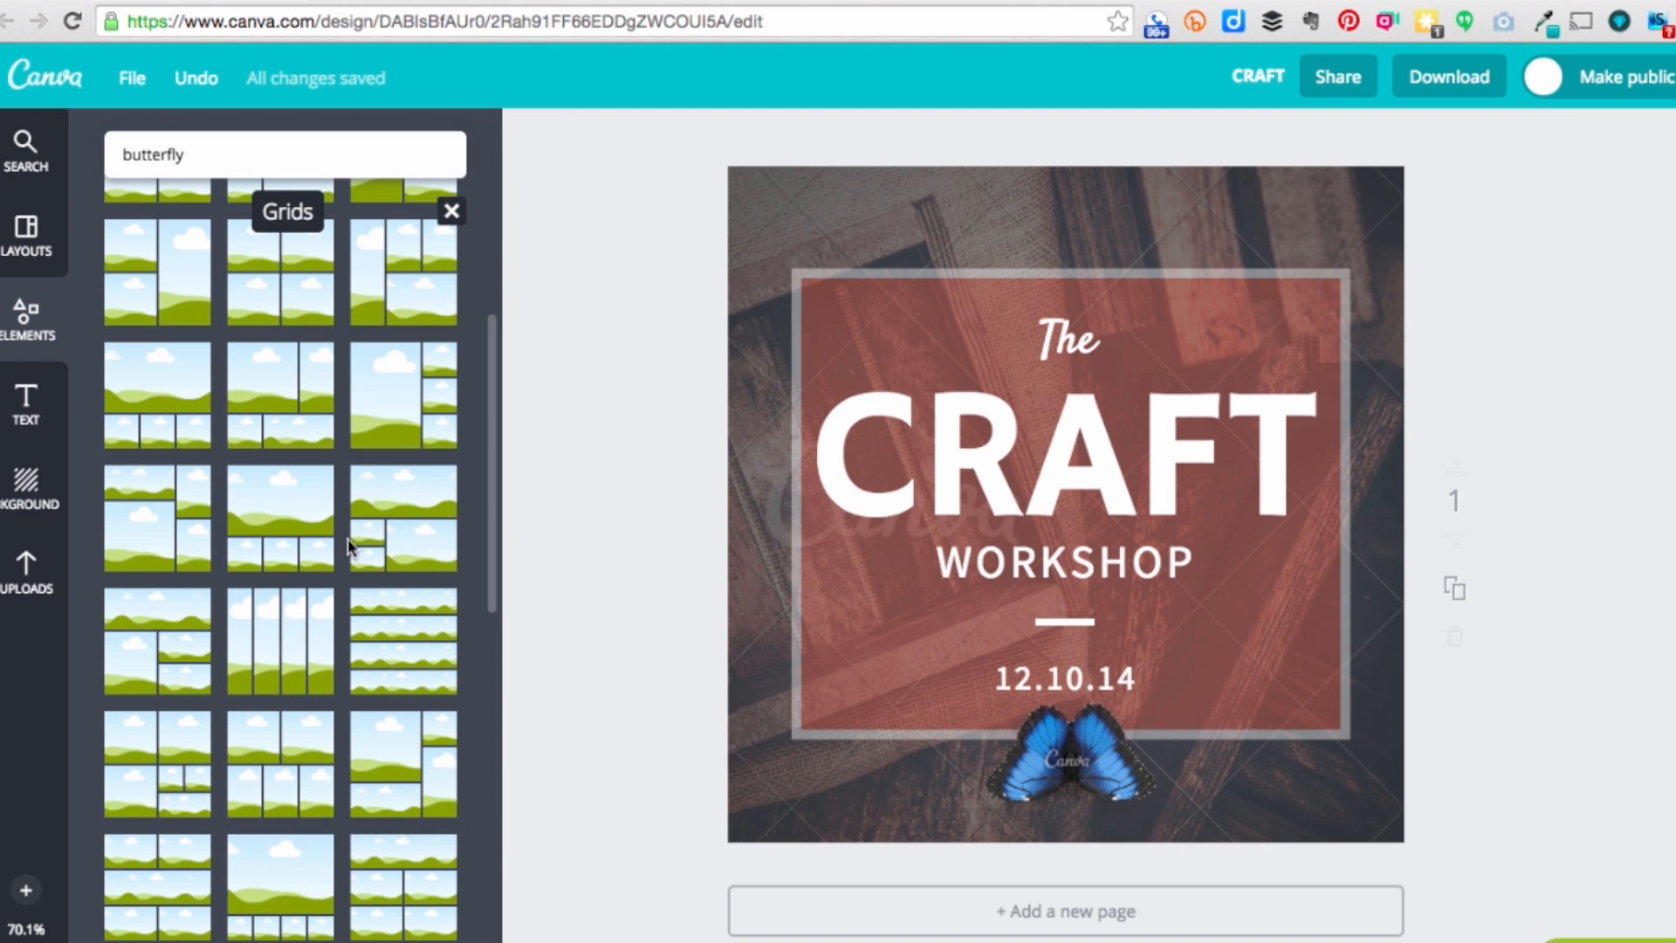
{"action": "mouse_move", "coordinate": [412, 496]}
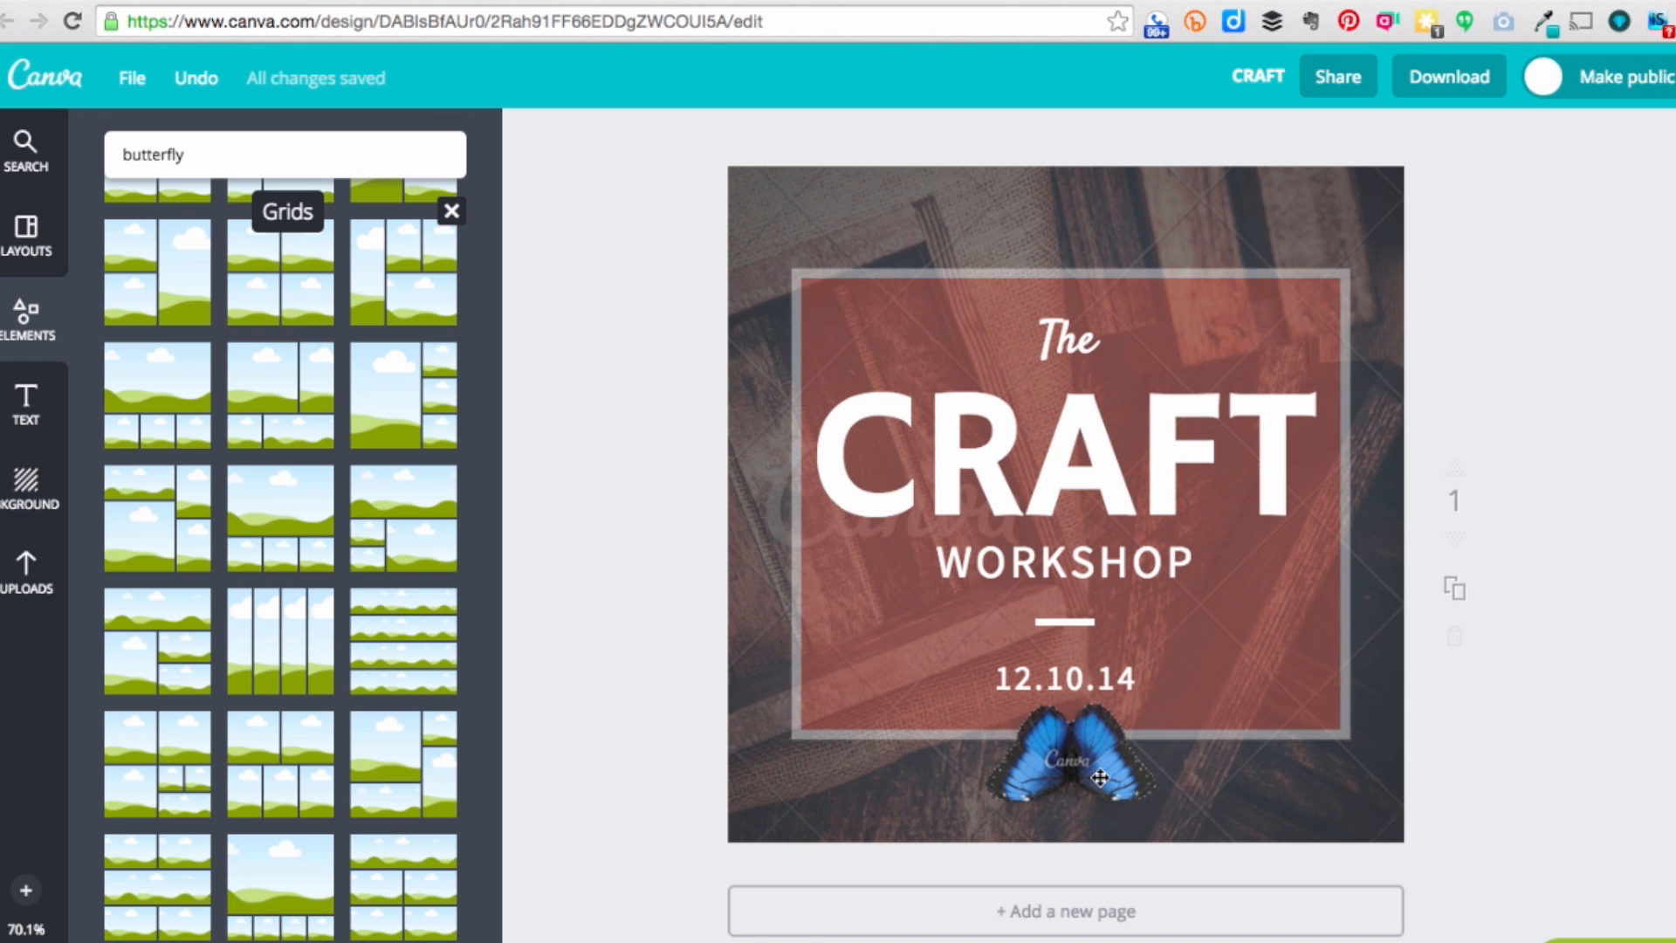
Step: Select the small blue butterfly photo on the canvas for editing
{"action": "left_click", "coordinate": [1095, 775]}
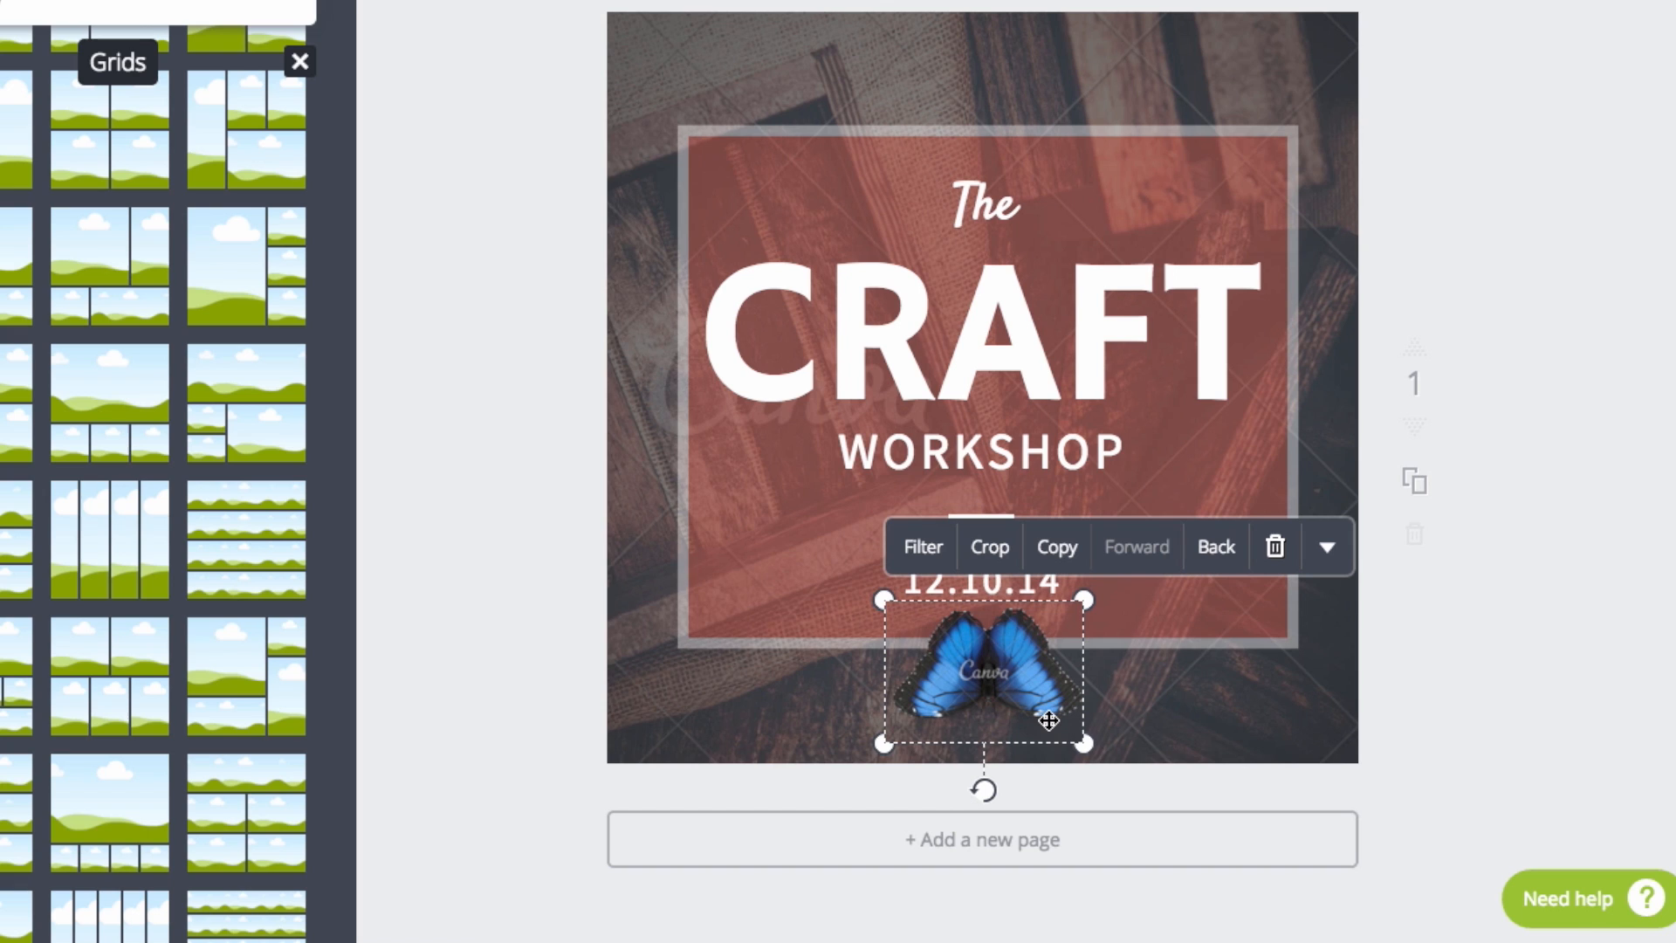
{"action": "mouse_move", "coordinate": [1034, 719]}
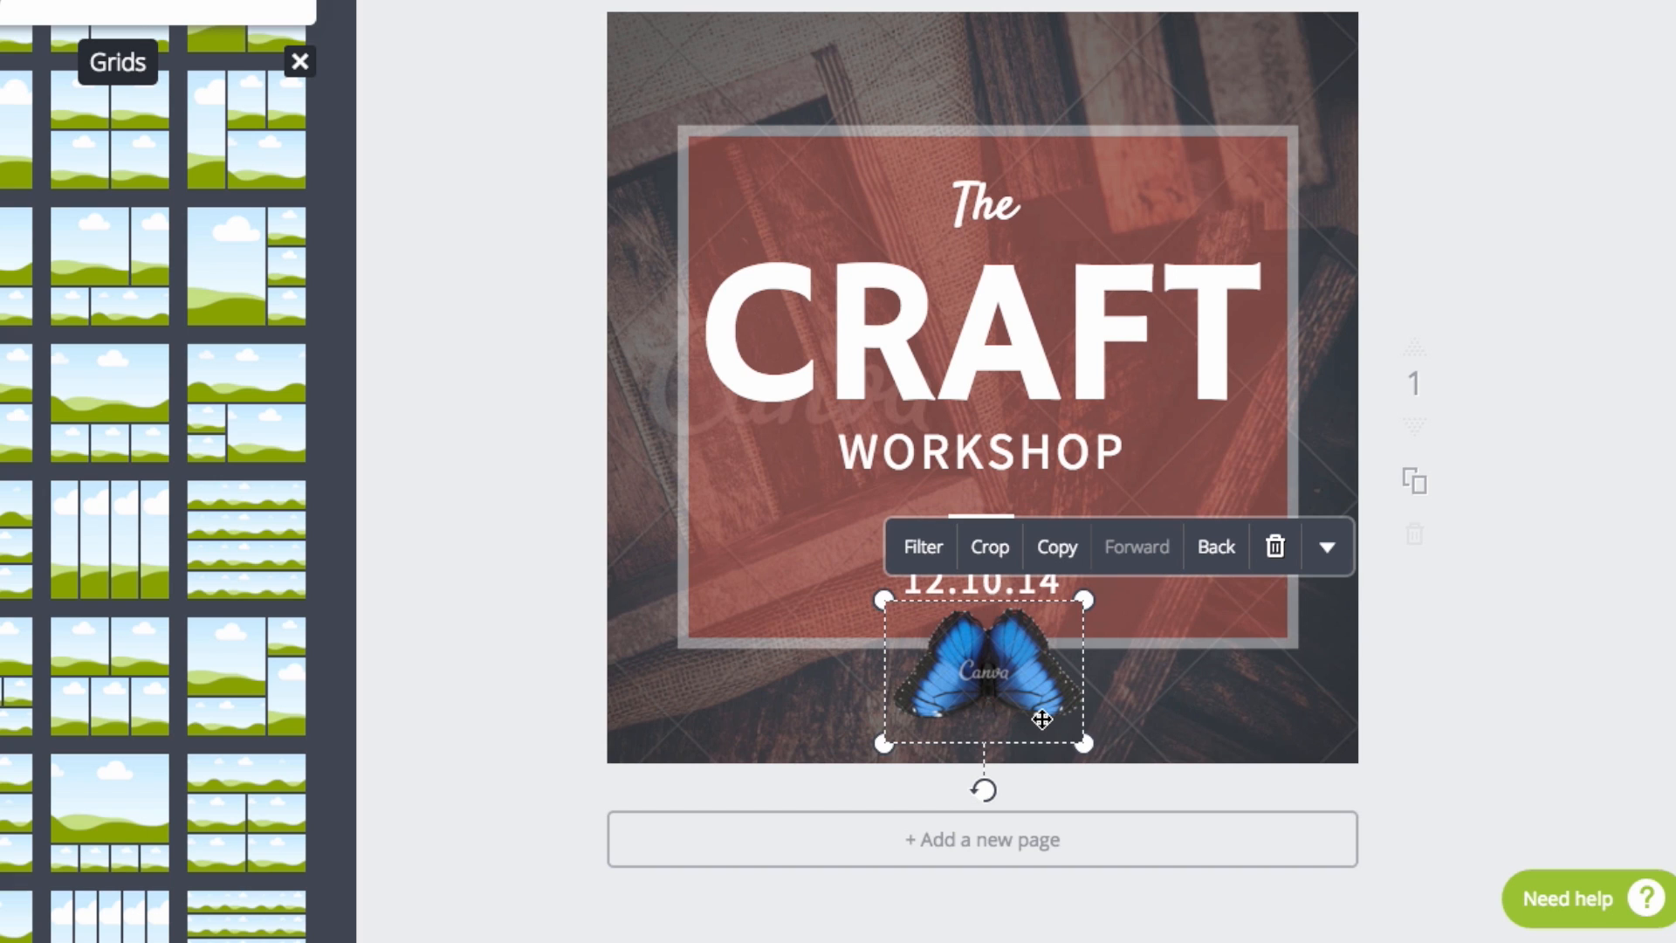
{"action": "mouse_move", "coordinate": [953, 631]}
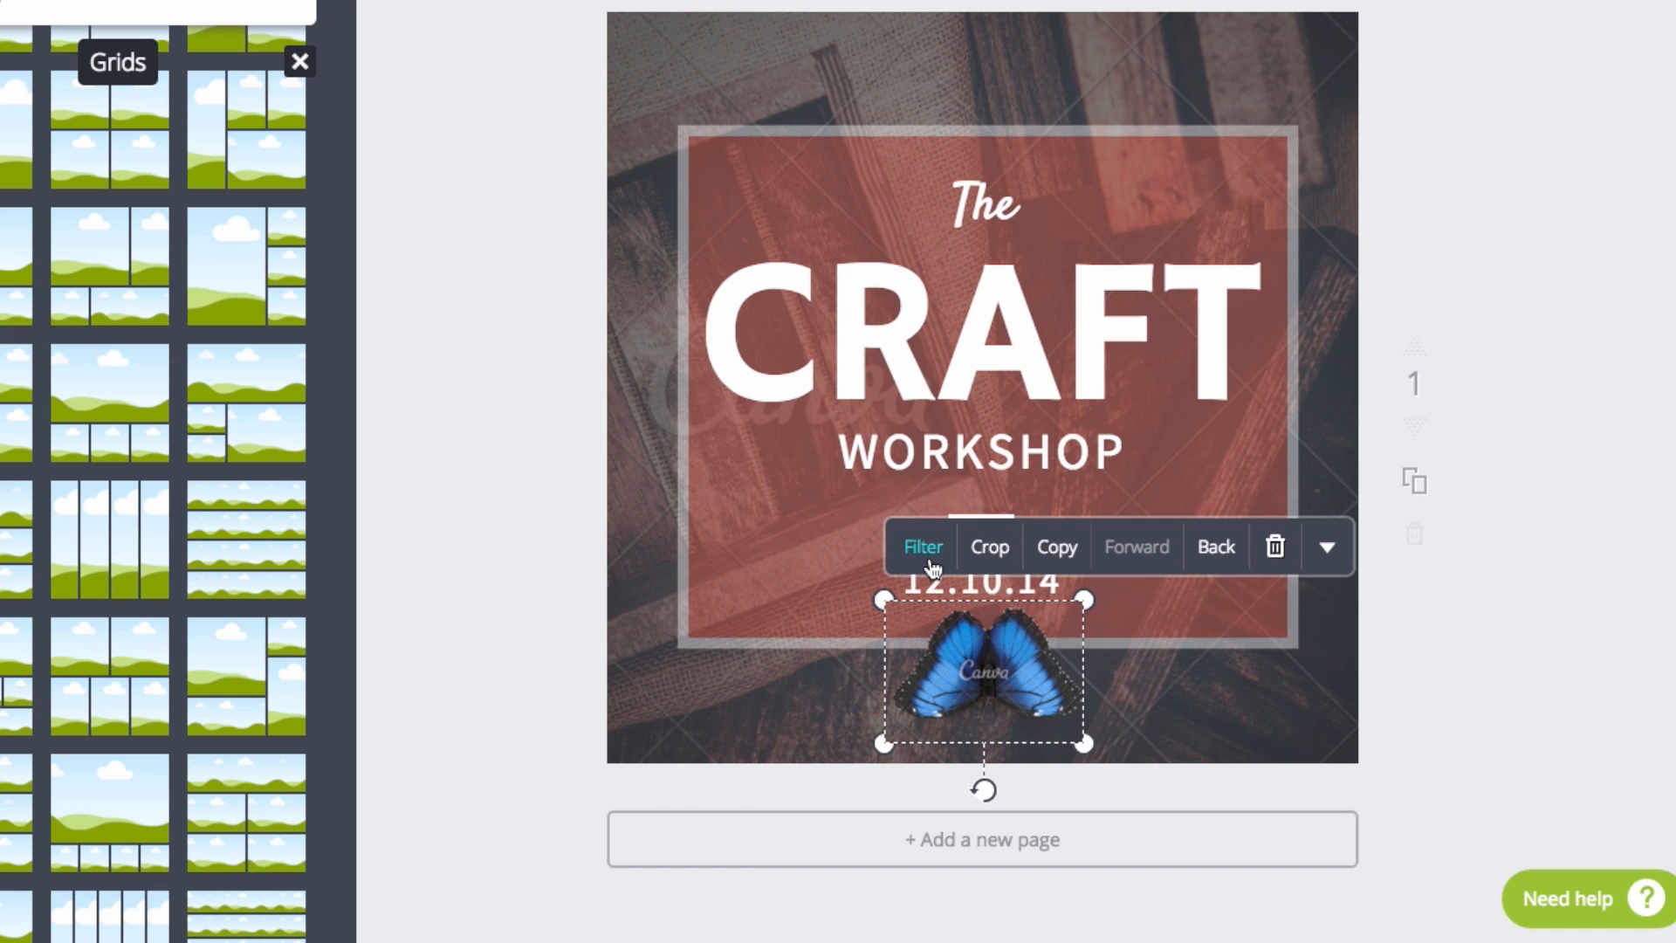
Step: Brighten the butterfly photo, try The Blues filter, then settle on the Street filter
{"action": "left_click", "coordinate": [923, 547]}
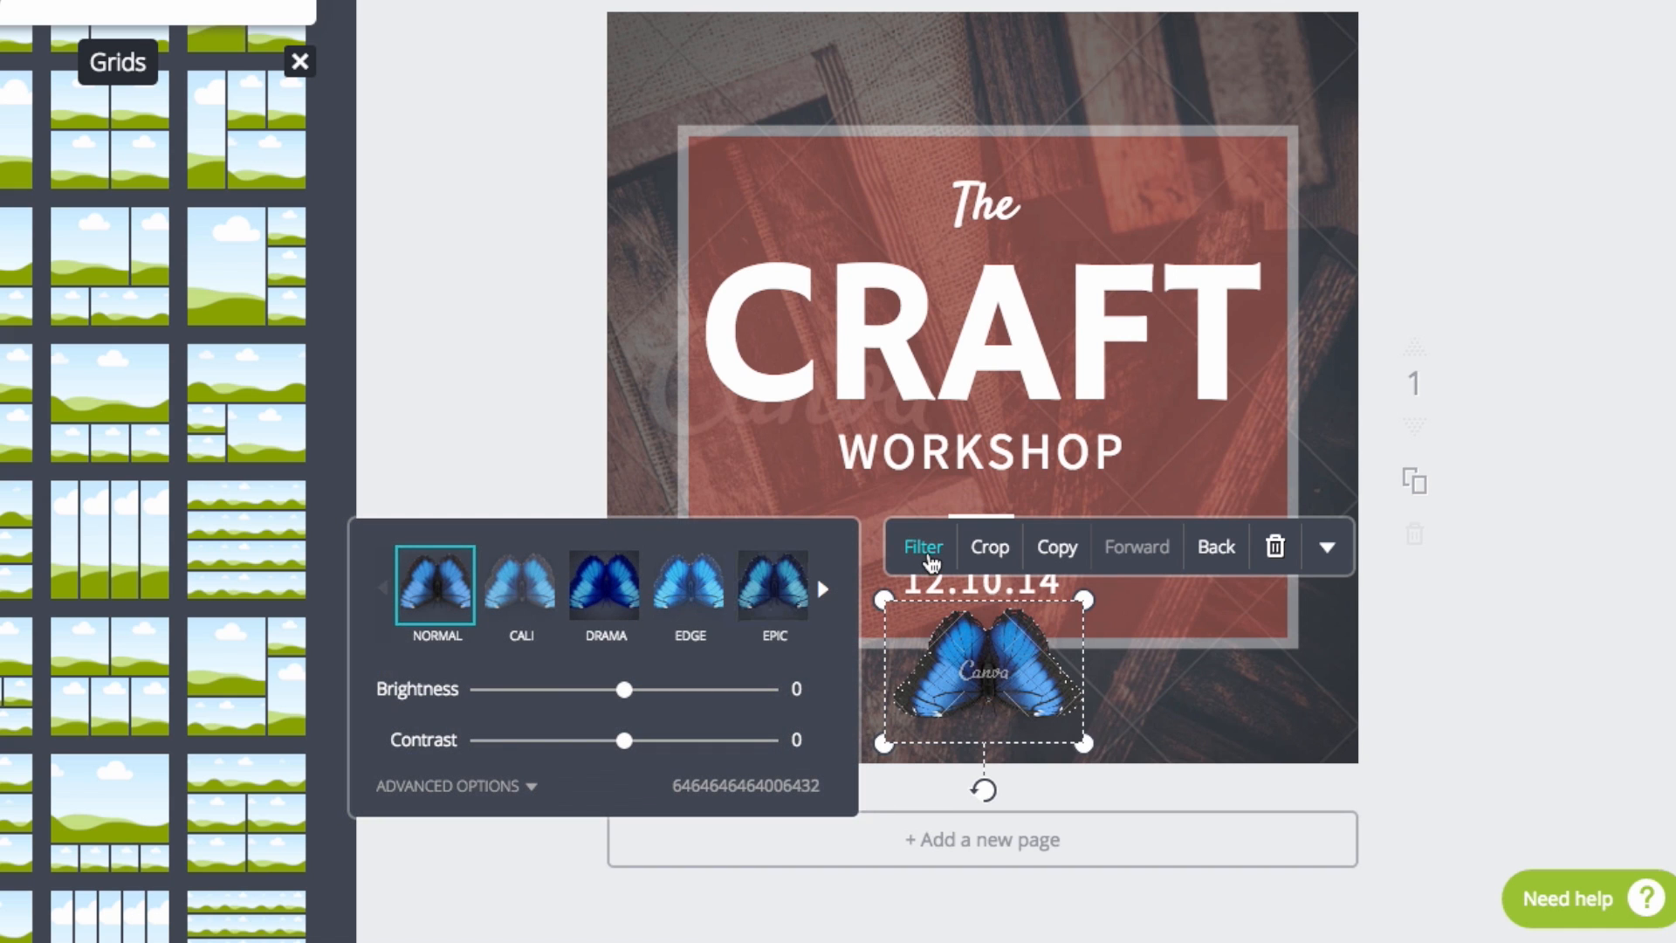
{"action": "mouse_move", "coordinate": [581, 725]}
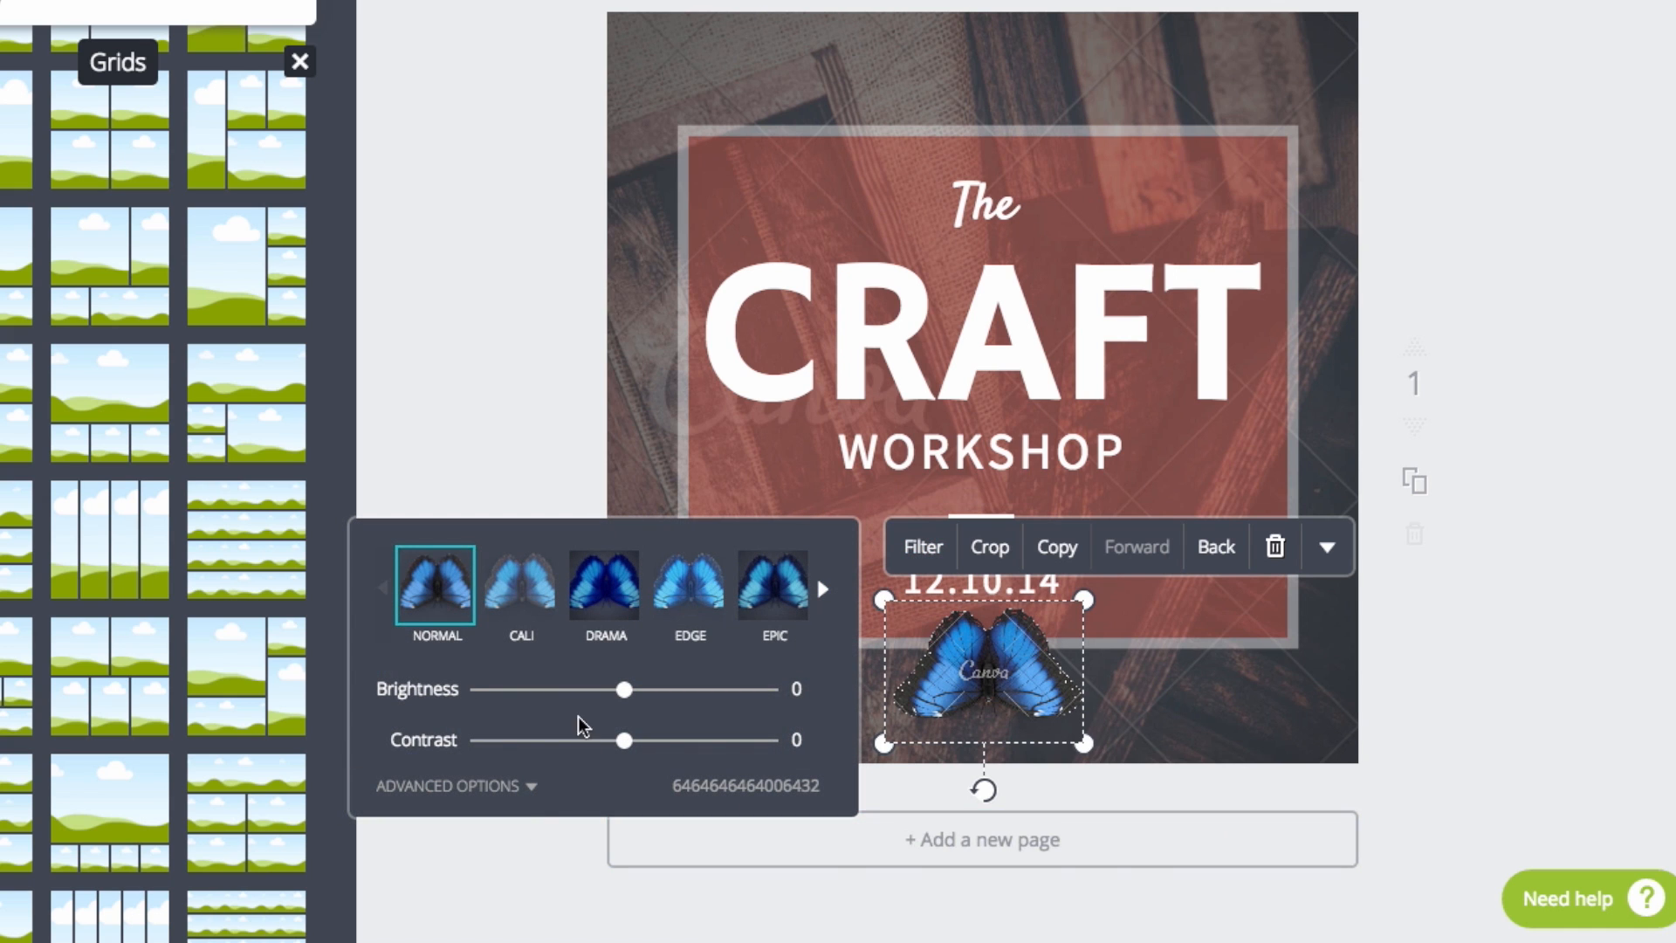
{"action": "left_click_drag", "start_coordinate": [625, 689], "coordinate": [655, 690]}
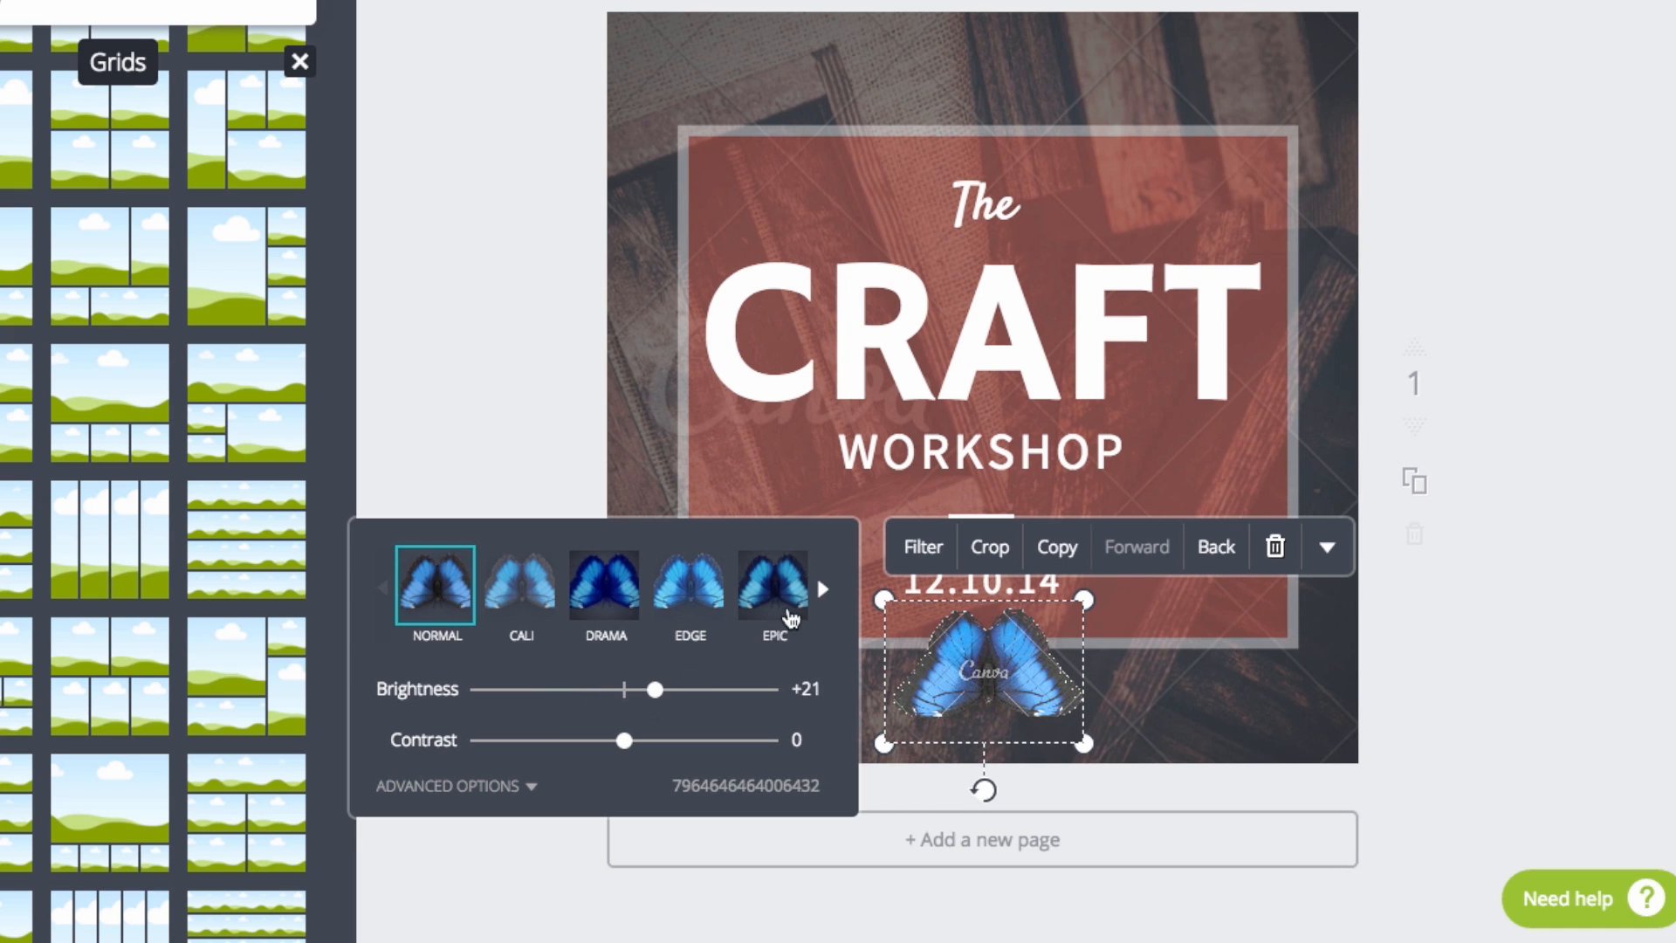
{"action": "left_click", "coordinate": [824, 591]}
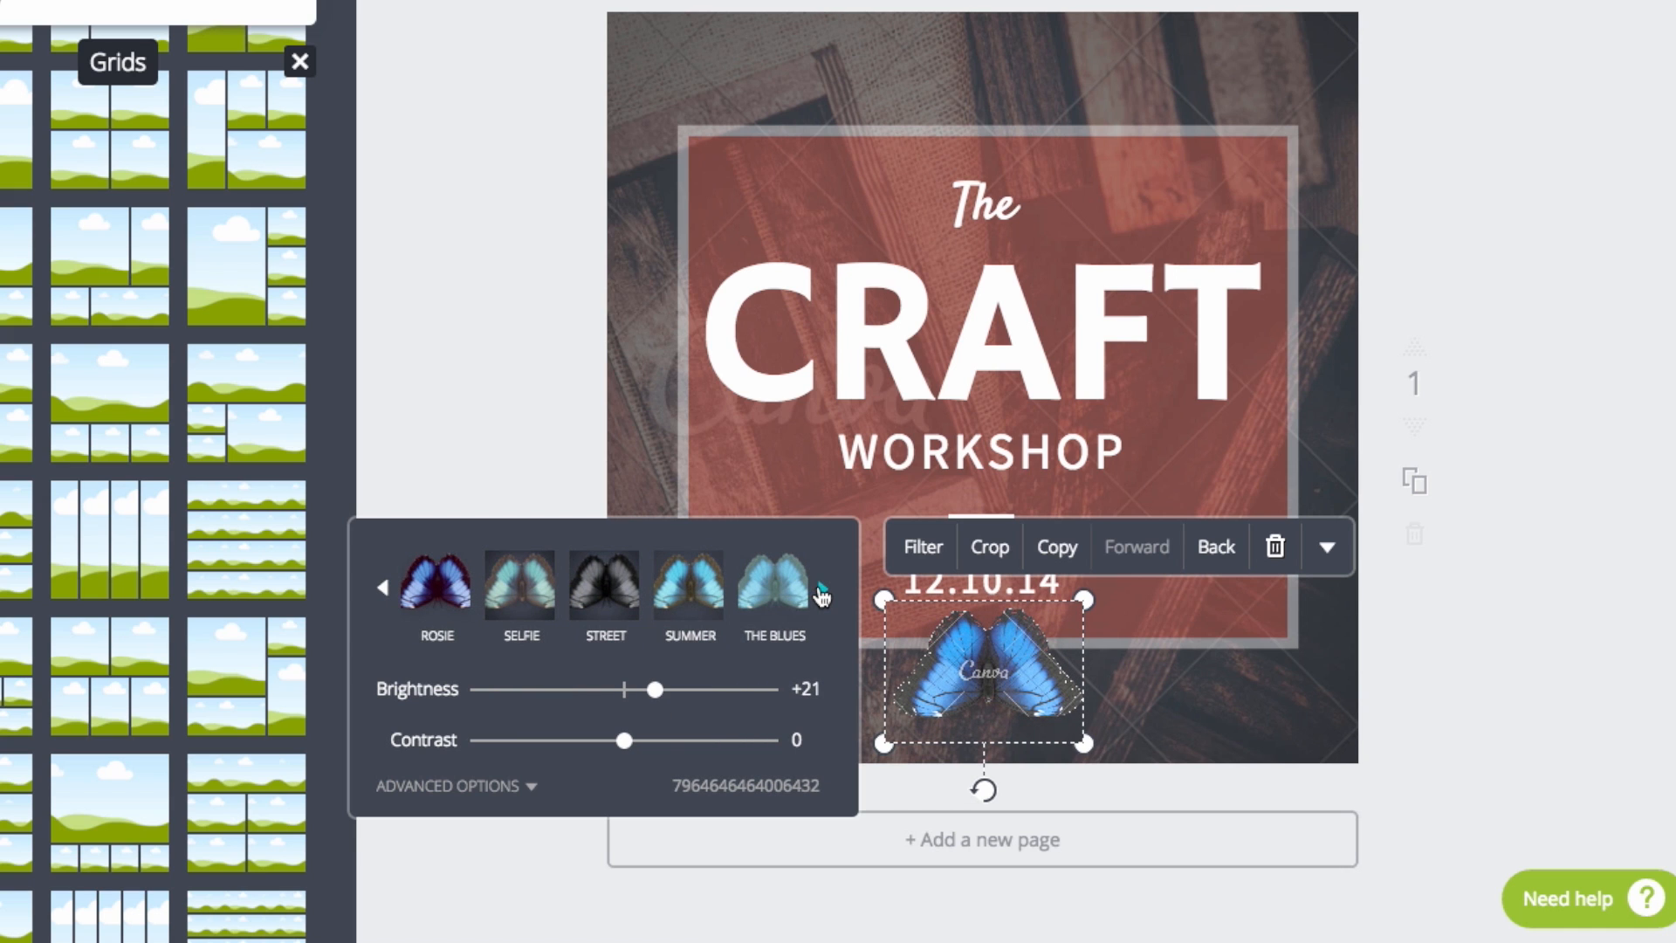
{"action": "left_click", "coordinate": [774, 587]}
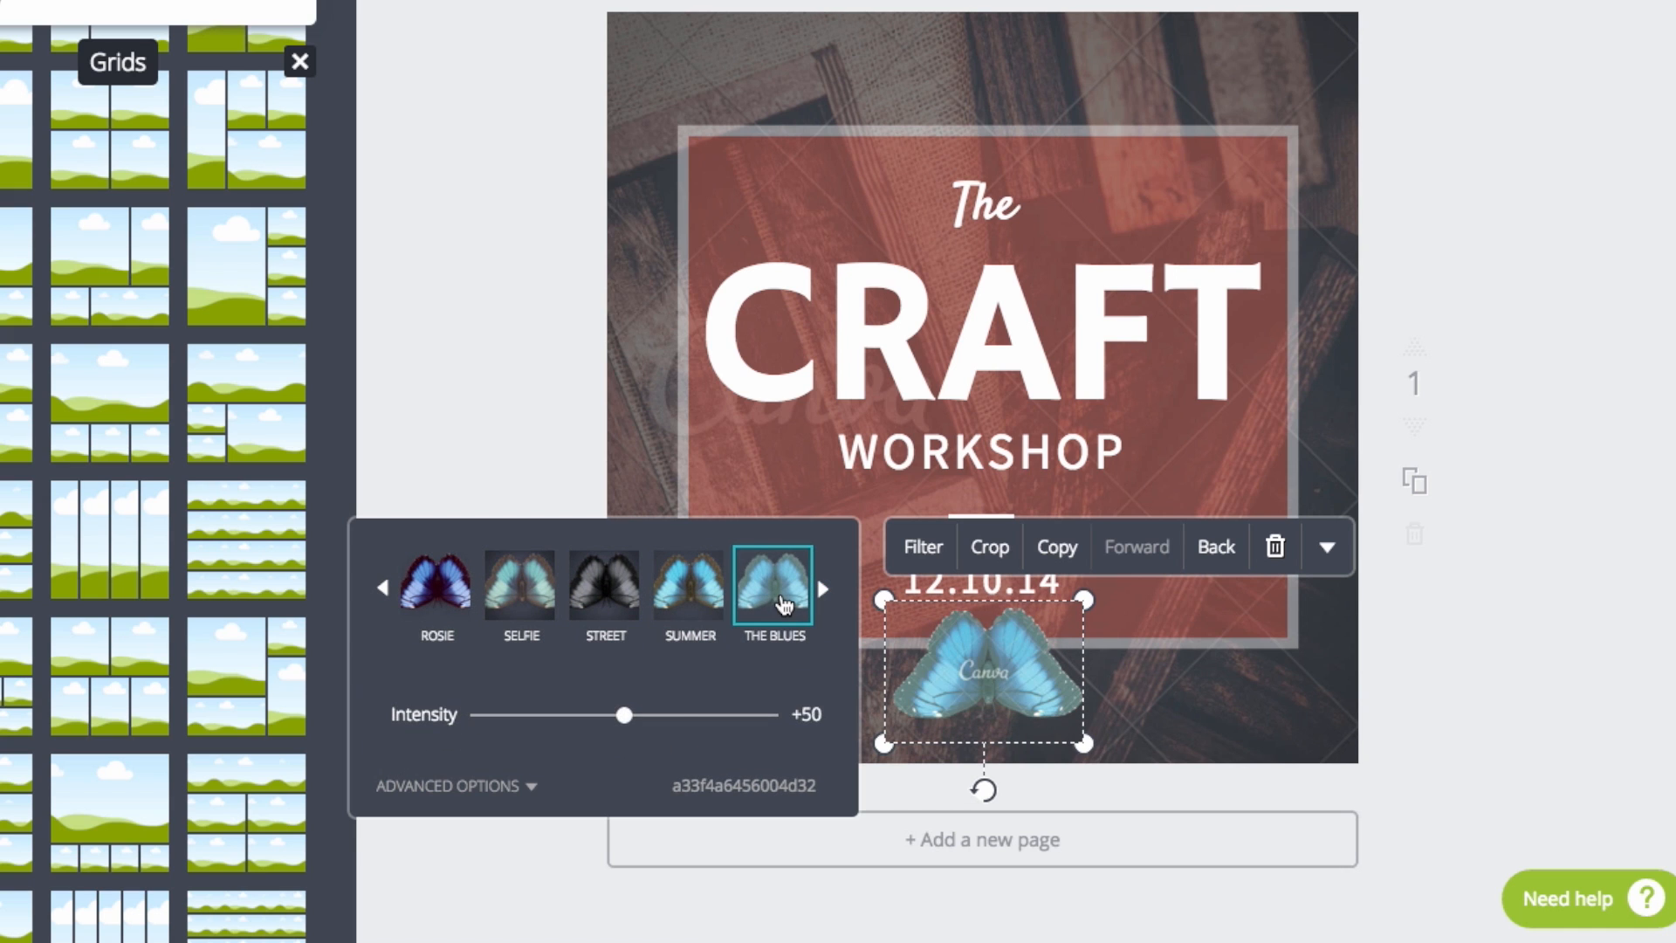
{"action": "left_click", "coordinate": [604, 584]}
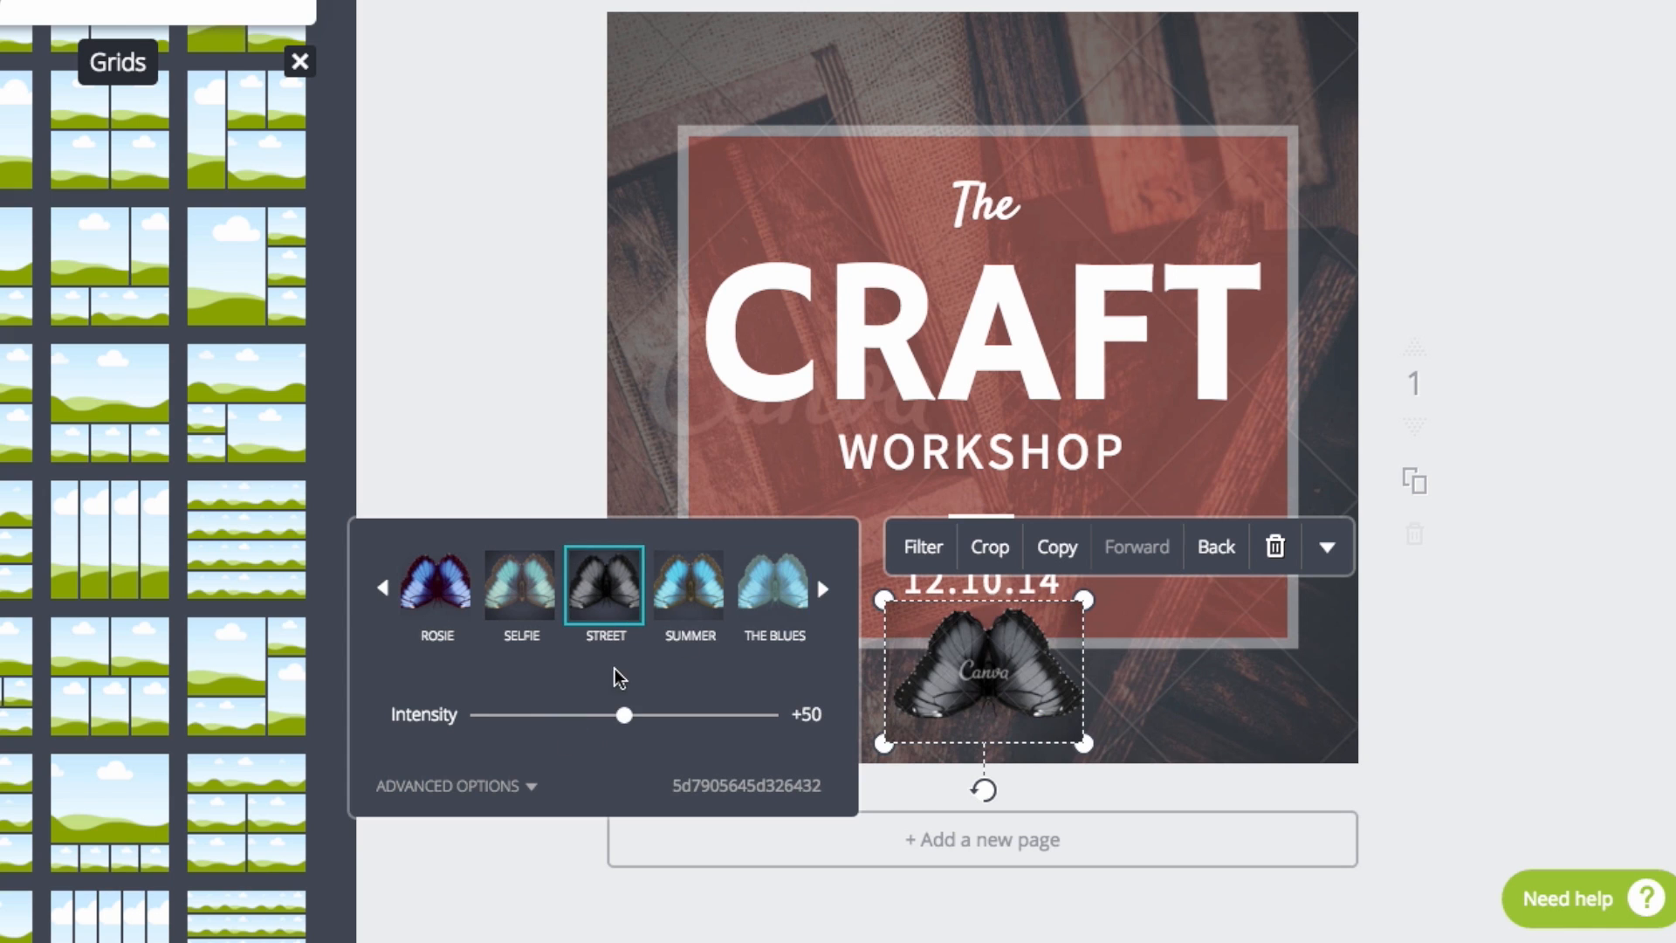
{"action": "mouse_move", "coordinate": [508, 767]}
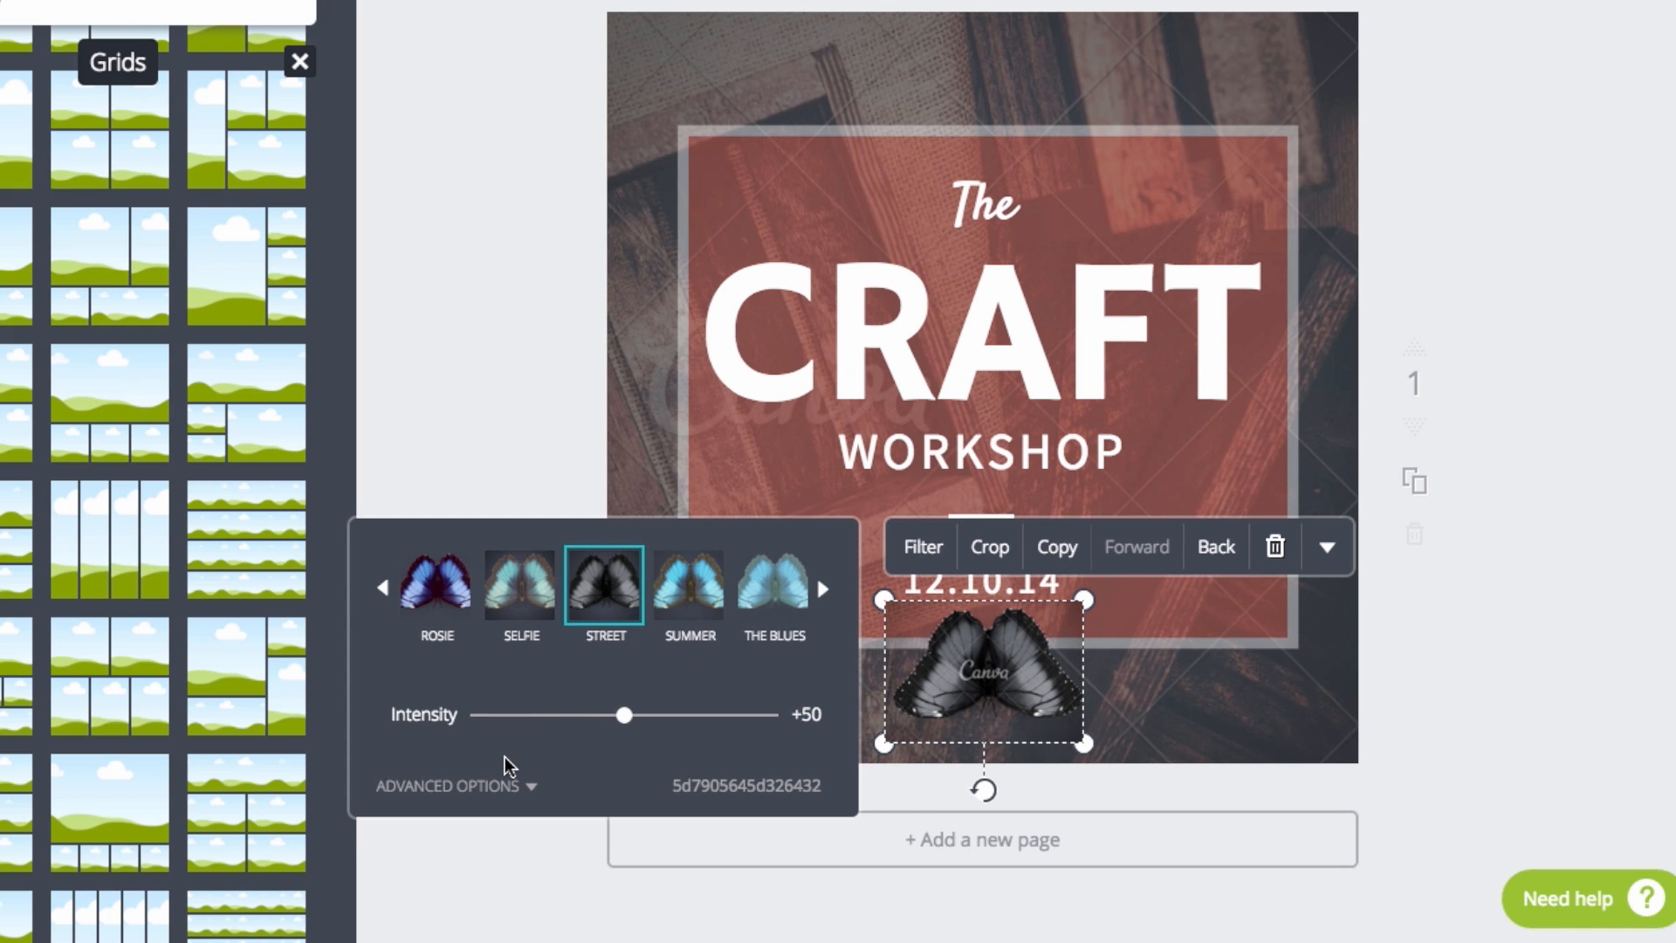
Step: Use Advanced Options to drag the Tint slider toward green on the butterfly
{"action": "left_click", "coordinate": [457, 786]}
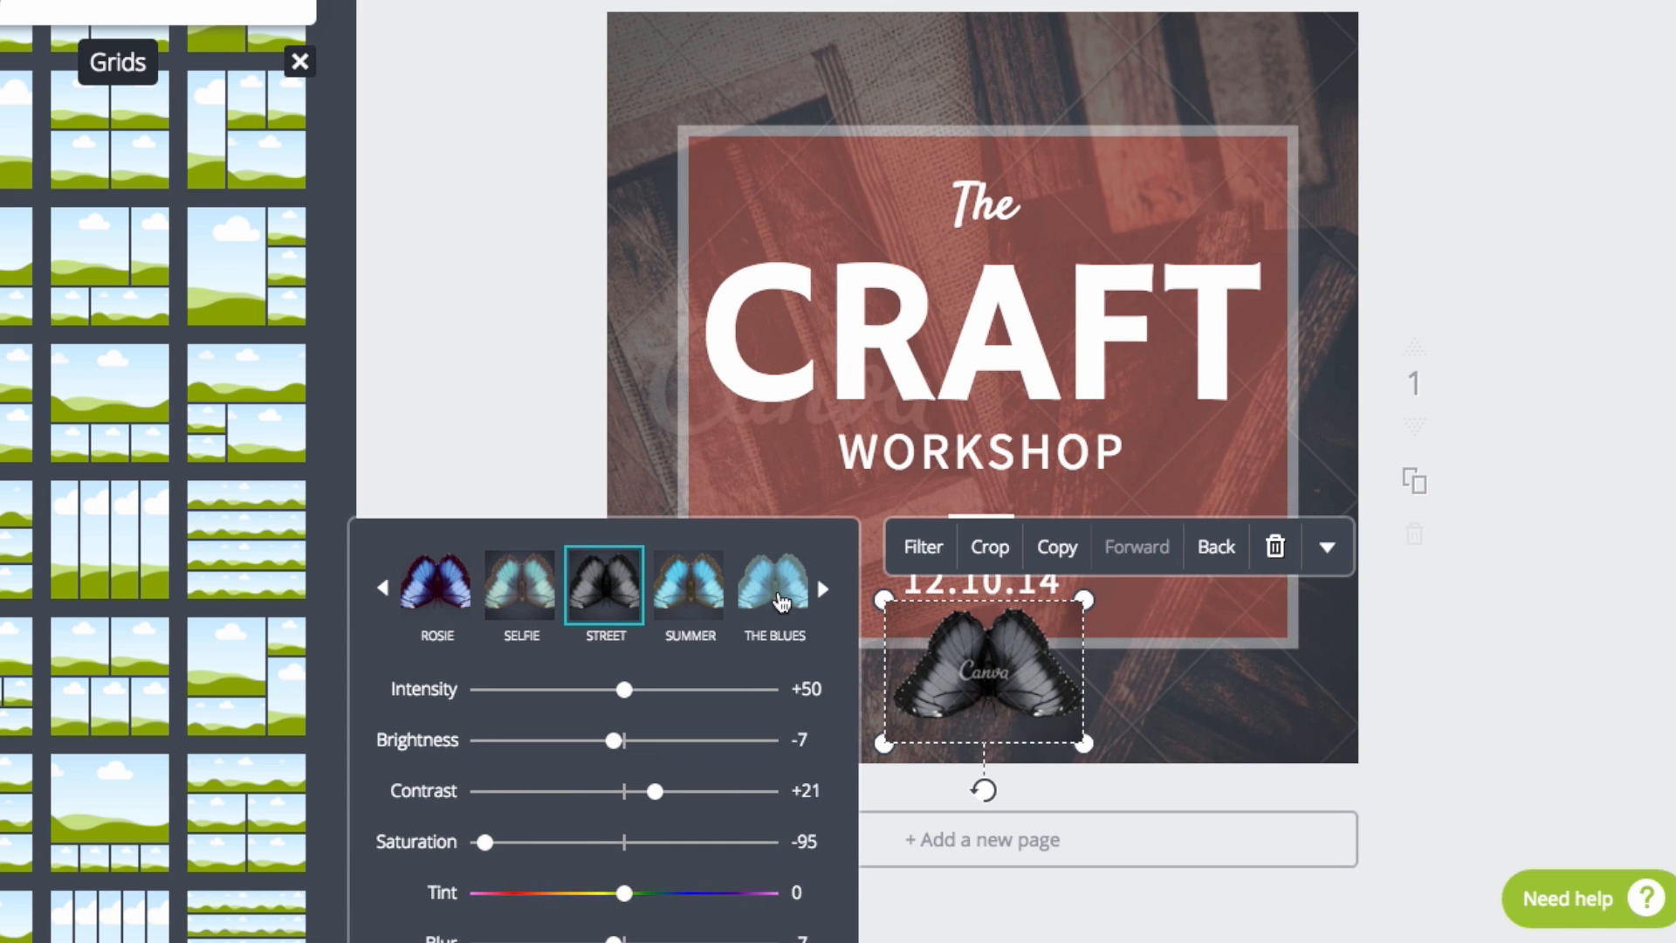
{"action": "mouse_move", "coordinate": [775, 723]}
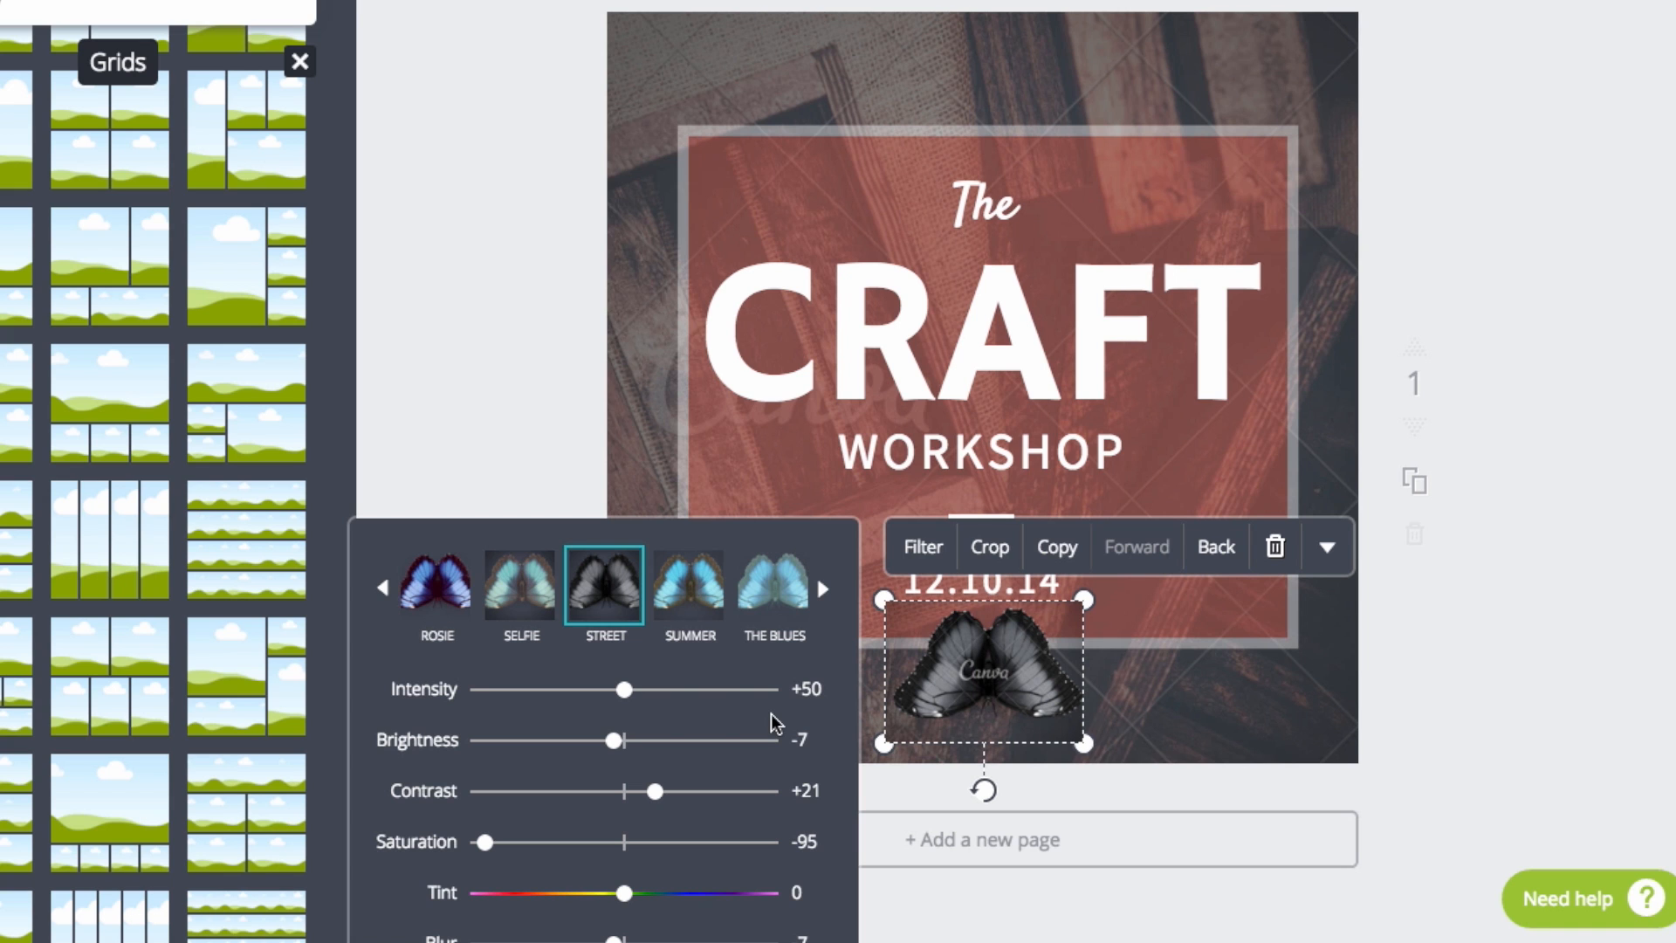
{"action": "mouse_move", "coordinate": [620, 892]}
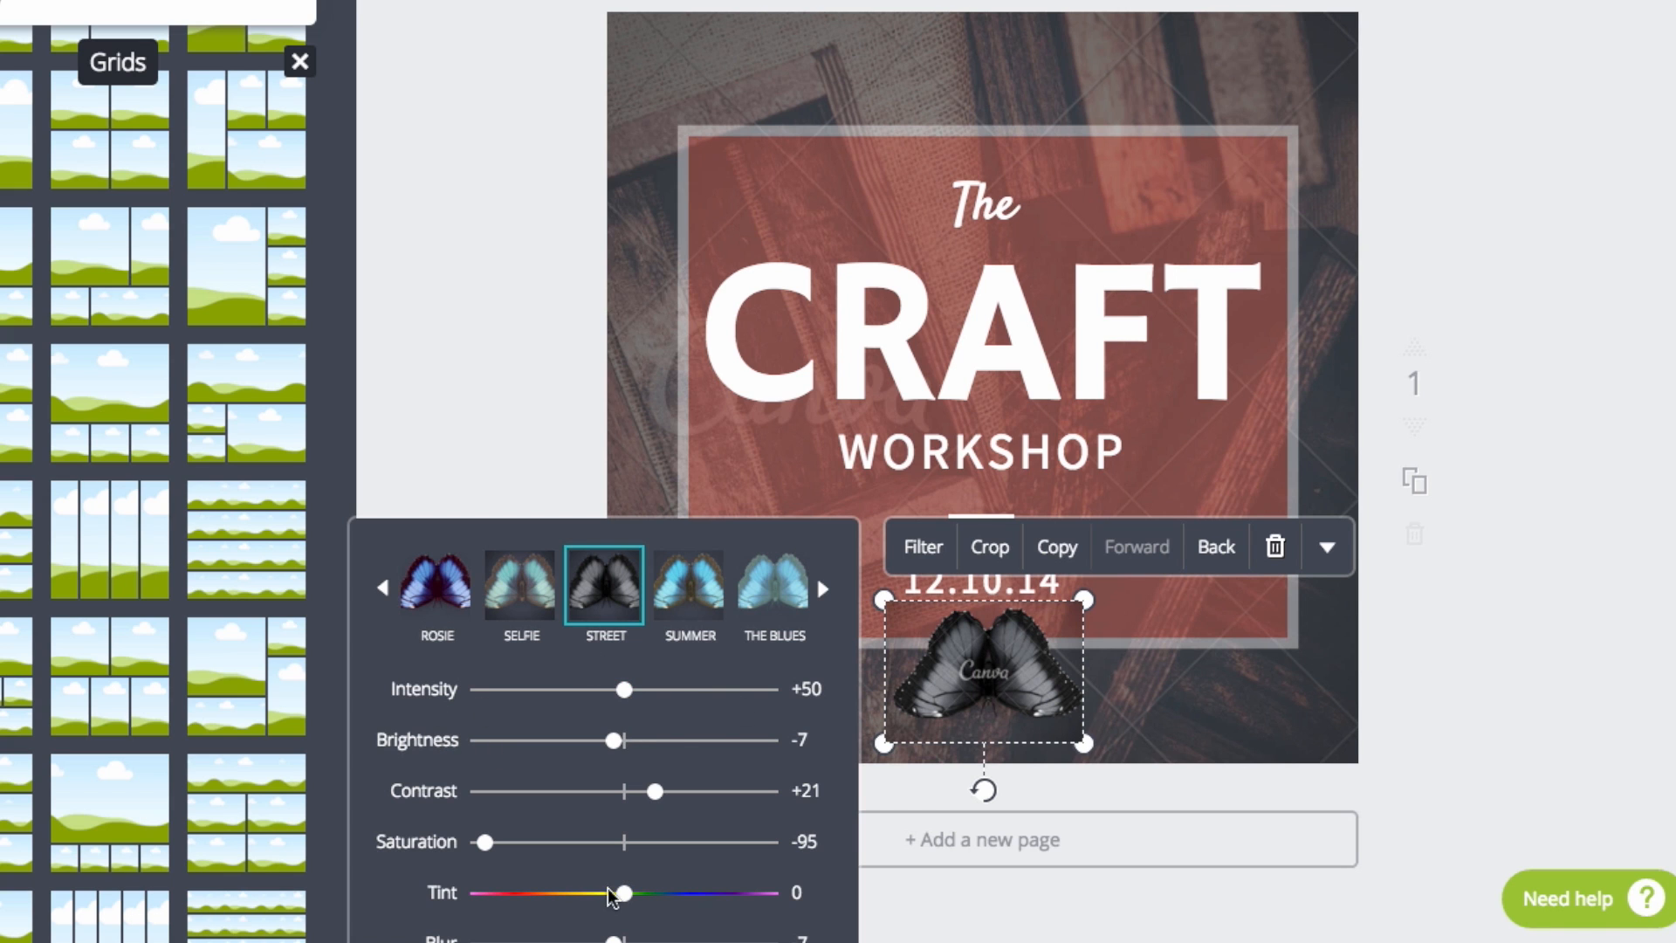
{"action": "left_click_drag", "start_coordinate": [981, 670], "coordinate": [983, 139]}
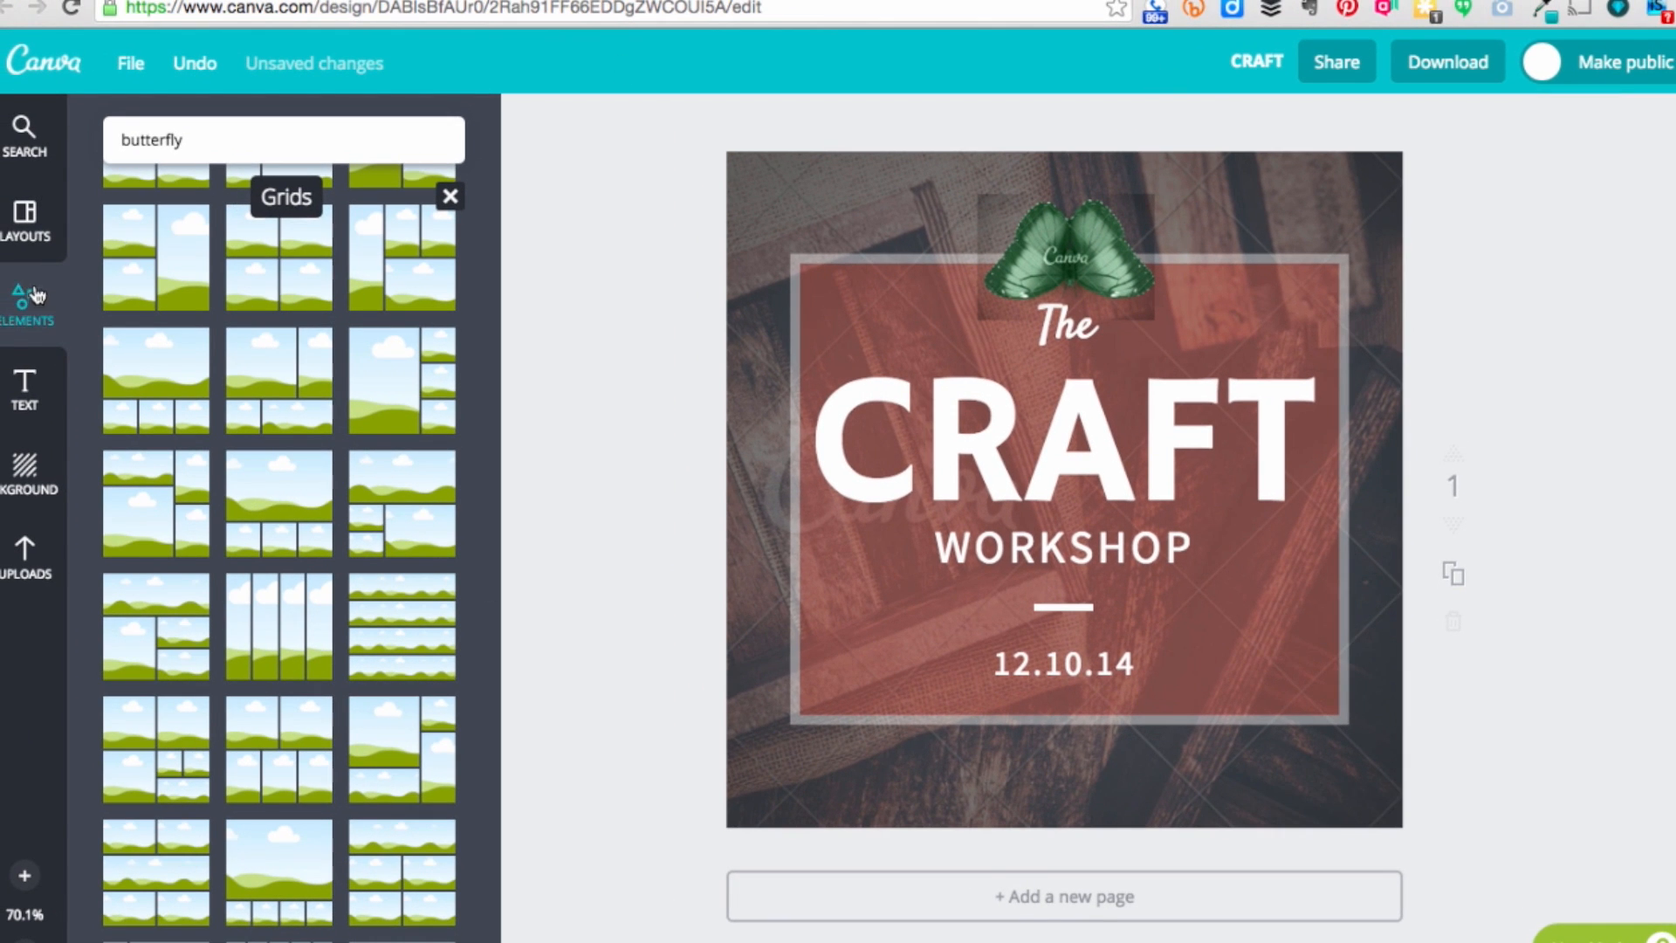
Step: Show the Uploads panel, then reveal Download format options for the CRAFT Workshop post
{"action": "left_click", "coordinate": [26, 553]}
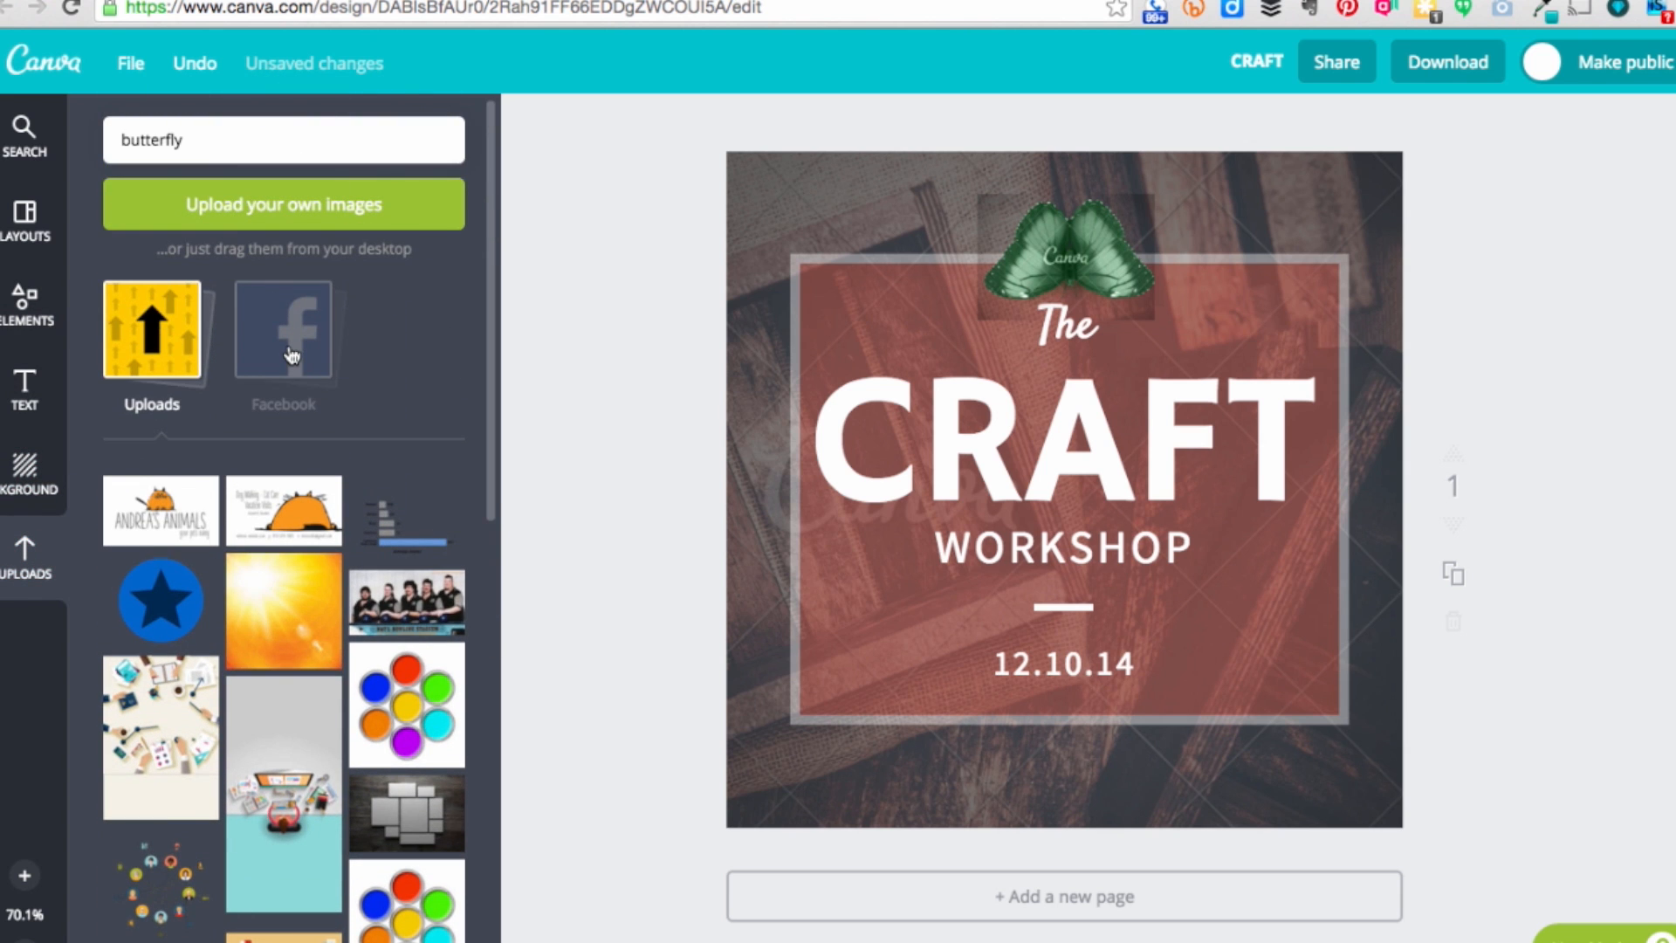
{"action": "mouse_move", "coordinate": [292, 355]}
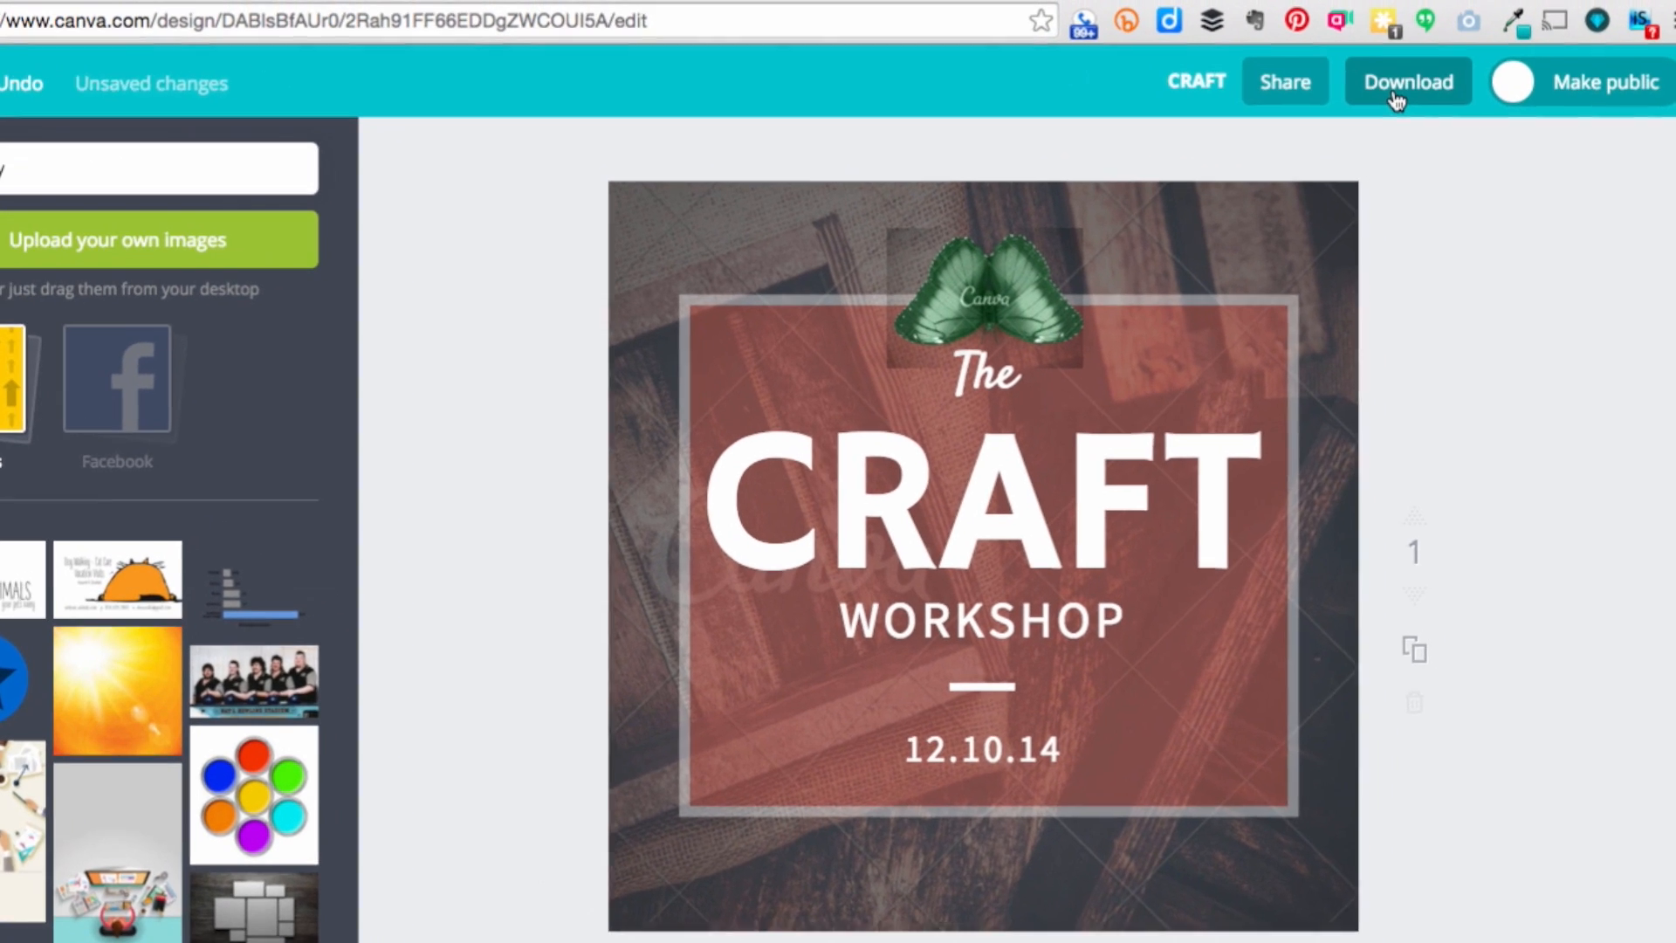
{"action": "left_click", "coordinate": [1410, 80]}
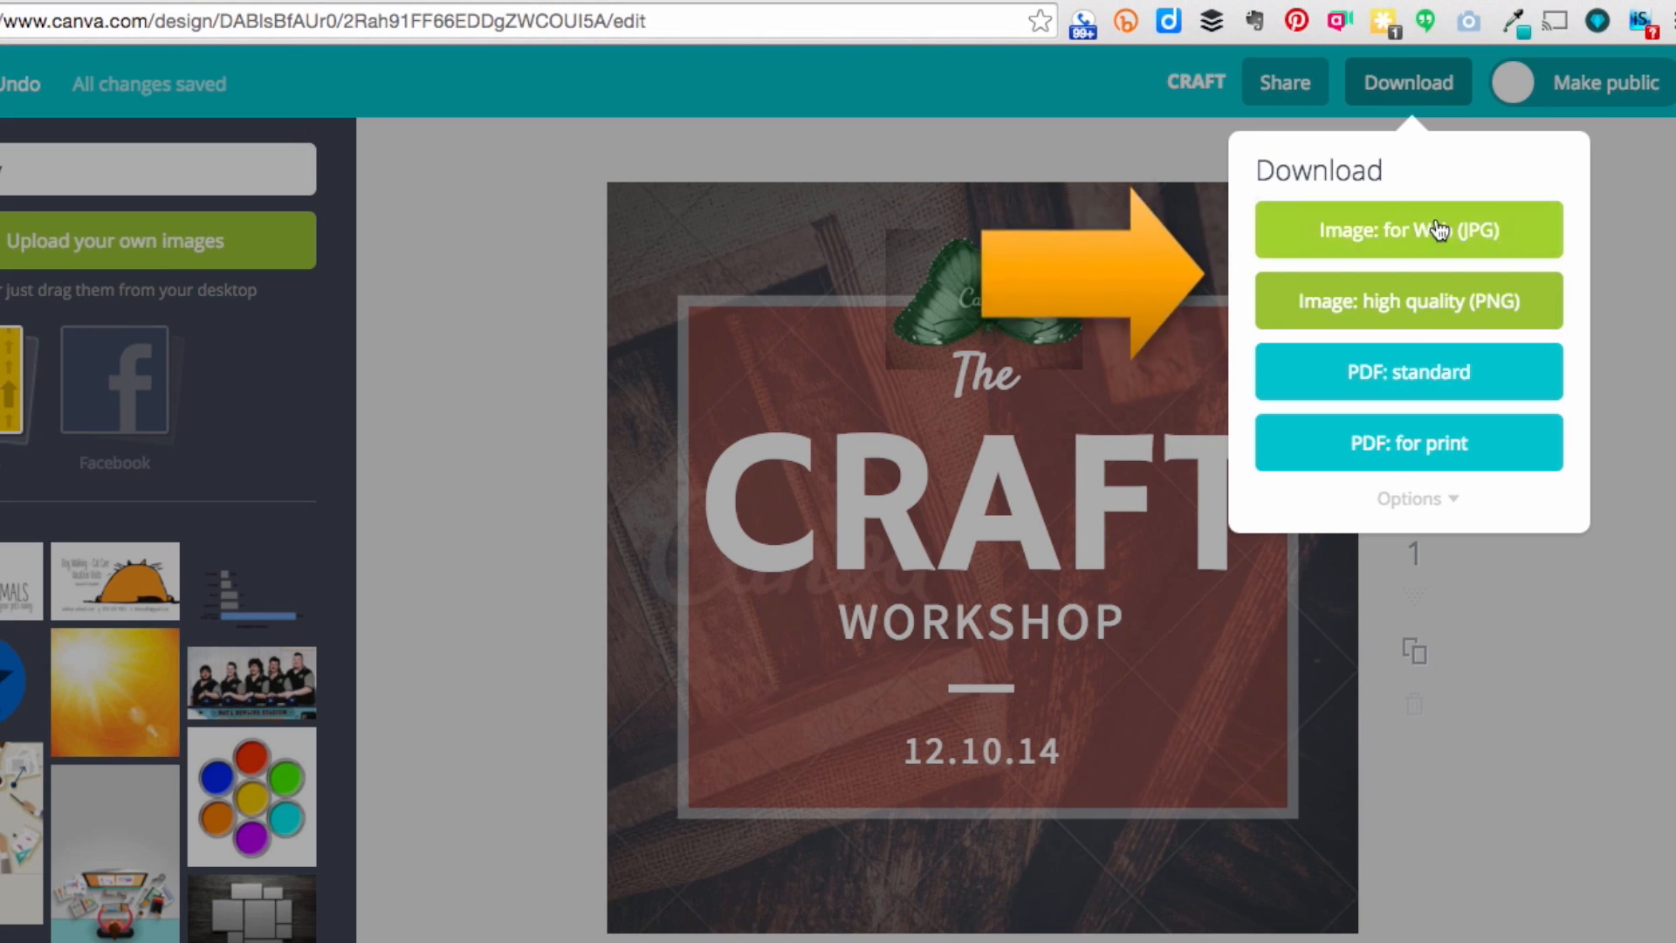
{"action": "mouse_move", "coordinate": [1450, 388]}
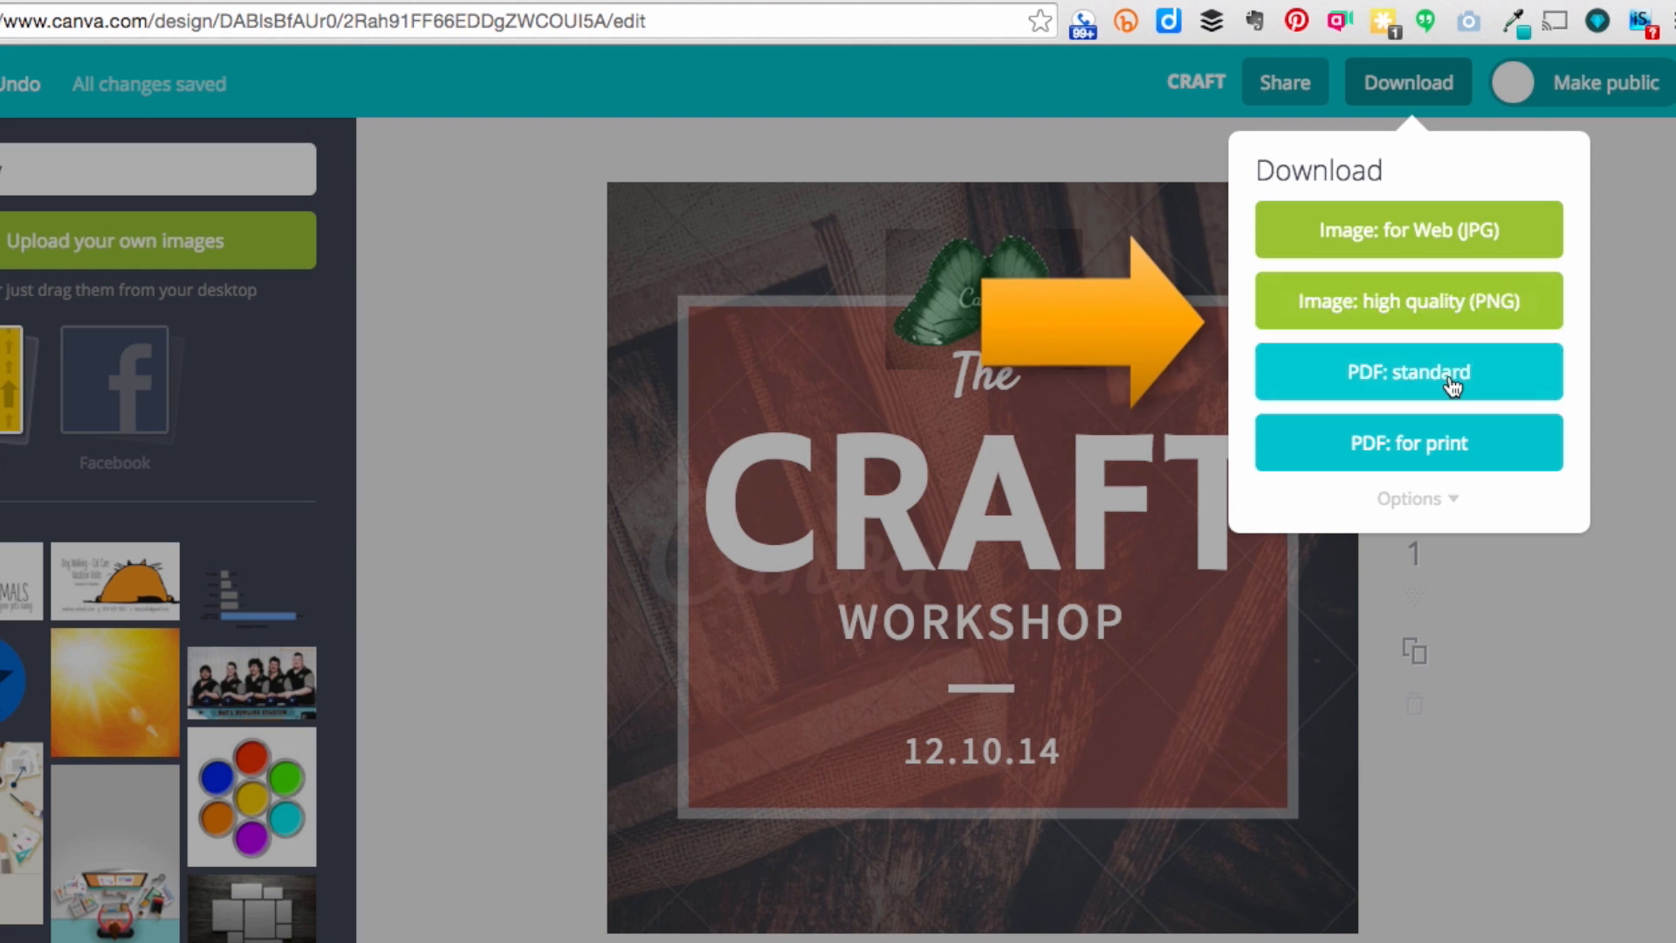